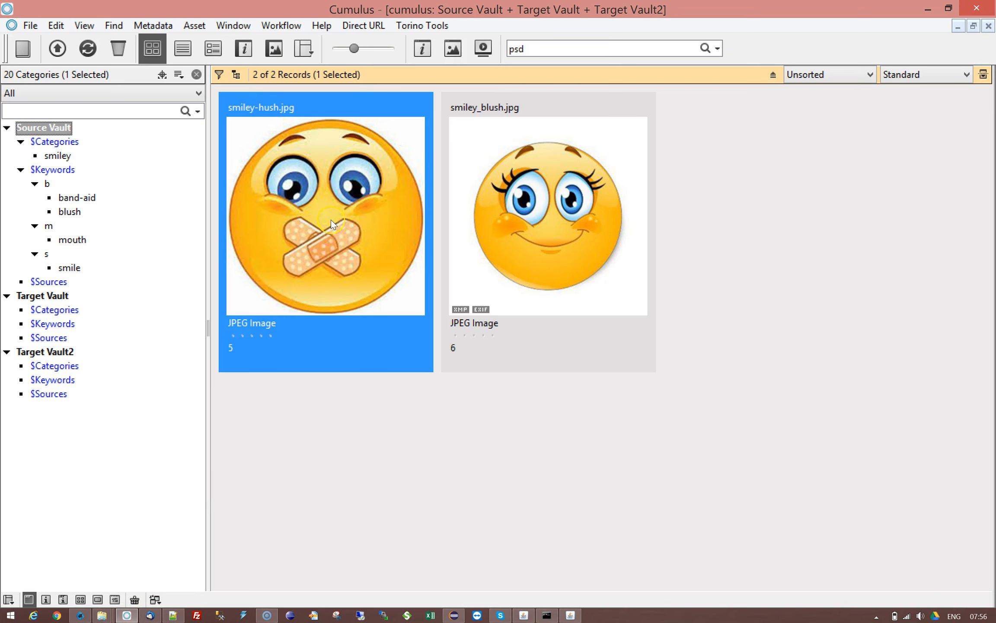
pyautogui.moveTo(271, 236)
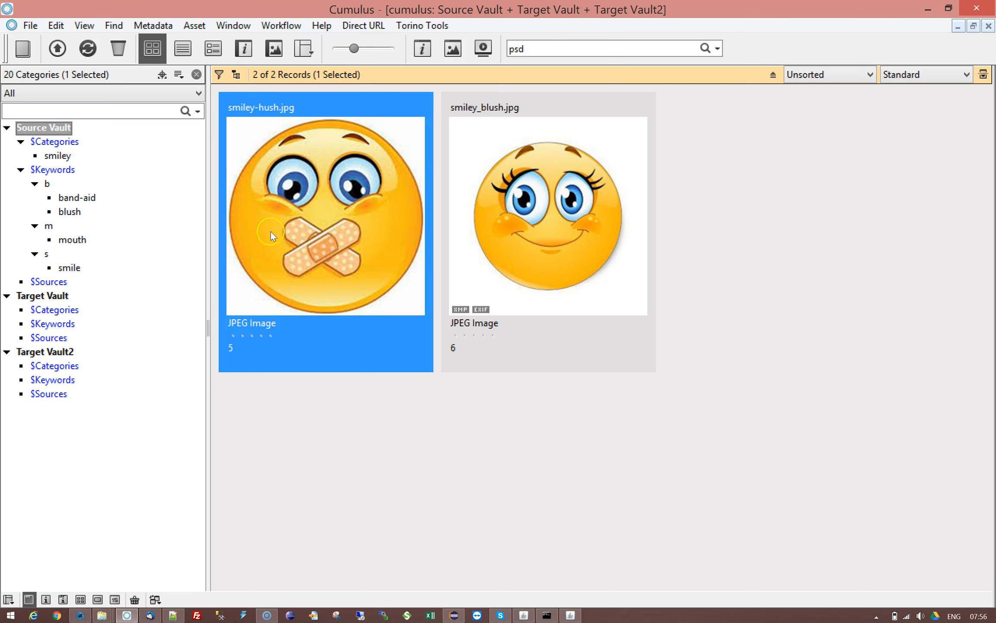
pyautogui.moveTo(340, 262)
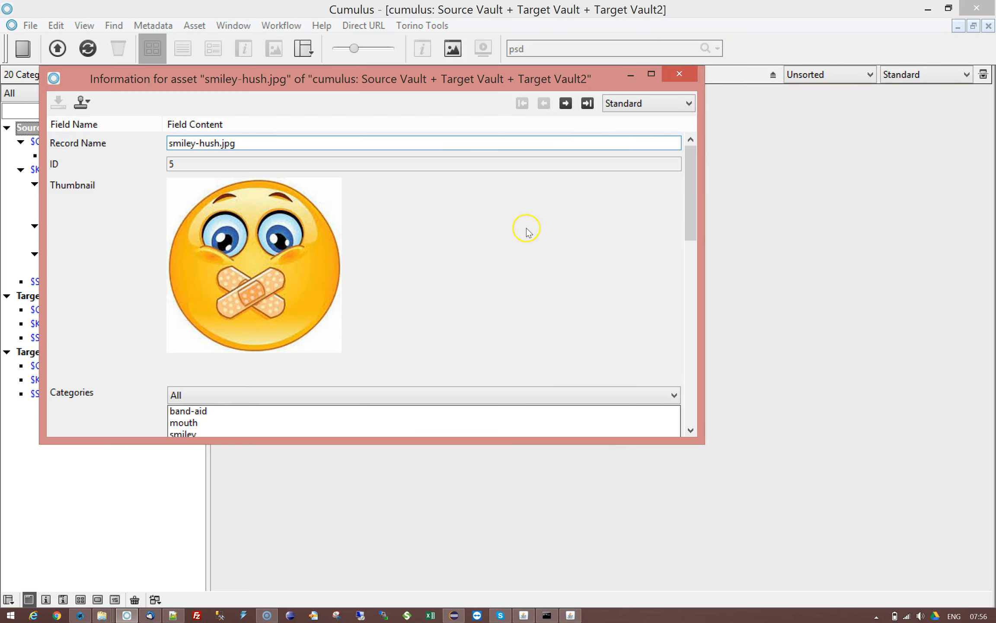
# Close the asset information window after scrolling through it
pyautogui.scroll(-3)
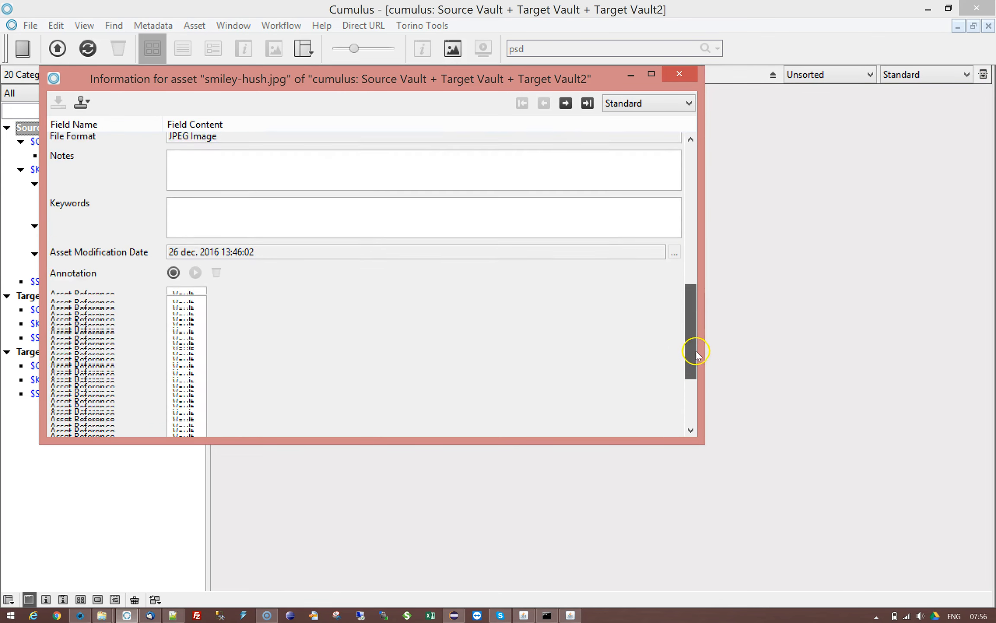
pyautogui.scroll(-3)
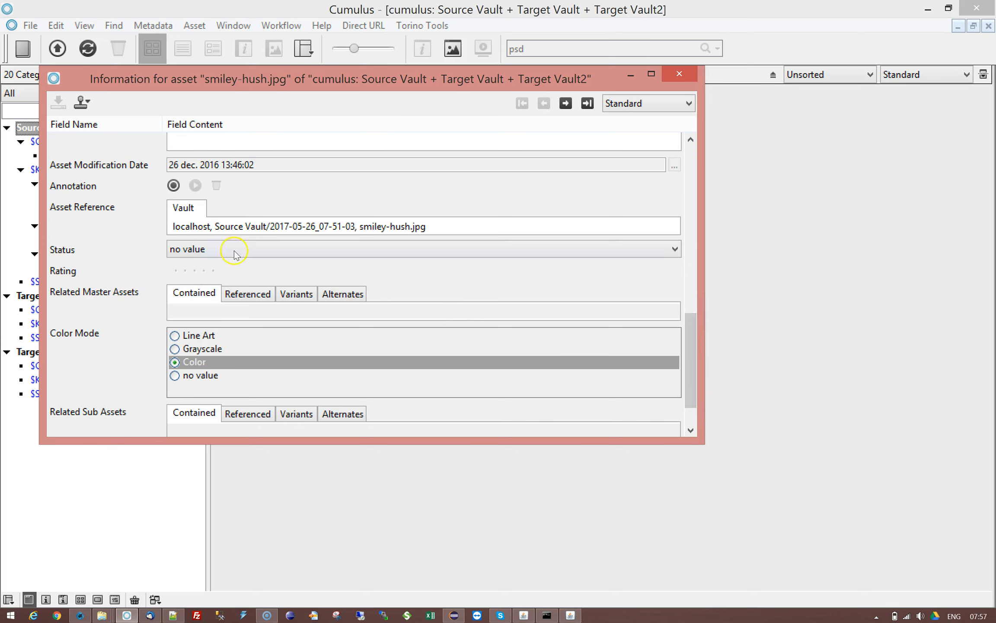
pyautogui.moveTo(217, 227)
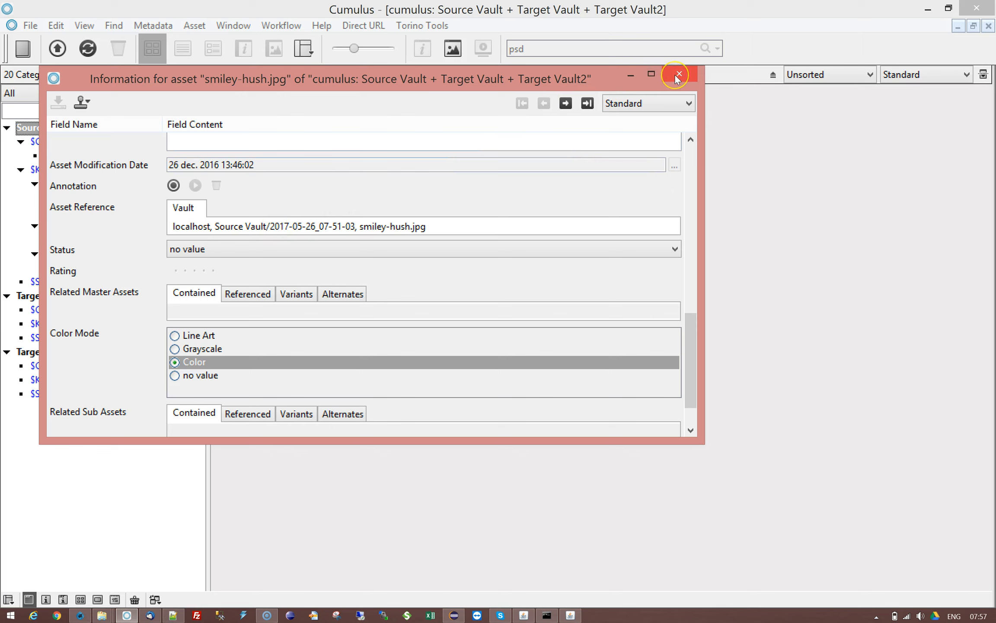
pyautogui.click(677, 75)
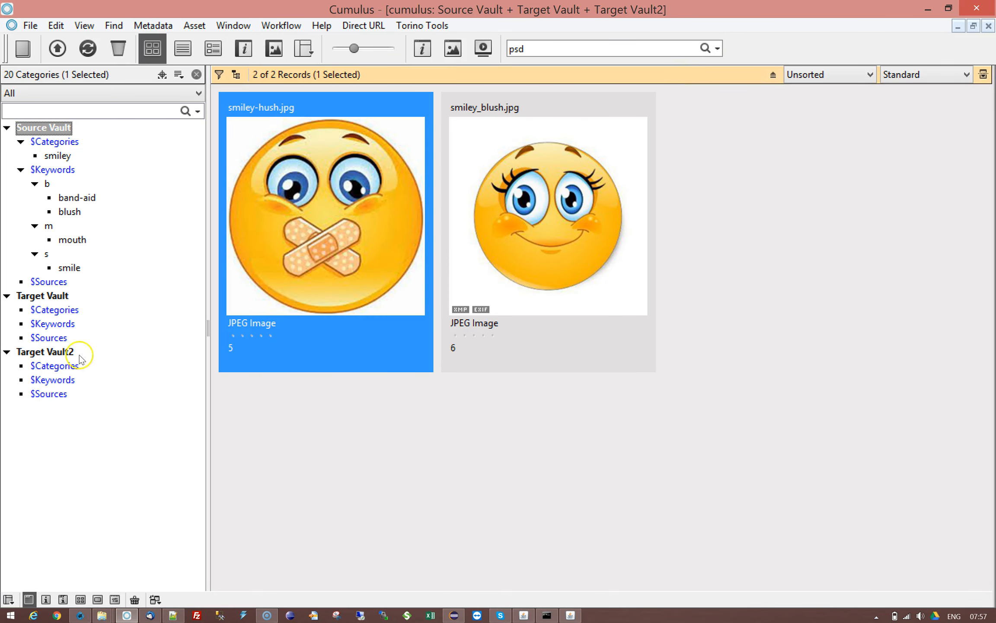
pyautogui.moveTo(335, 193)
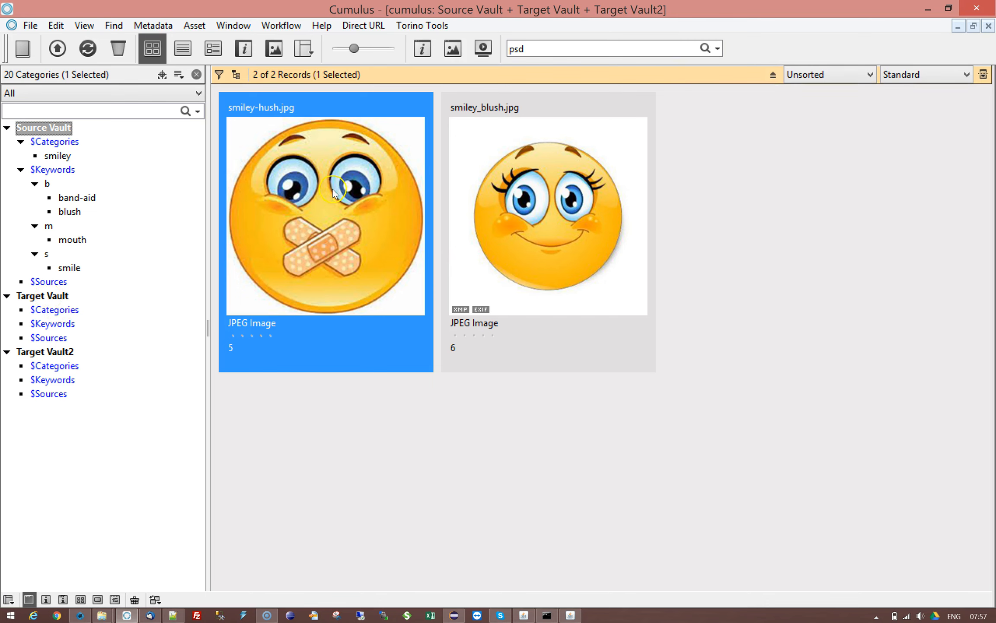
pyautogui.moveTo(69, 316)
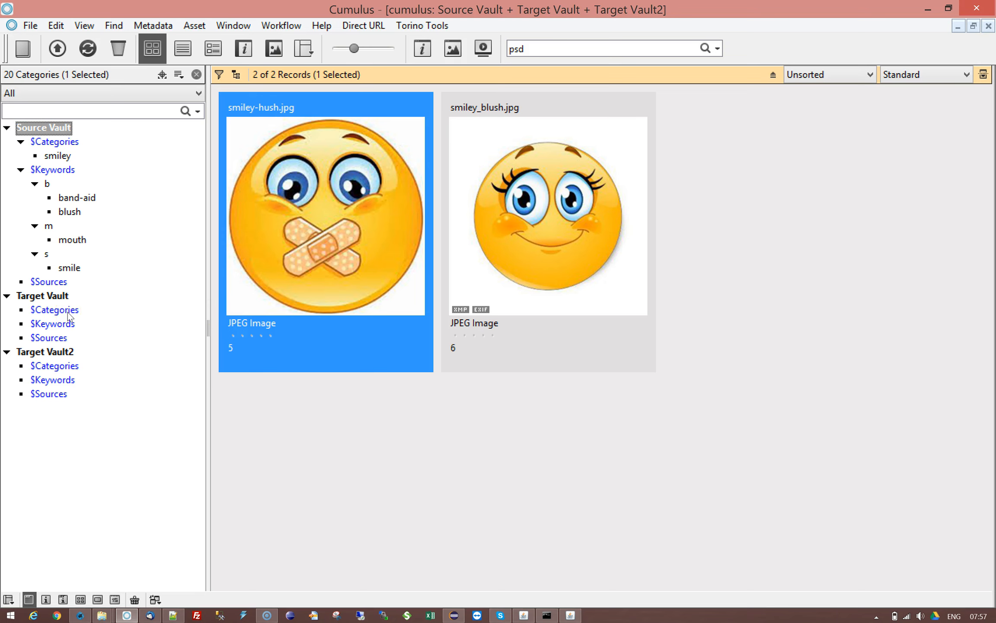
pyautogui.moveTo(103, 408)
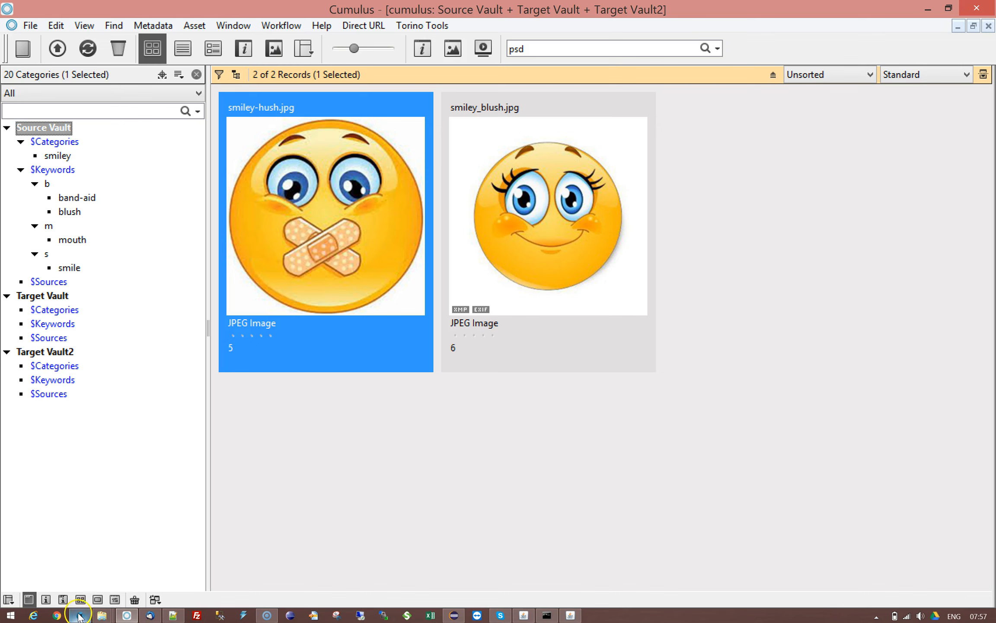
pyautogui.moveTo(79, 614)
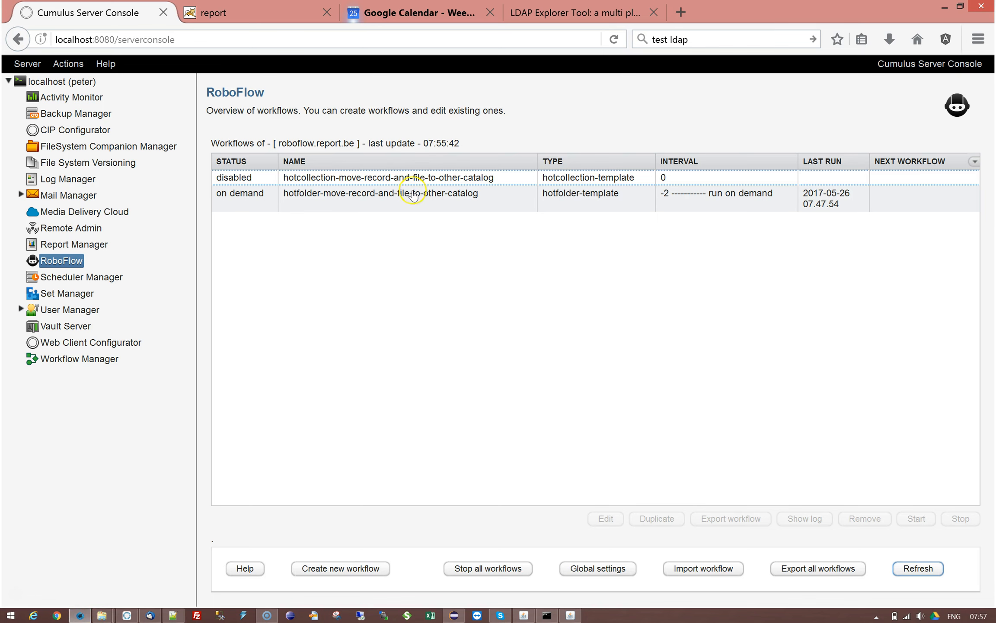
# Edit the Parameters entry (param.txt path) of the hotfolder move-record workflow
pyautogui.click(387, 177)
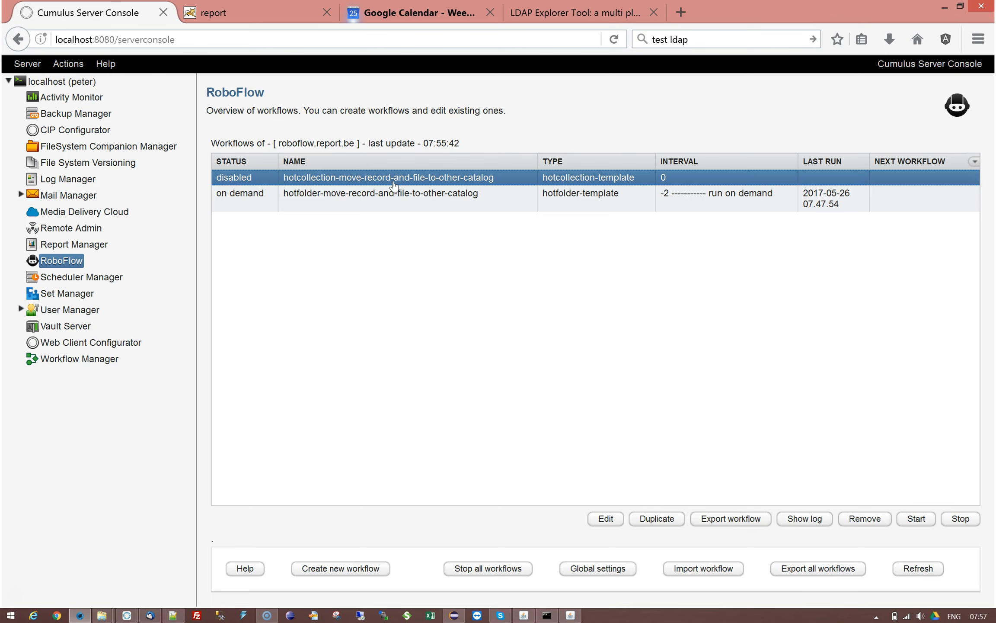
pyautogui.click(379, 197)
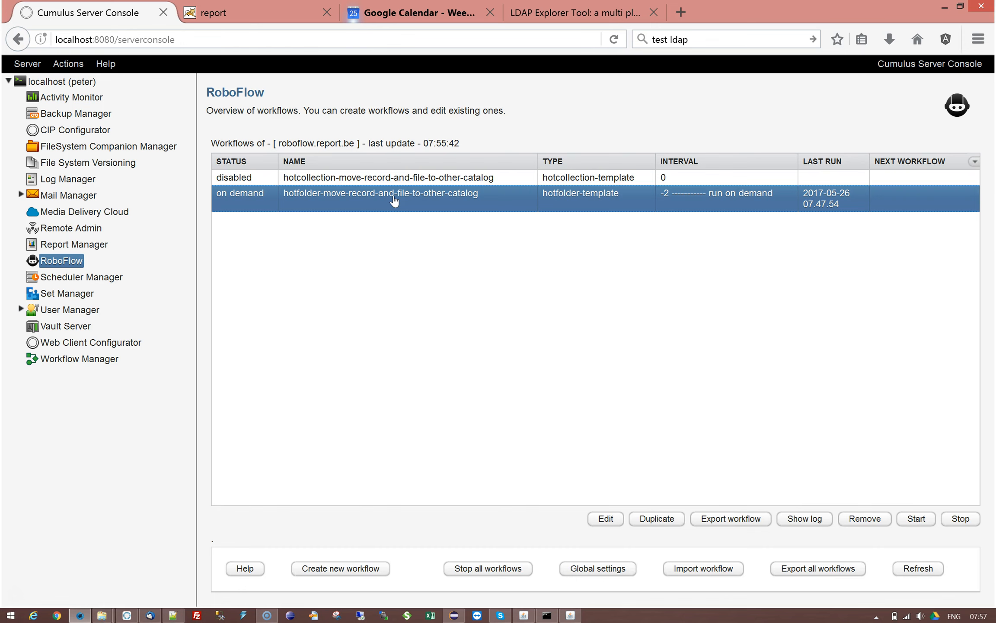
pyautogui.click(604, 519)
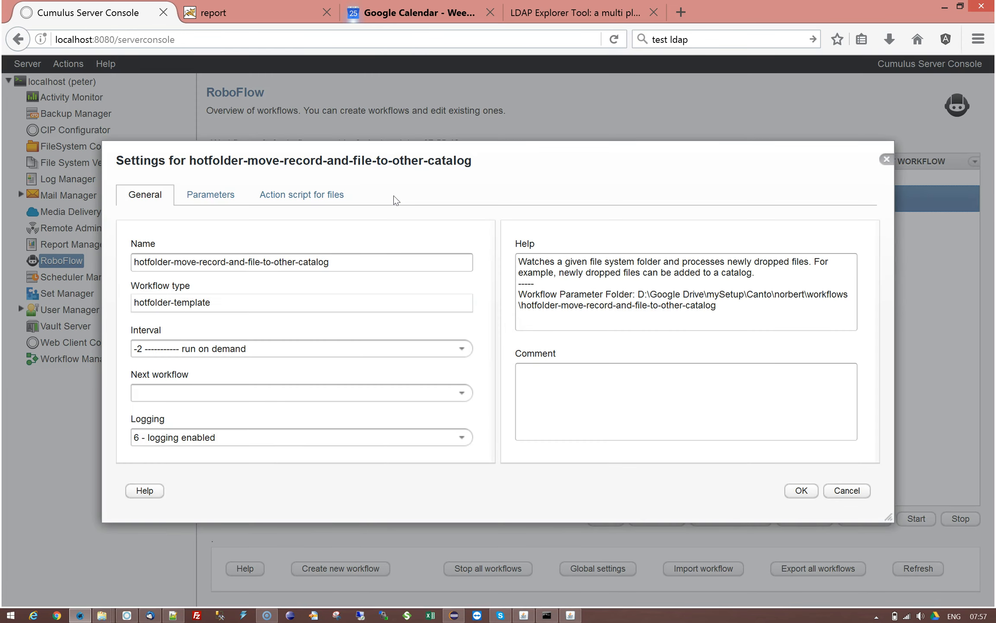
pyautogui.click(210, 194)
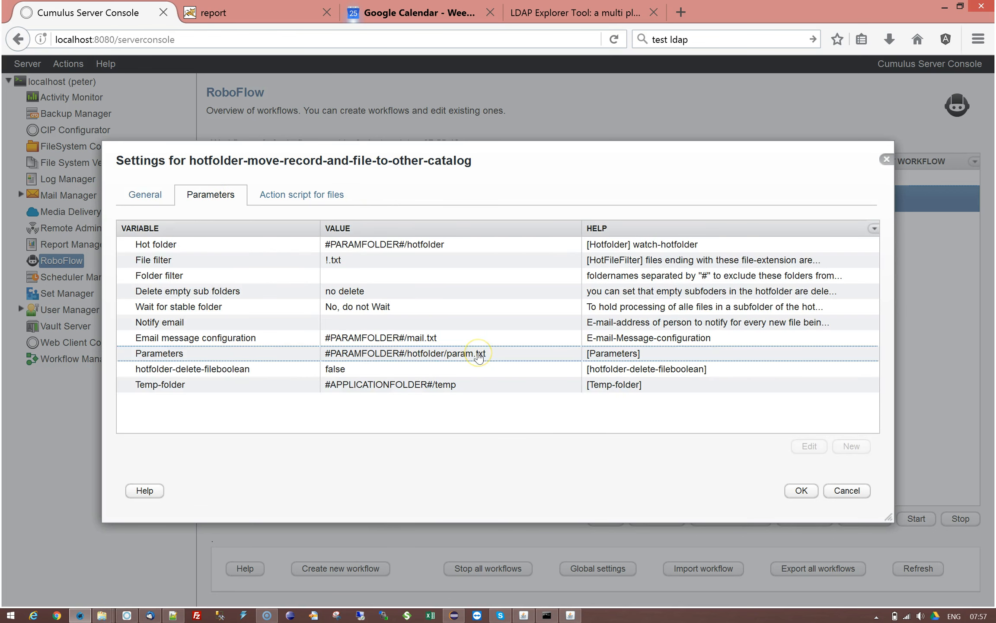
pyautogui.doubleClick(477, 353)
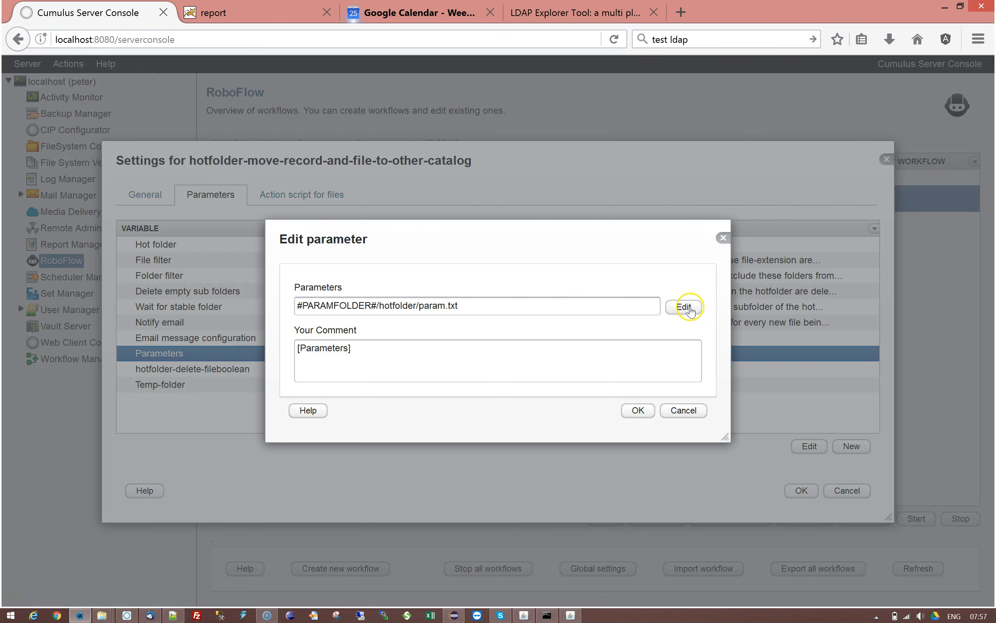
# Bring up the param.txt table of MoveRecordAndFile rules for Target Vault and Target Vault2
pyautogui.click(684, 305)
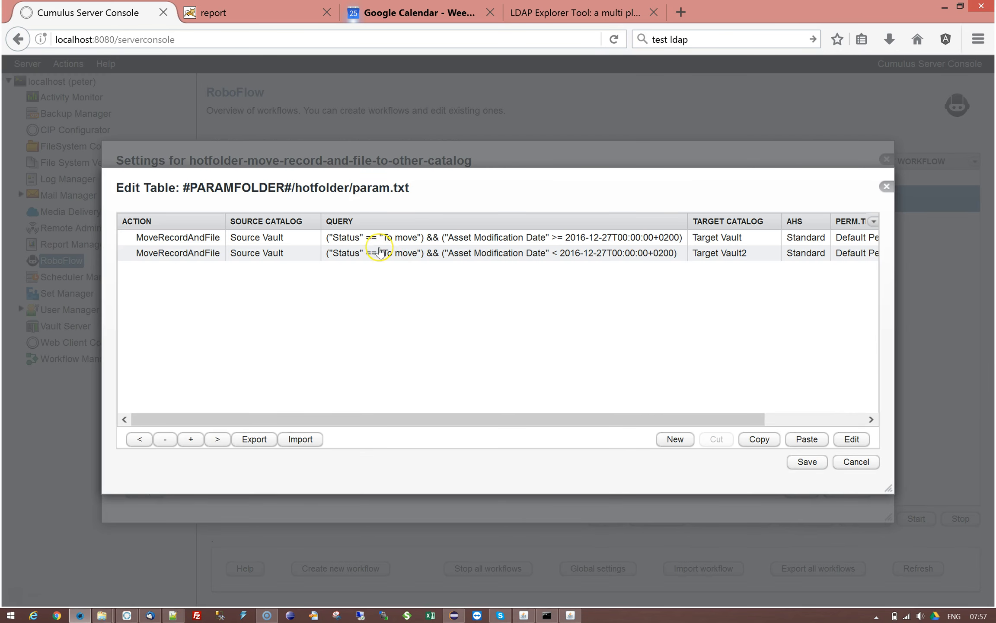
pyautogui.moveTo(315, 254)
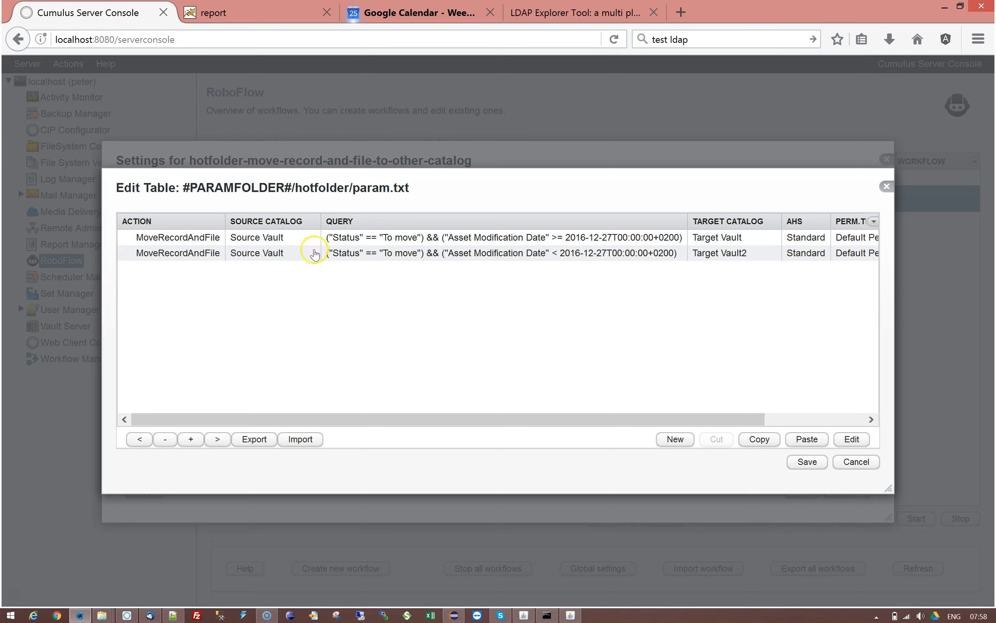
pyautogui.moveTo(570, 301)
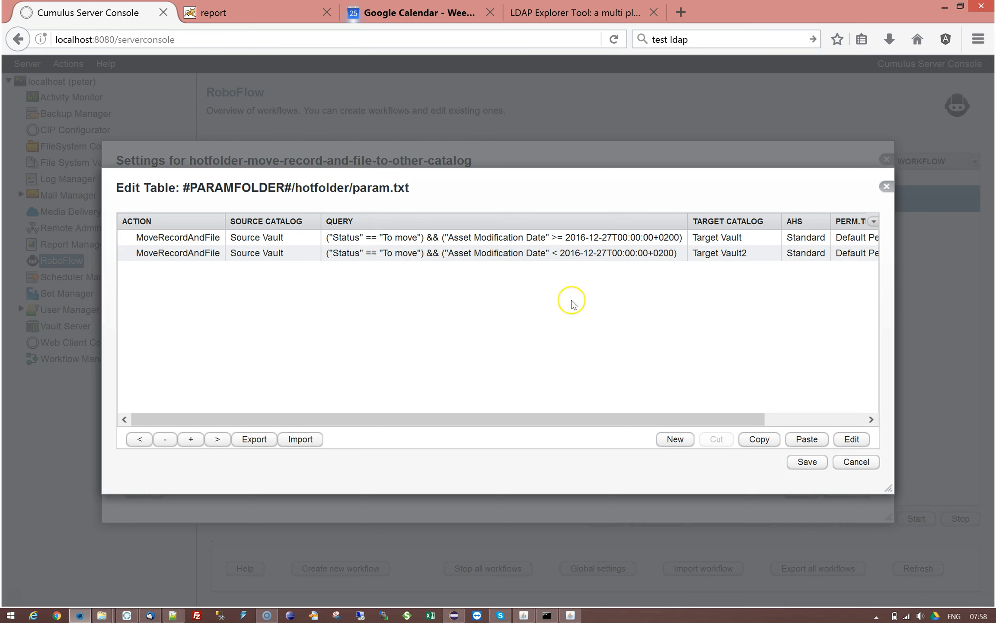
pyautogui.moveTo(535, 419)
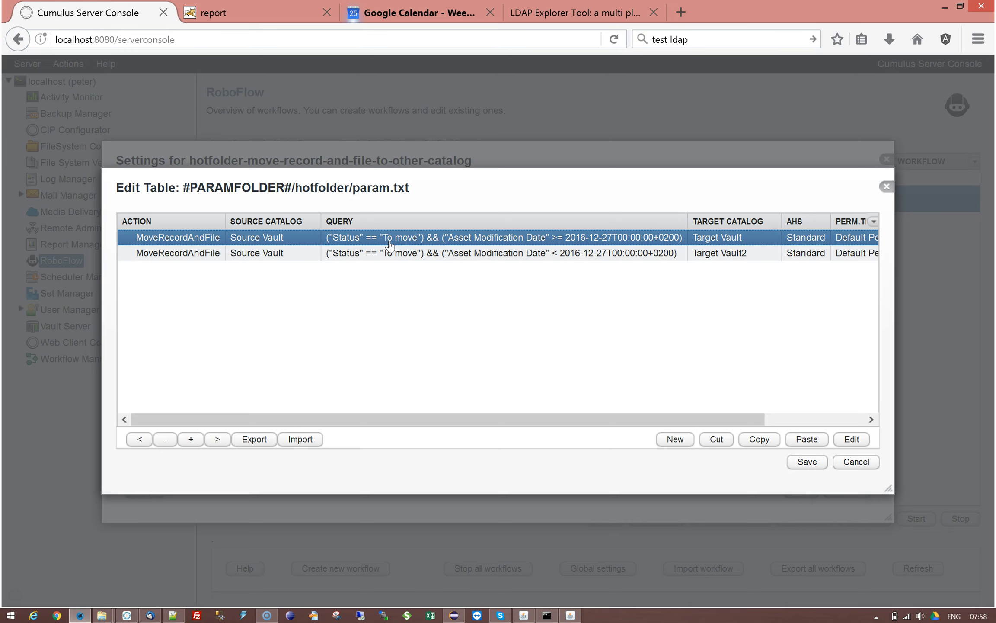
pyautogui.moveTo(562, 245)
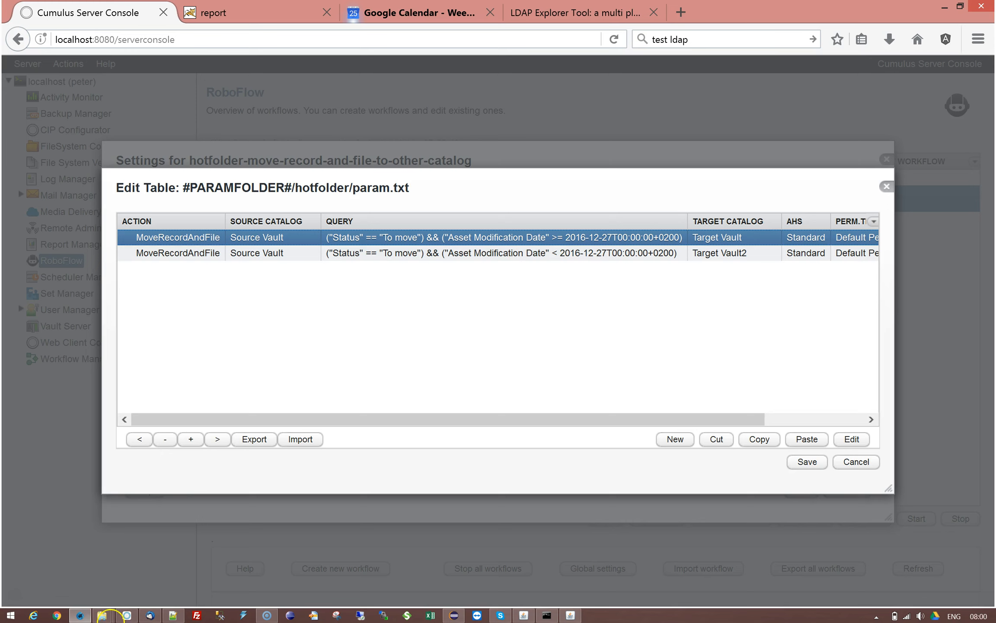
pyautogui.moveTo(695, 241)
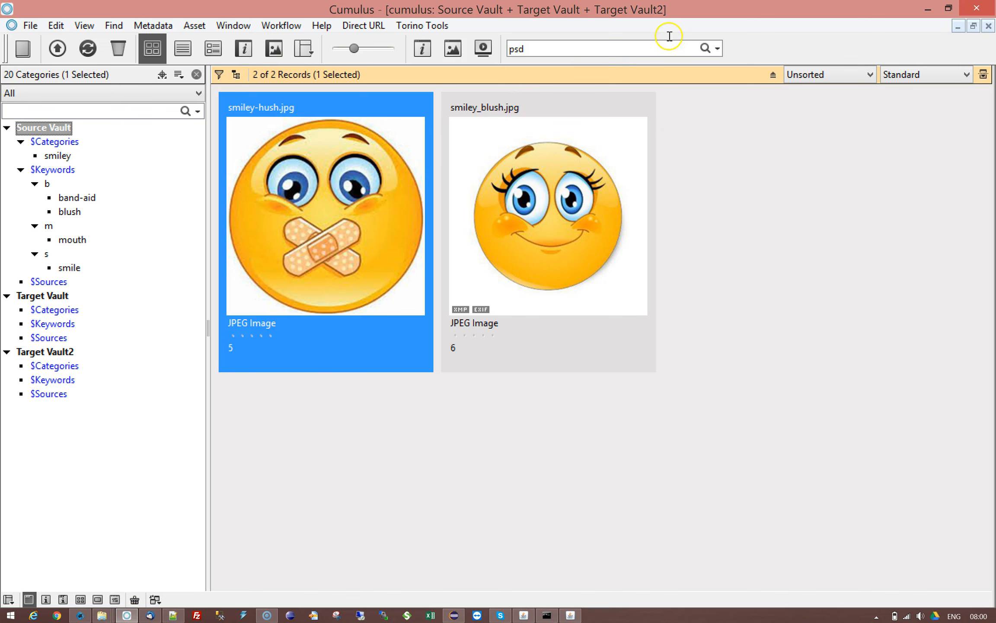
# Start a Find Records search and switch it to Advanced Mode as a text query
pyautogui.click(716, 48)
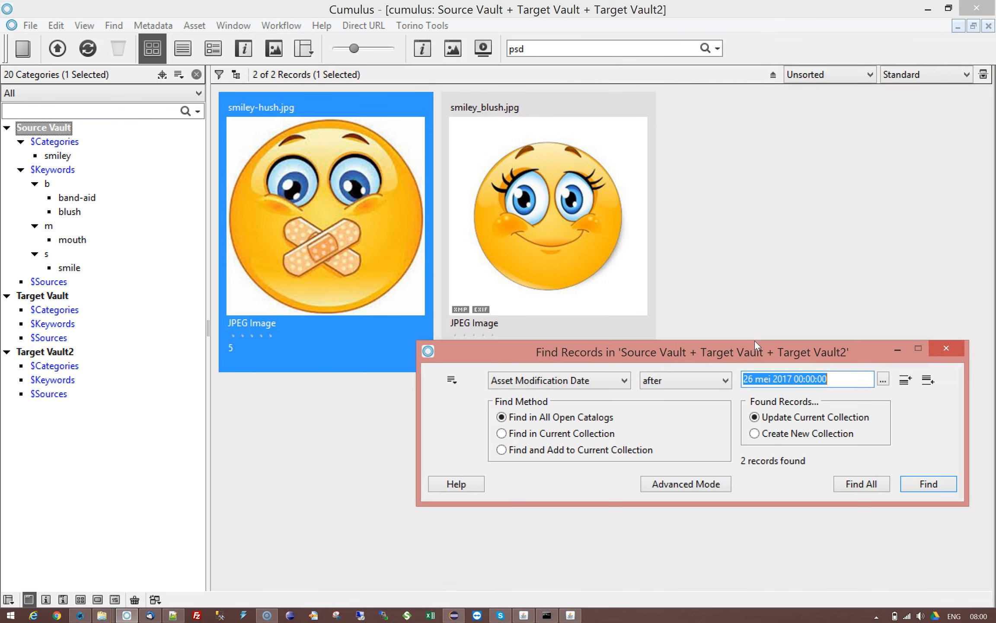
pyautogui.moveTo(756, 352); pyautogui.dragTo(427, 148)
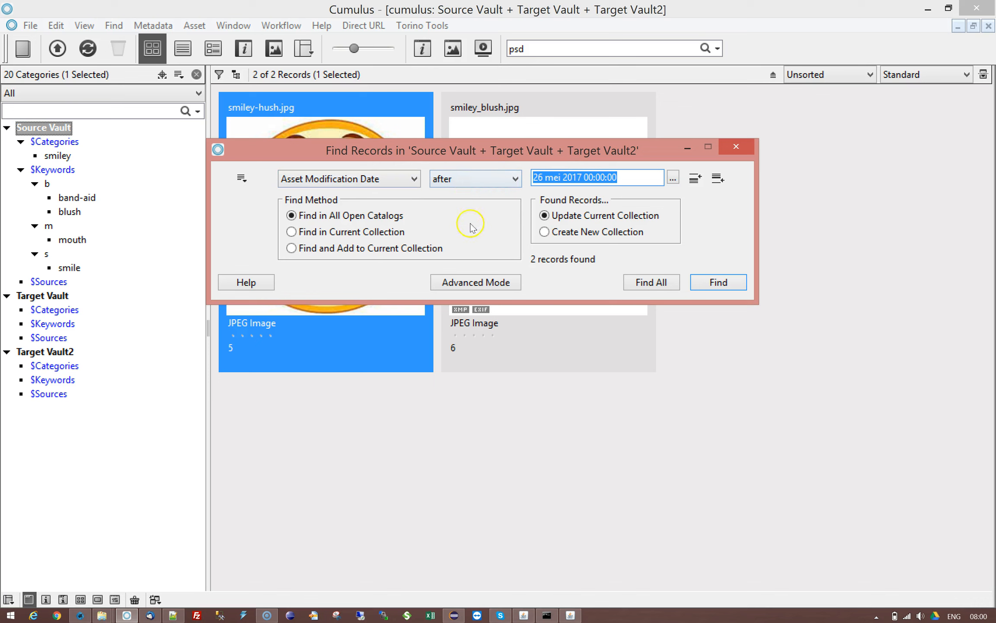
pyautogui.click(475, 281)
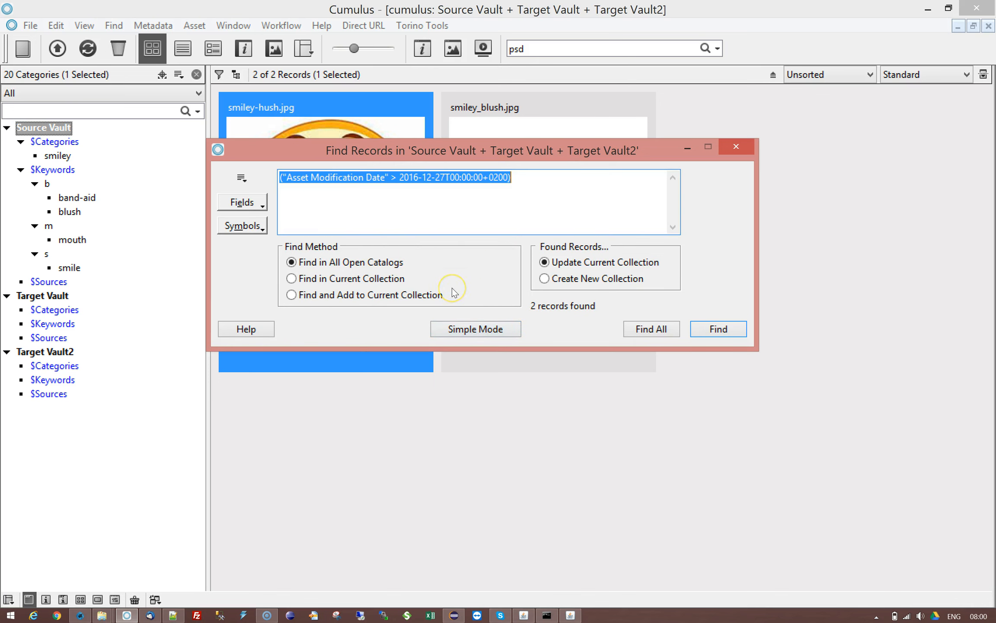
pyautogui.click(475, 328)
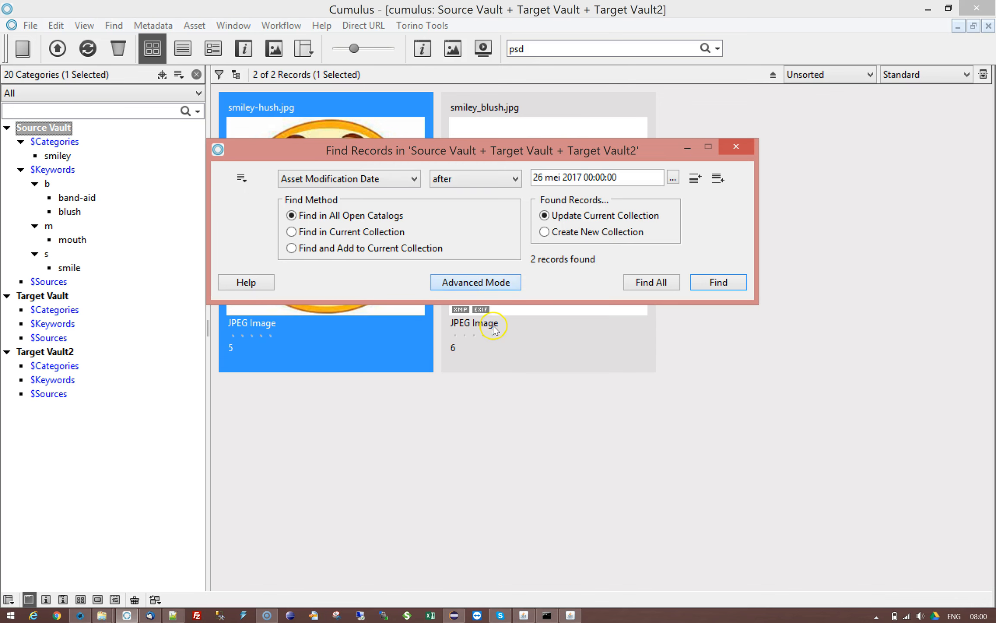
pyautogui.click(475, 282)
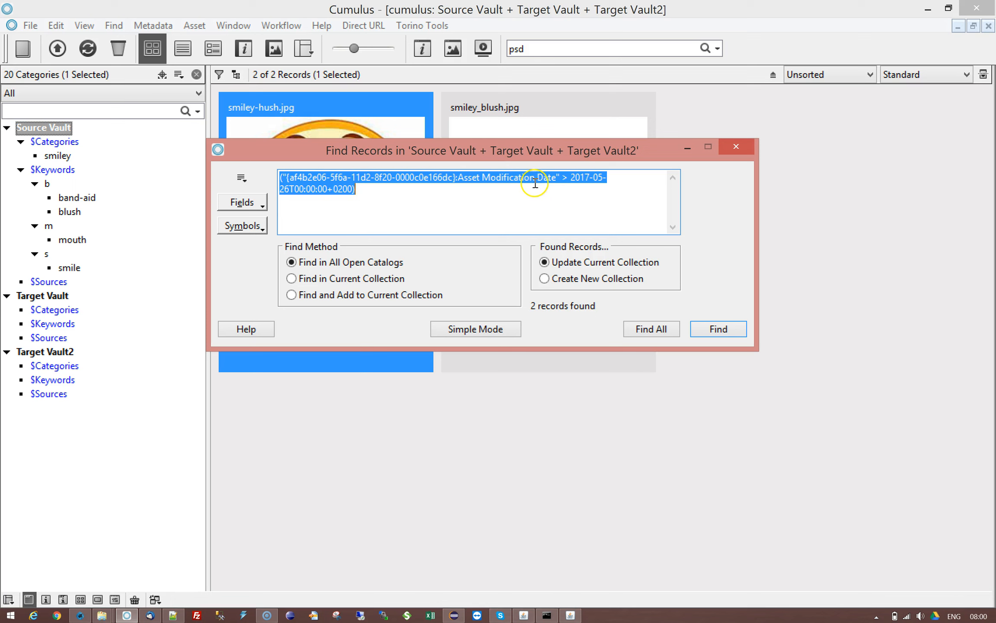
# Reduce the query to "Asset Modification Date" > 2017-05-26T00:00:00+0200 and select its text
pyautogui.click(478, 196)
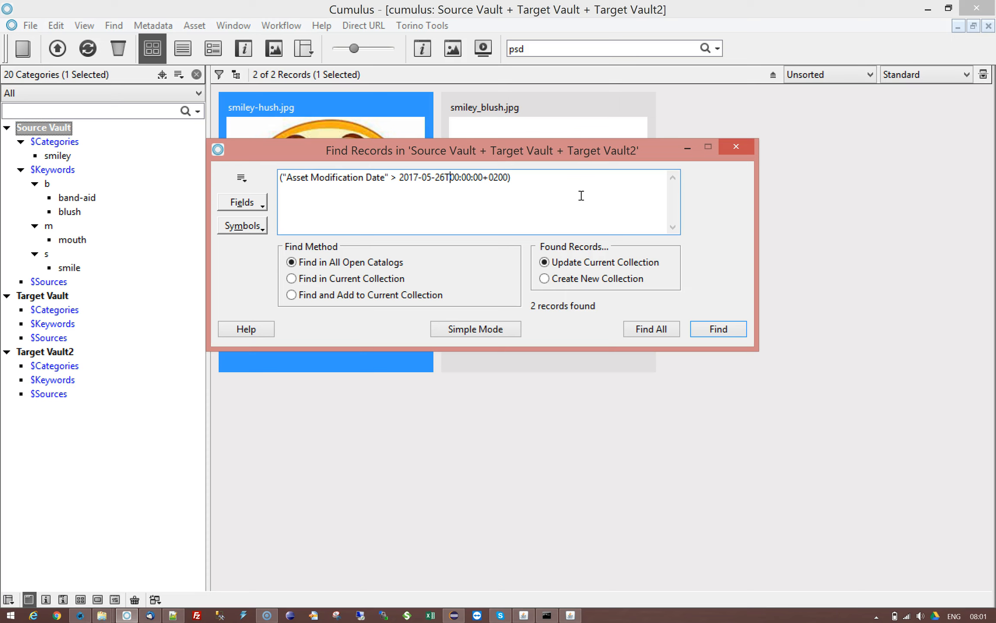
pyautogui.doubleClick(465, 177)
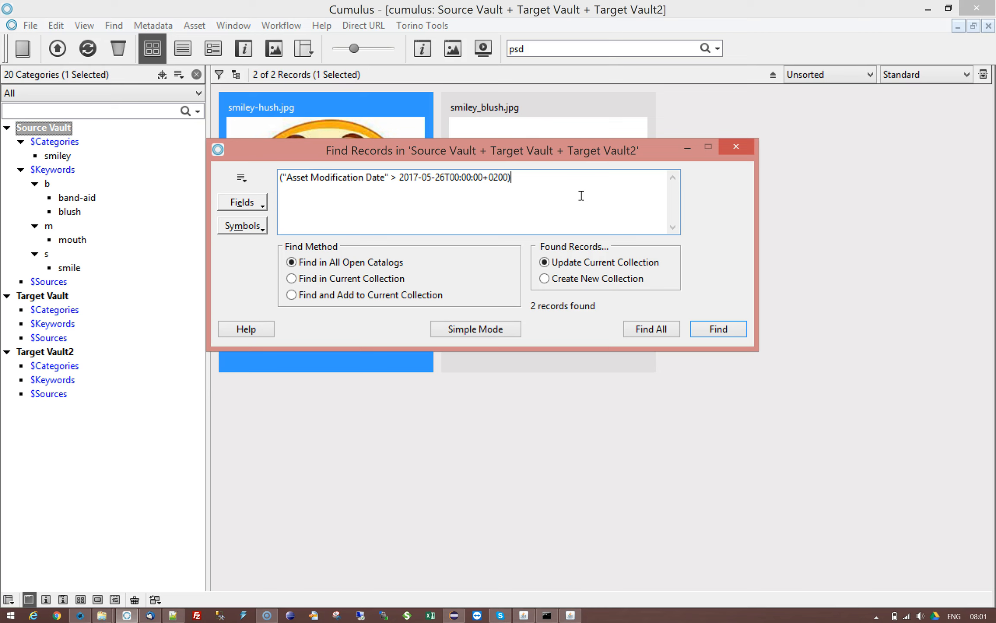
pyautogui.moveTo(508, 178); pyautogui.dragTo(386, 178)
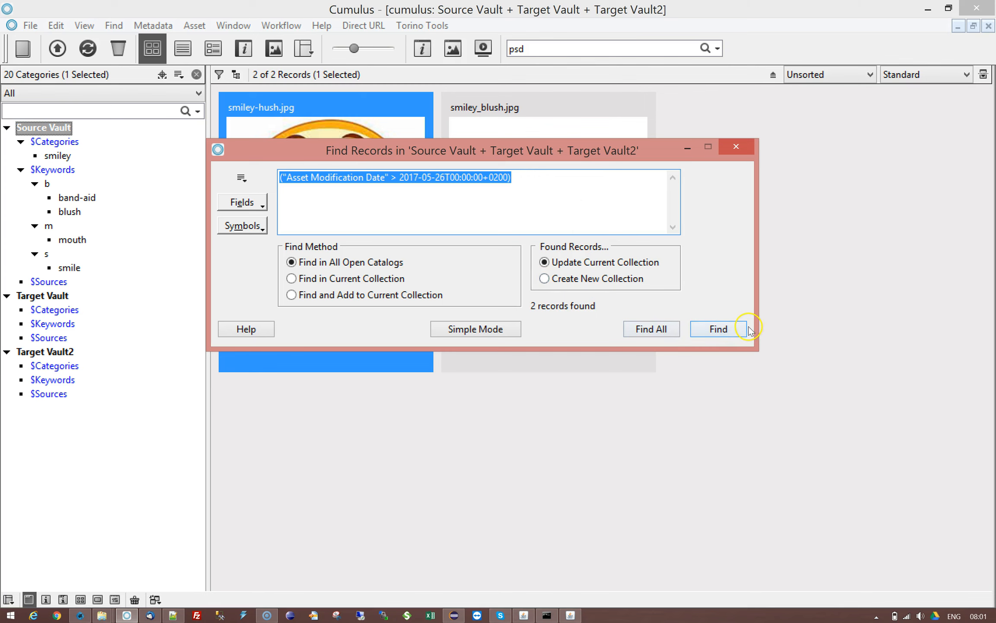
# Search with the > date query, then with < 2016-12-27 finding only smiley-hush.jpg, and close the search
pyautogui.click(718, 329)
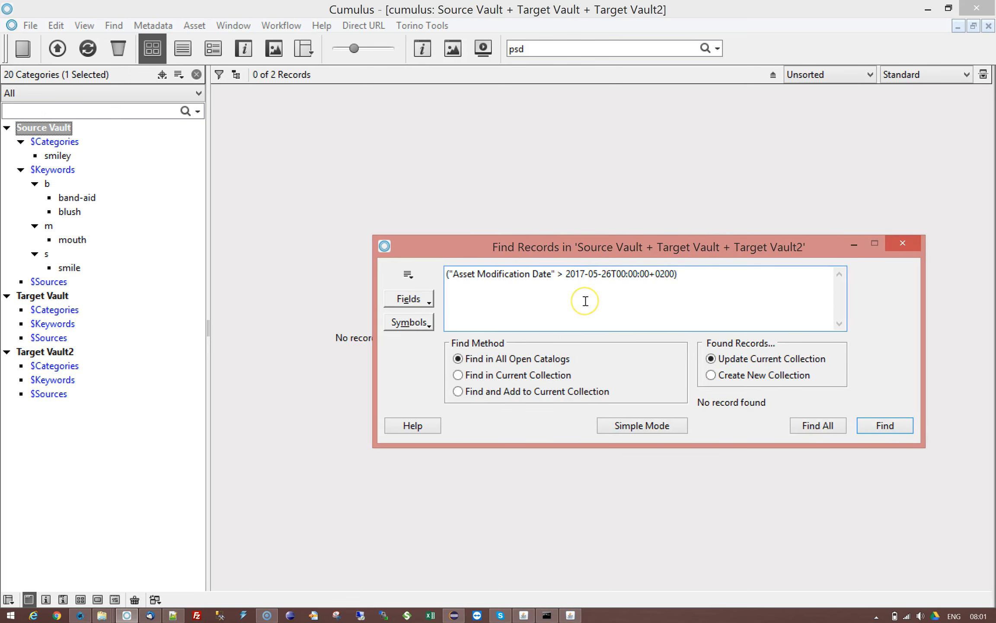
pyautogui.press('Backspace')
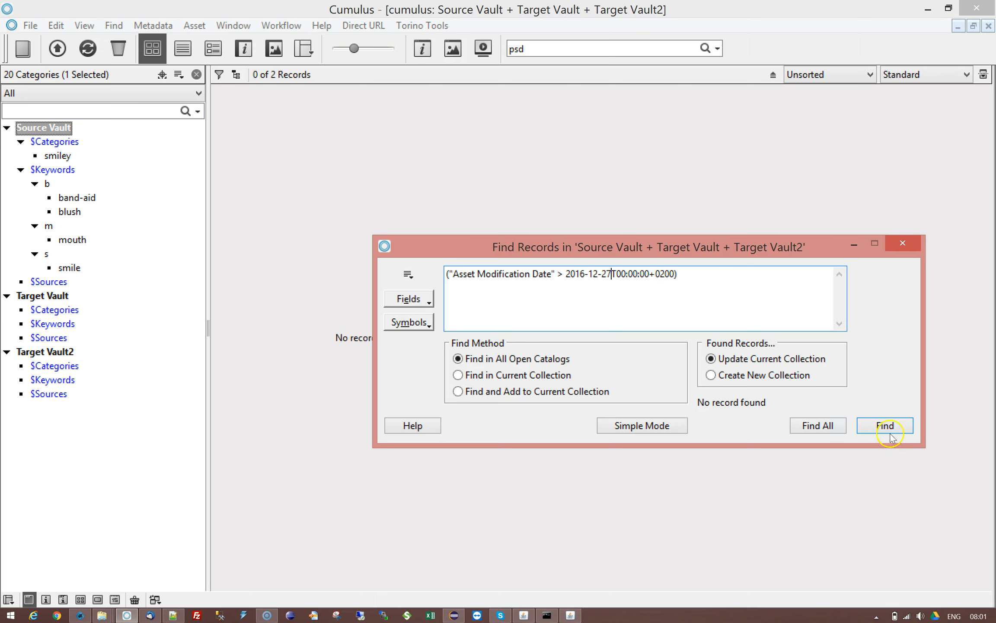
pyautogui.click(884, 426)
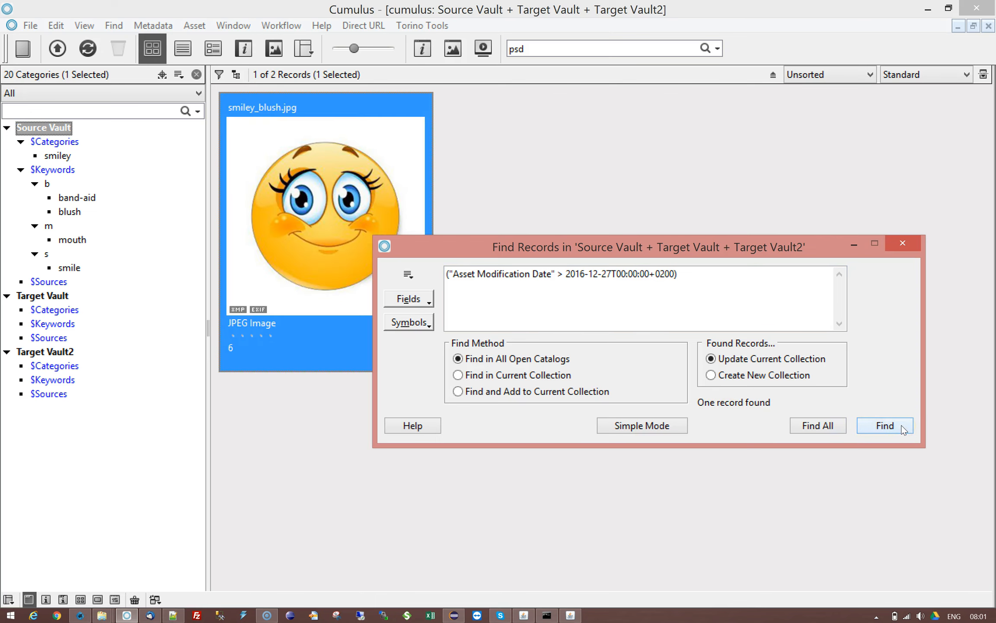
pyautogui.click(564, 274)
pyautogui.write('<')
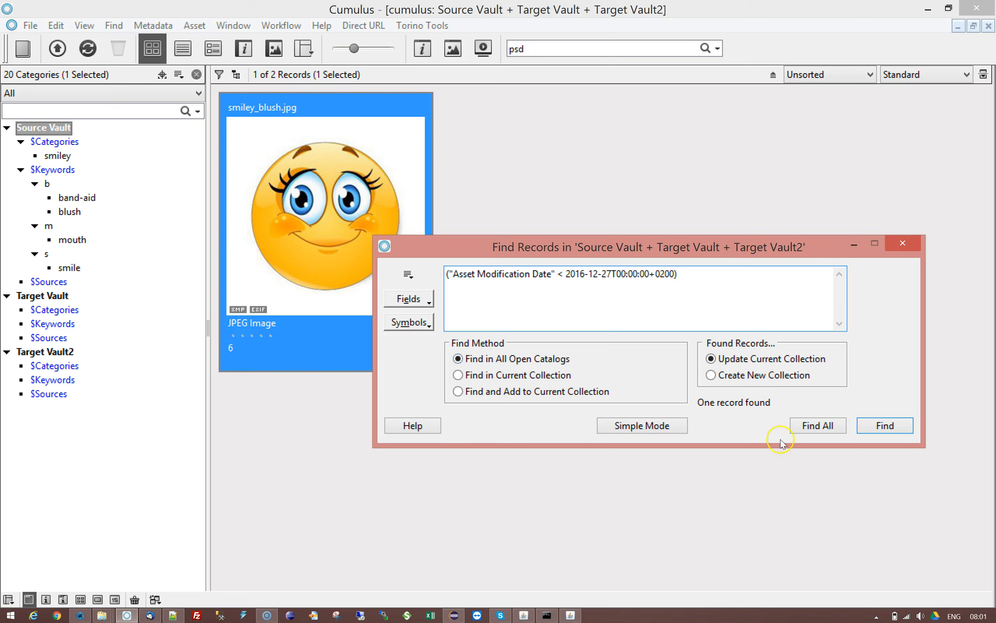
pyautogui.click(884, 426)
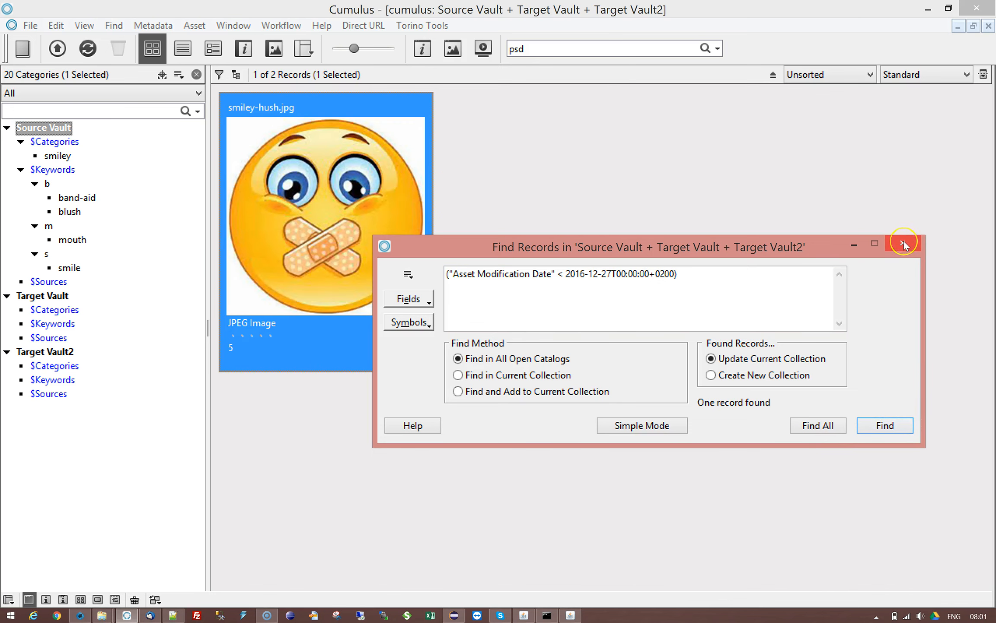
pyautogui.click(903, 243)
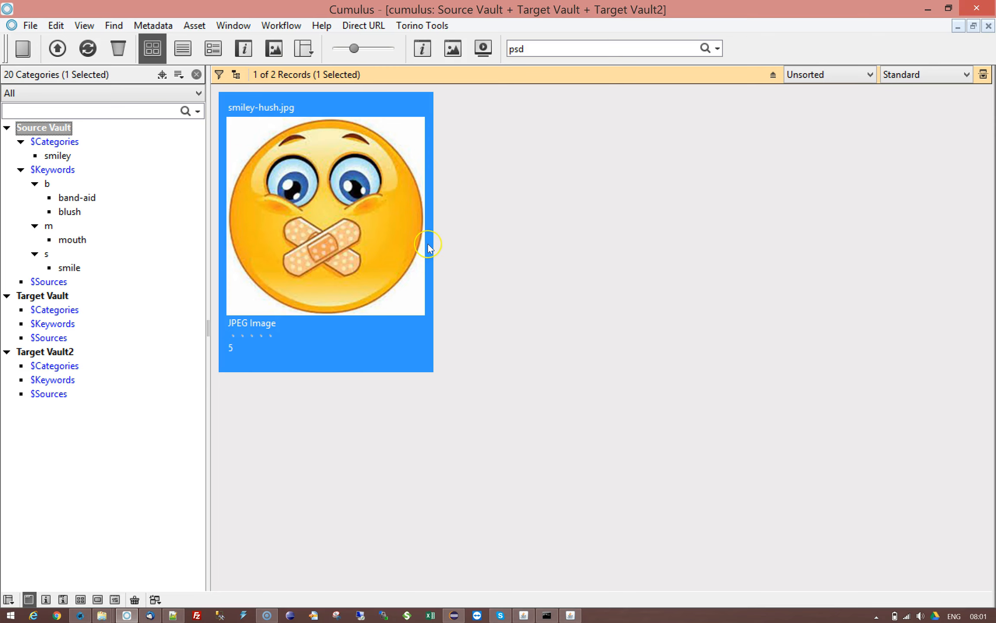
pyautogui.moveTo(429, 247)
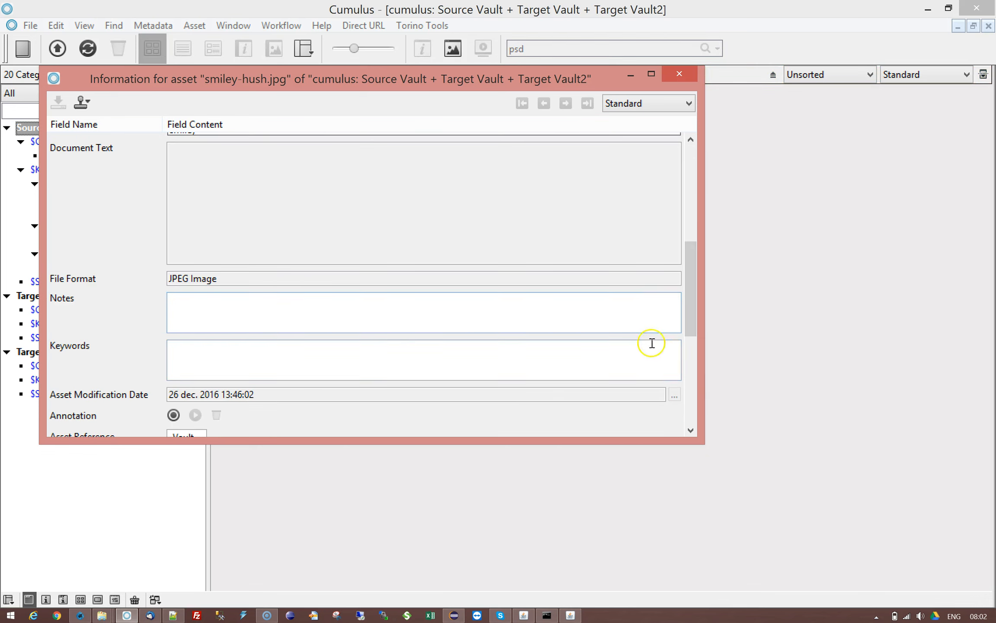
# Set the Status of smiley-hush.jpg to To move
pyautogui.scroll(-3)
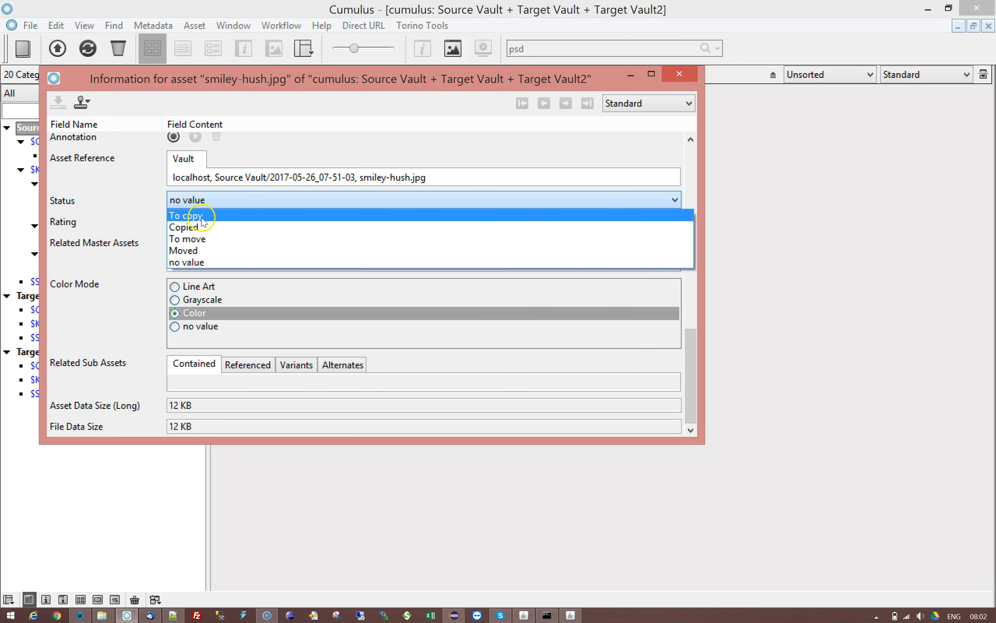
pyautogui.click(188, 239)
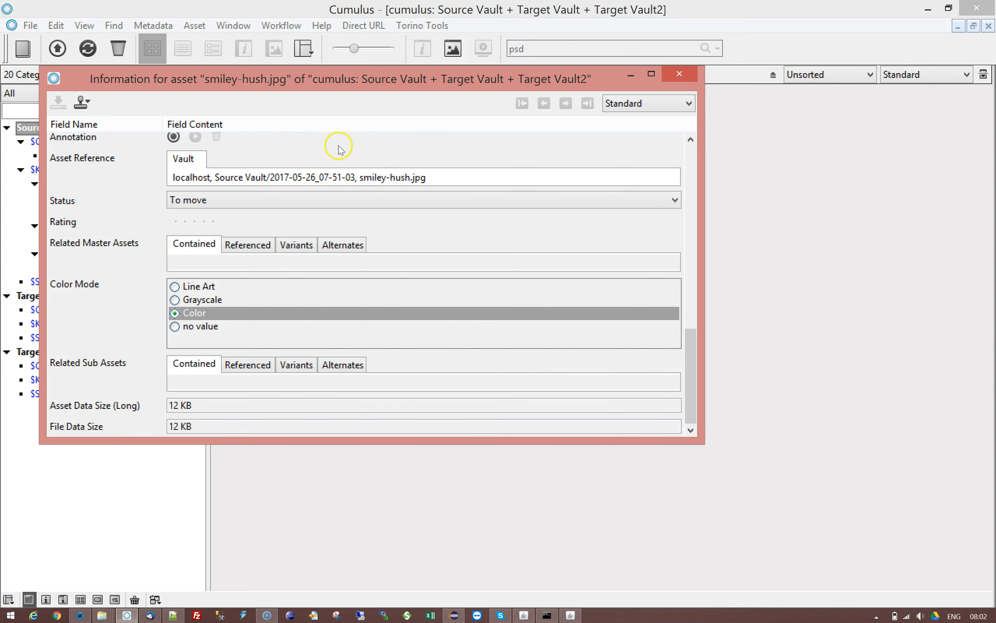
pyautogui.moveTo(679, 73)
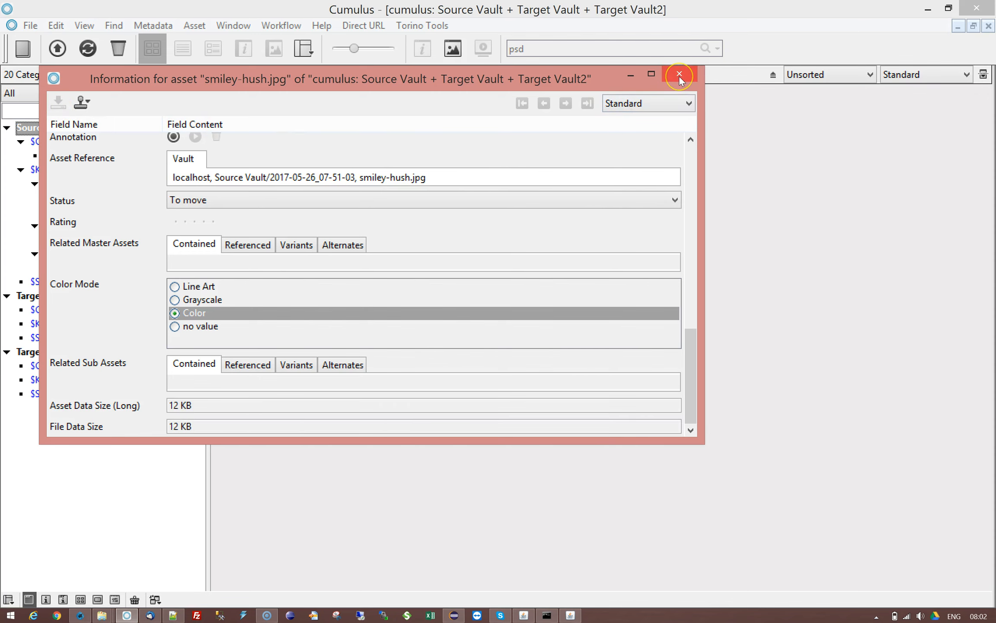
pyautogui.click(679, 74)
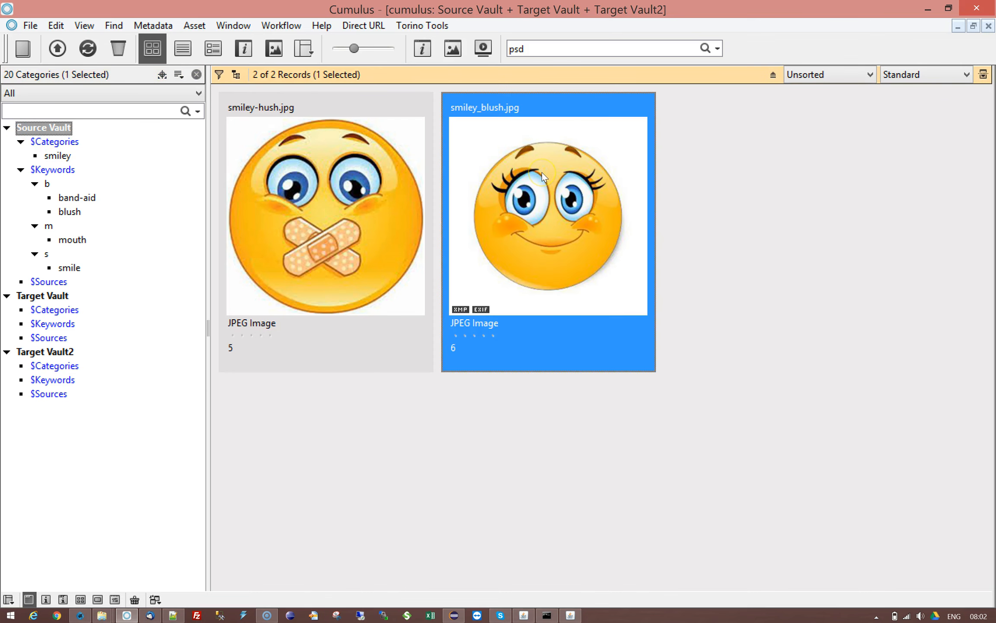
# Set the Status of smiley_blush.jpg to To move
pyautogui.click(422, 49)
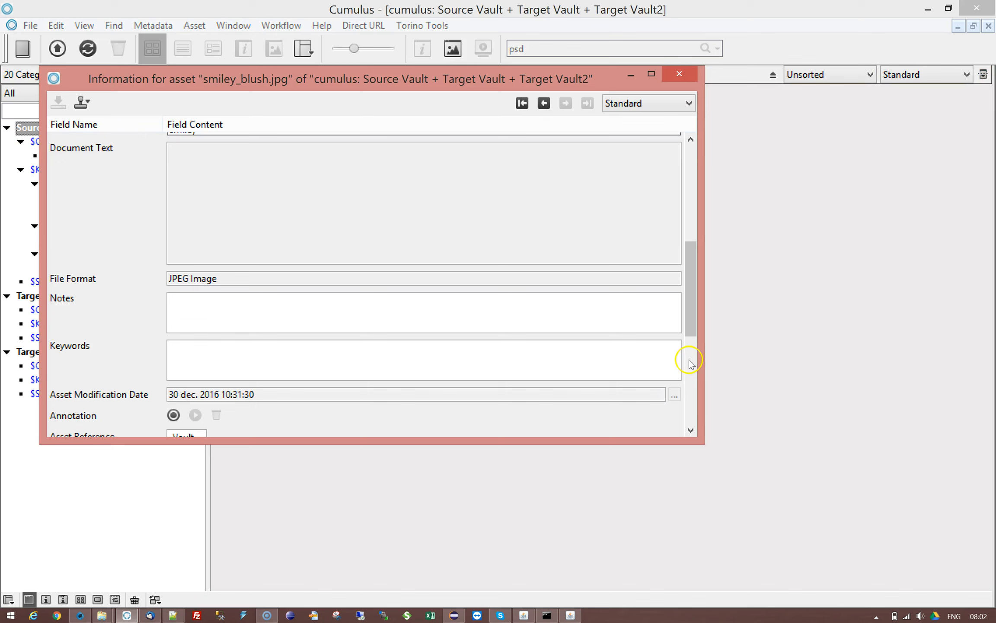
pyautogui.scroll(-3)
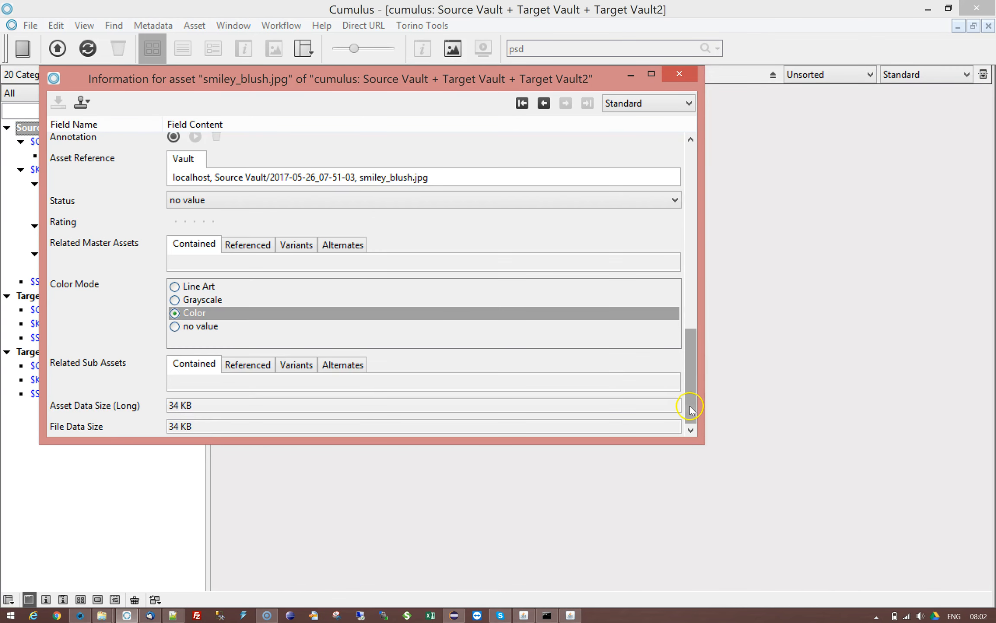
pyautogui.click(423, 199)
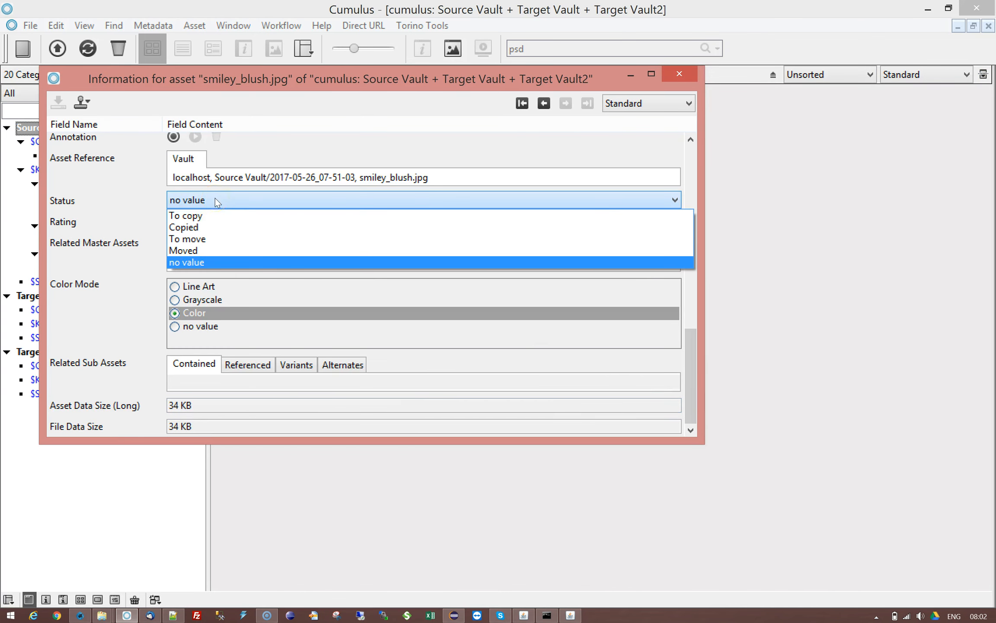
pyautogui.click(187, 239)
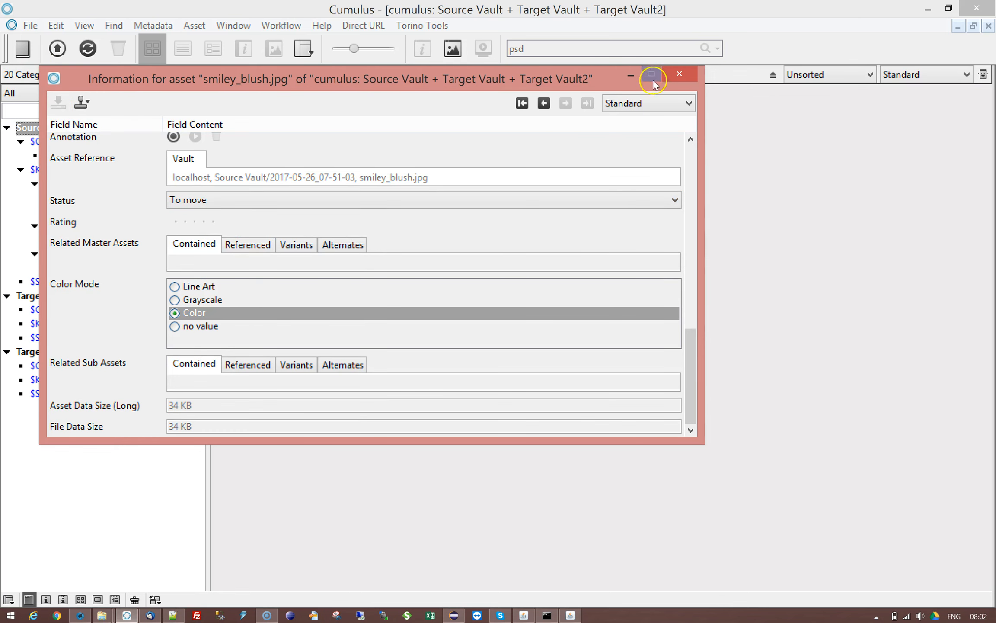
pyautogui.click(679, 74)
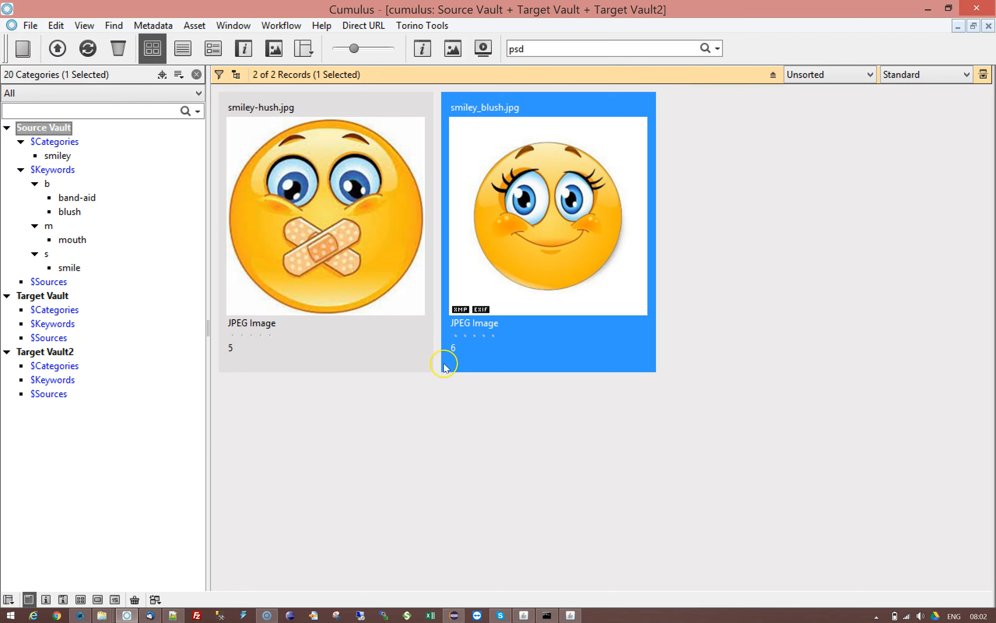
pyautogui.moveTo(177, 524)
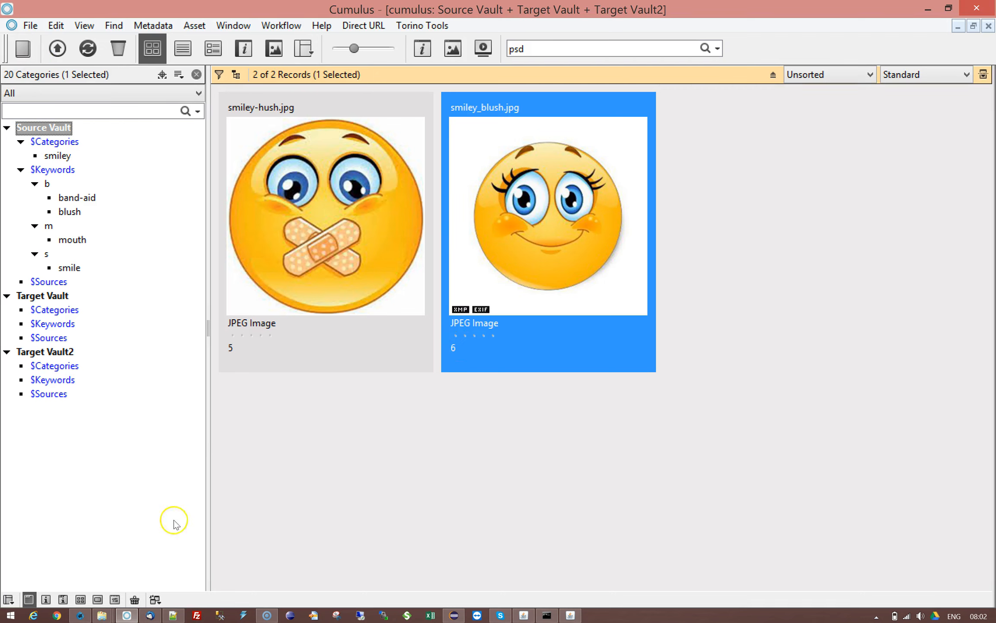
pyautogui.moveTo(250, 528)
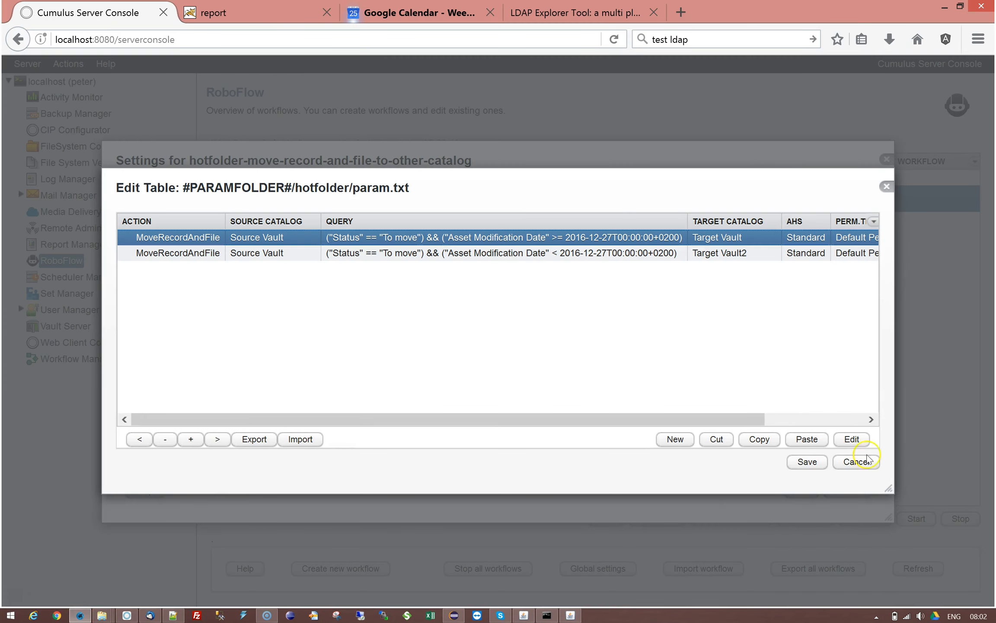
pyautogui.moveTo(792, 309)
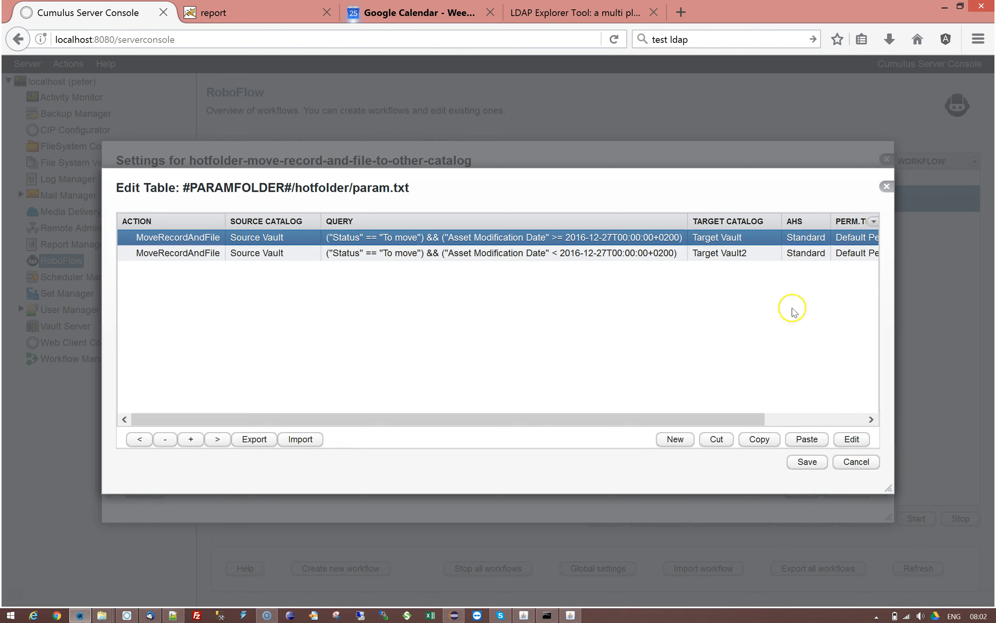
pyautogui.moveTo(723, 243)
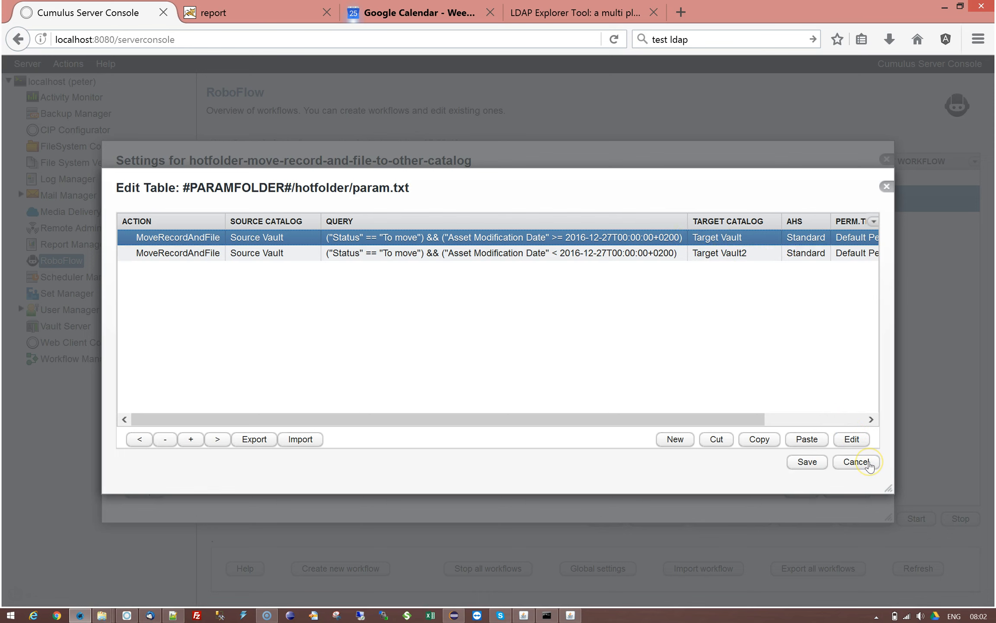
# Cancel the param.txt table and the Parameters editor without changes
pyautogui.click(857, 462)
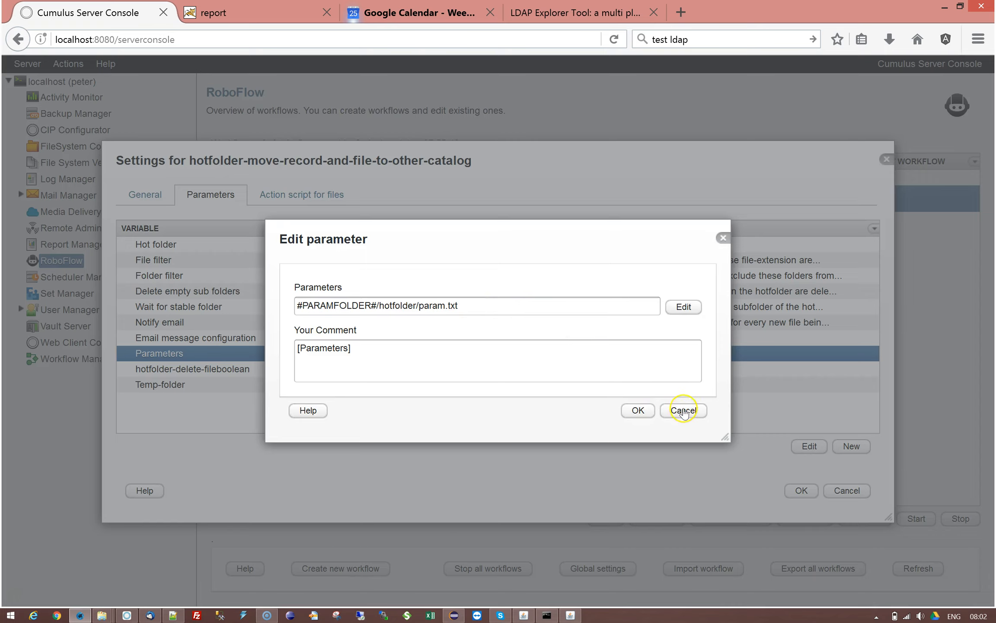
pyautogui.click(683, 410)
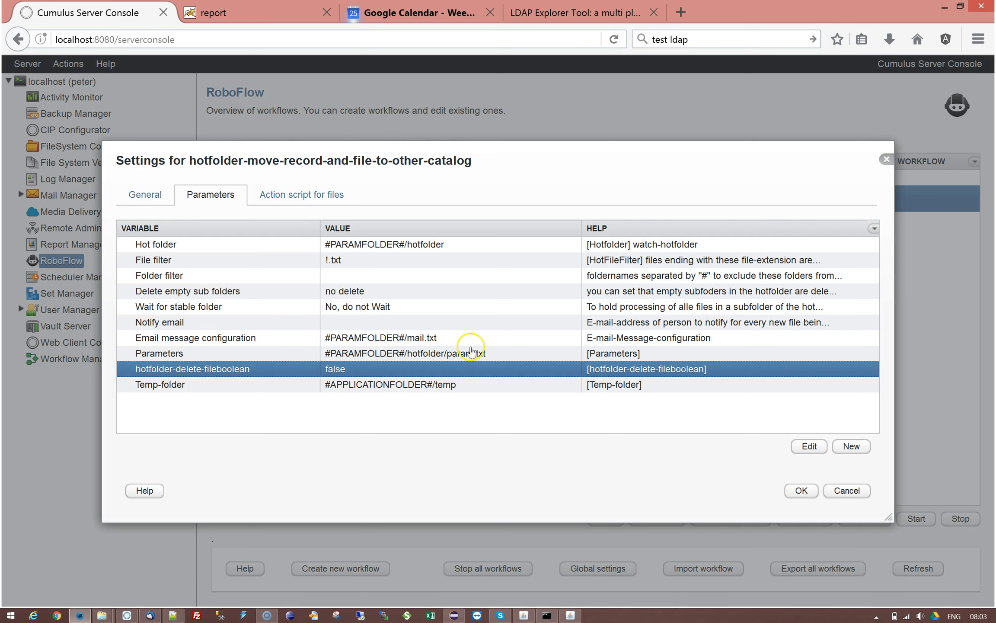
pyautogui.moveTo(445, 244)
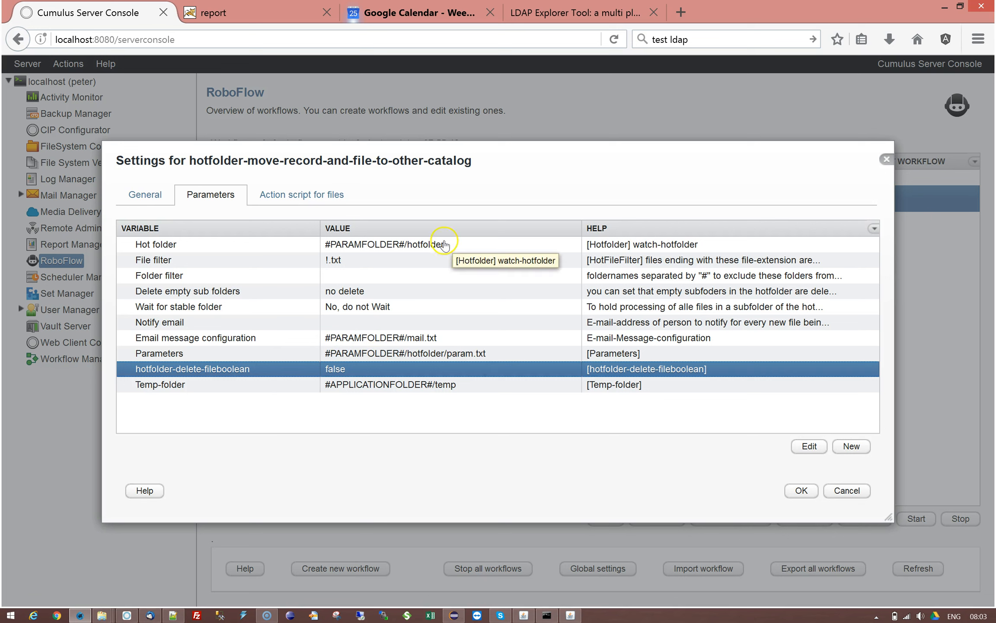
pyautogui.moveTo(425, 342)
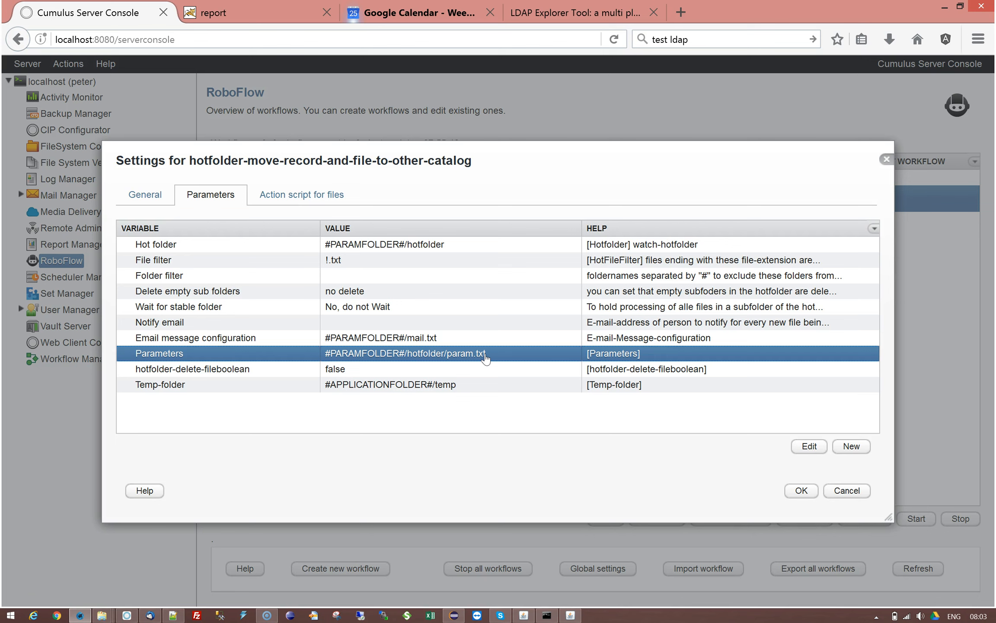
pyautogui.moveTo(276, 373)
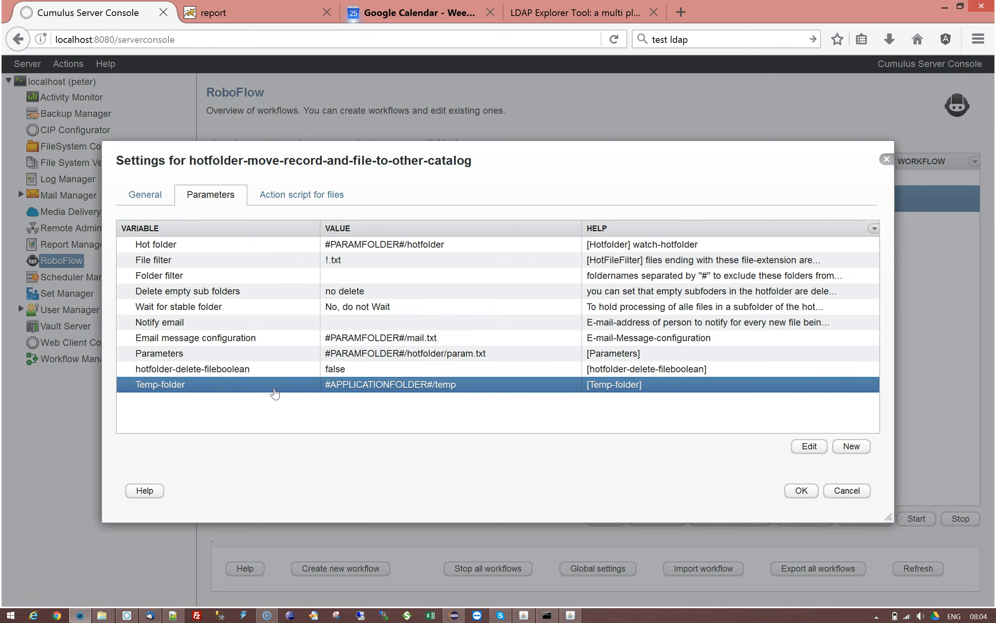
pyautogui.moveTo(829, 491)
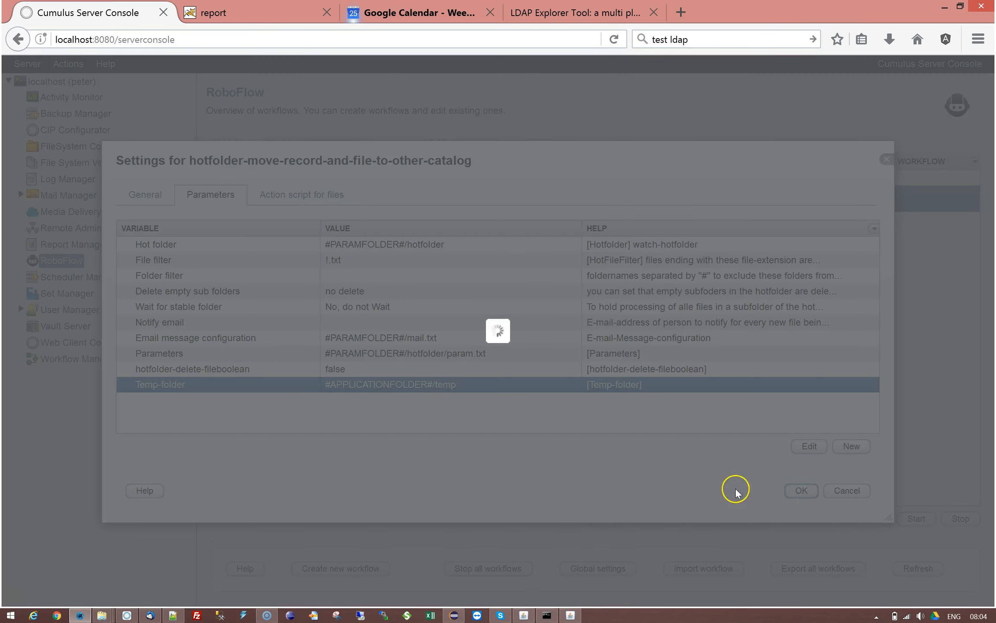
# Save the hotfolder-move-record-and-file-to-other-catalog workflow's settings with OK
pyautogui.click(800, 491)
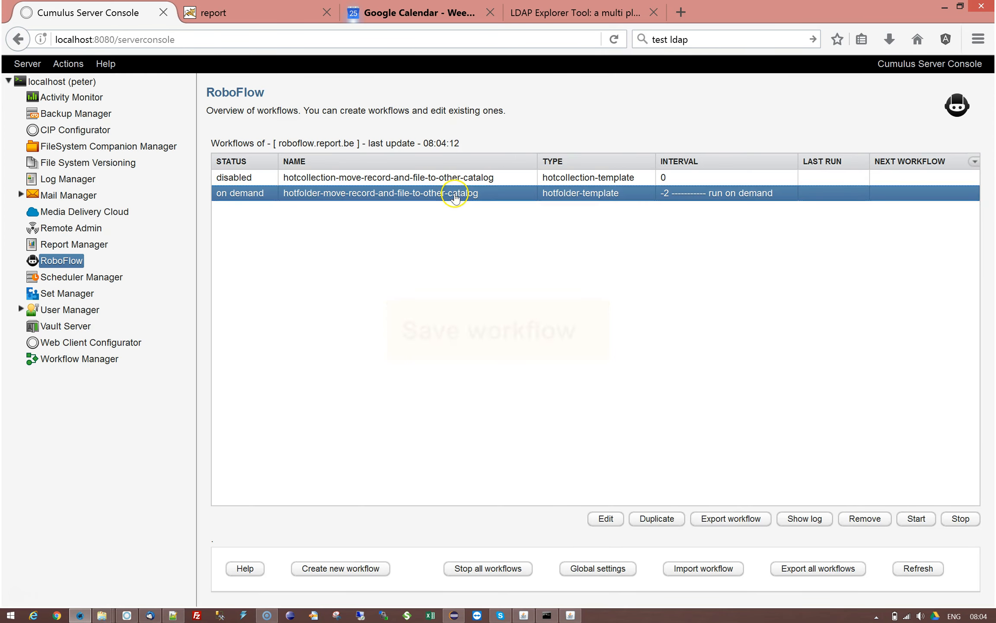
pyautogui.moveTo(574, 444)
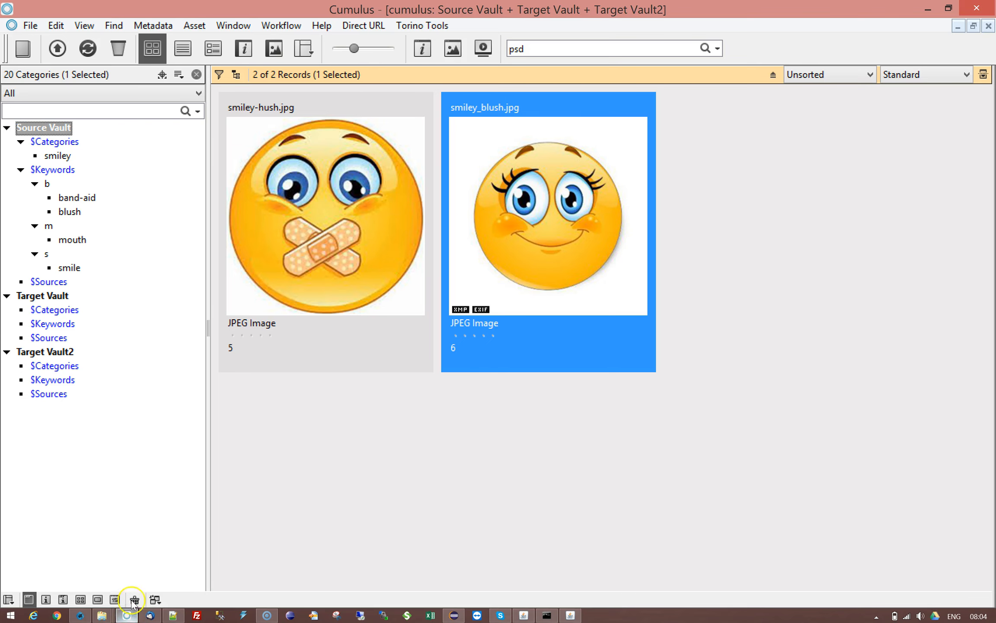
# Filter Source Vault assets by the smiley keywords blush, mouth and smile in turn
pyautogui.click(57, 156)
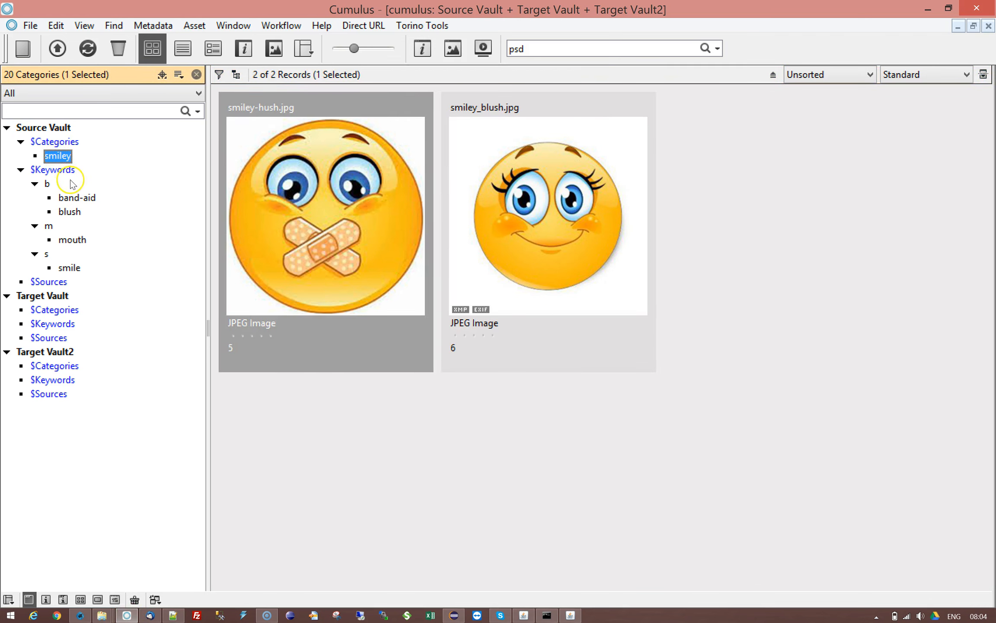
pyautogui.click(47, 183)
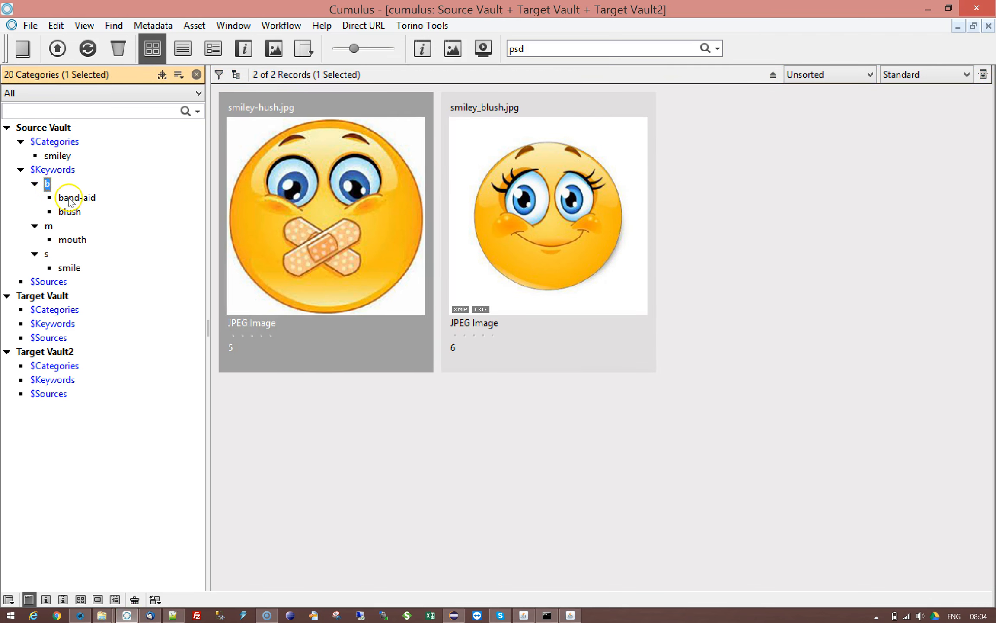
pyautogui.click(68, 211)
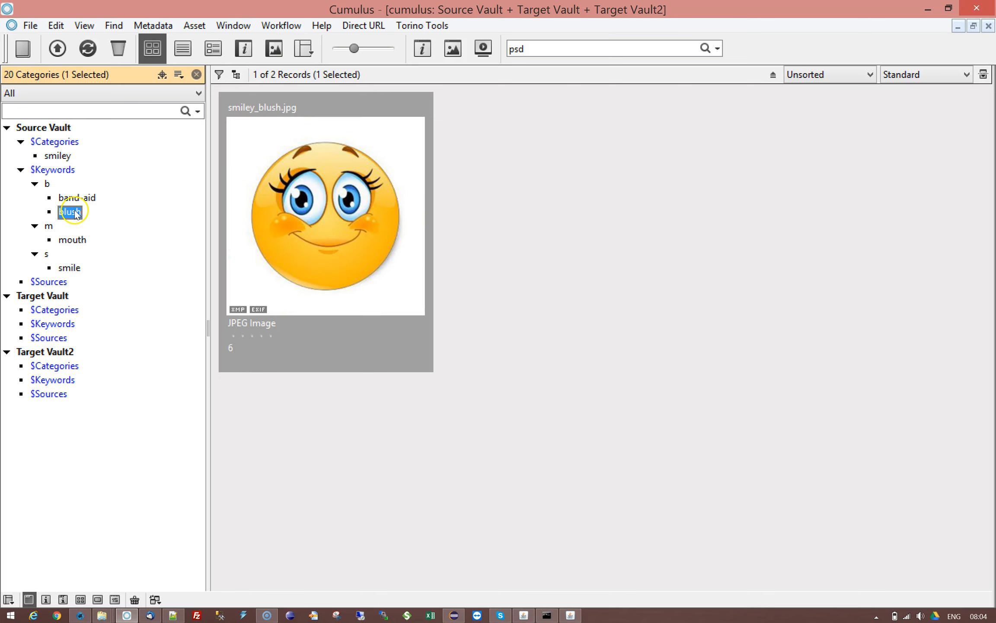
pyautogui.click(73, 239)
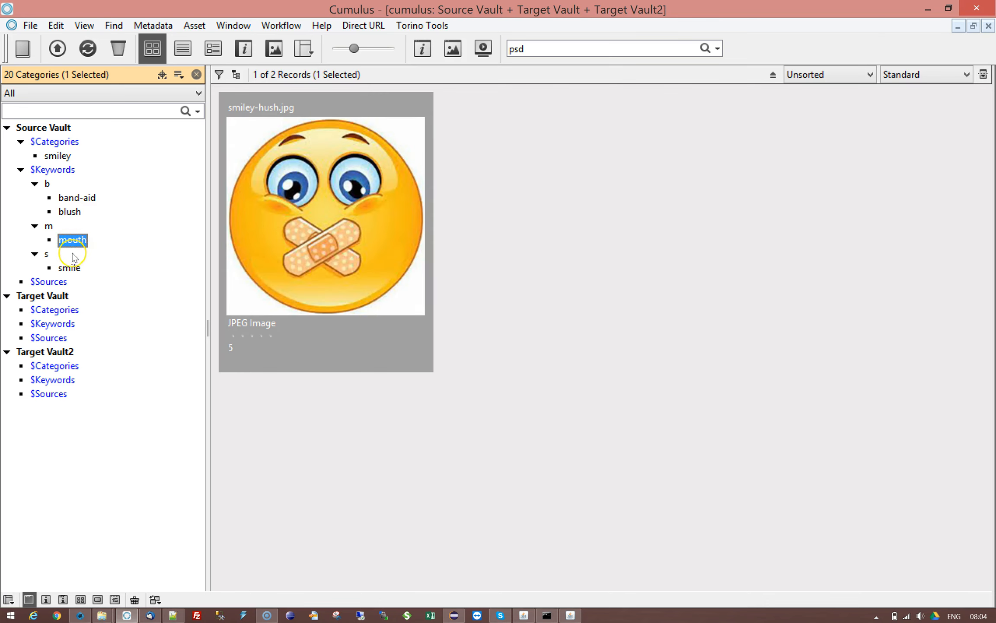
pyautogui.click(70, 267)
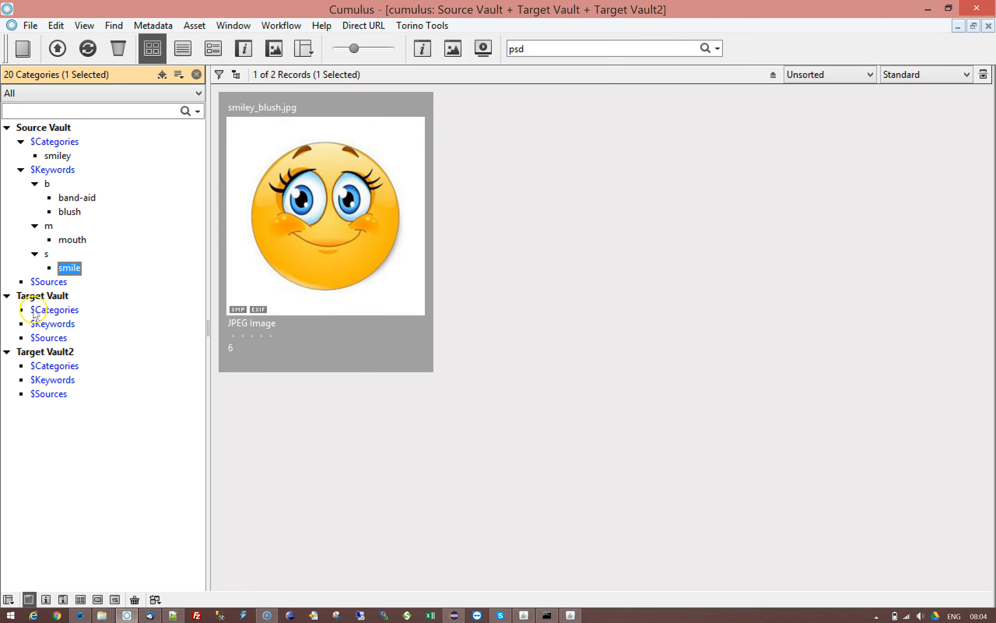
pyautogui.moveTo(49, 401)
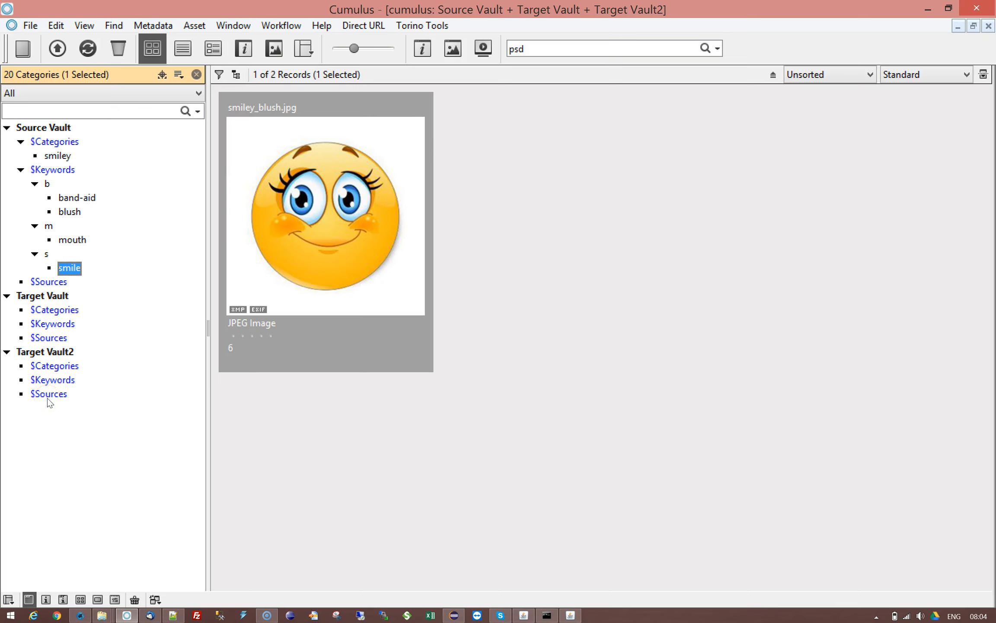
pyautogui.moveTo(133, 570)
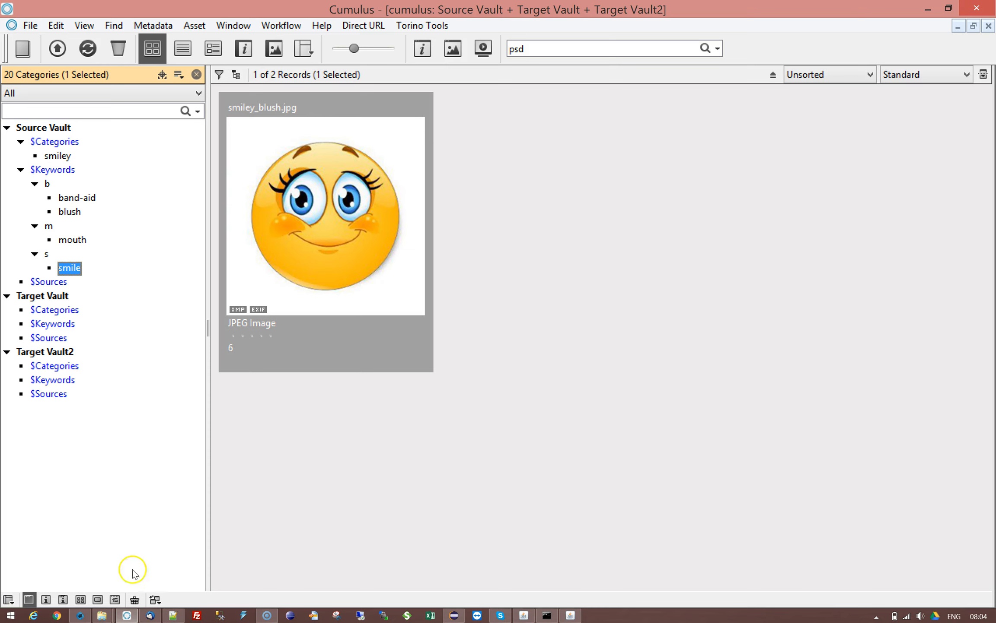
pyautogui.moveTo(126, 615)
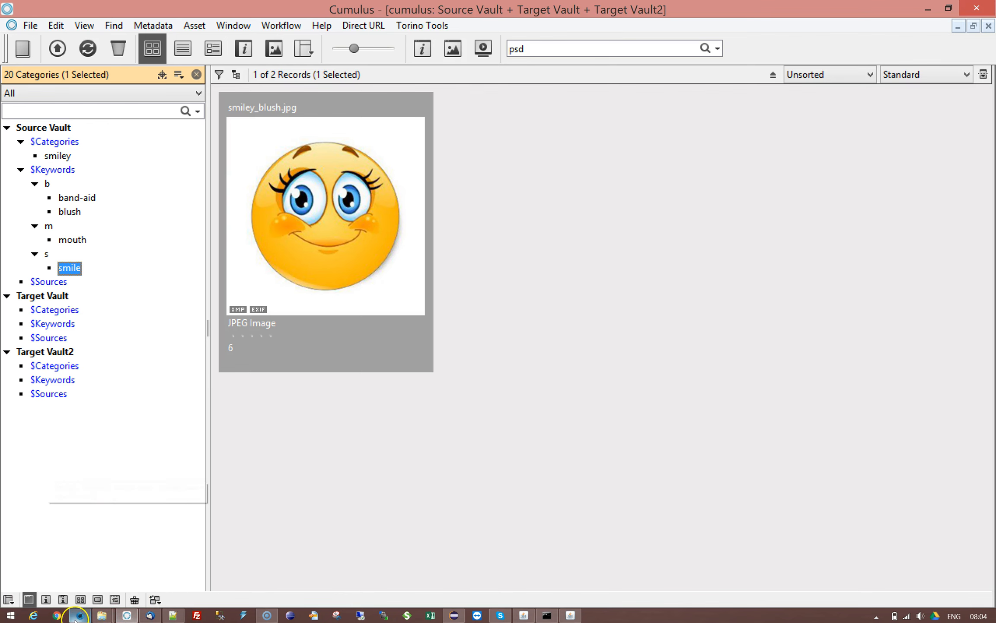
pyautogui.moveTo(78, 614)
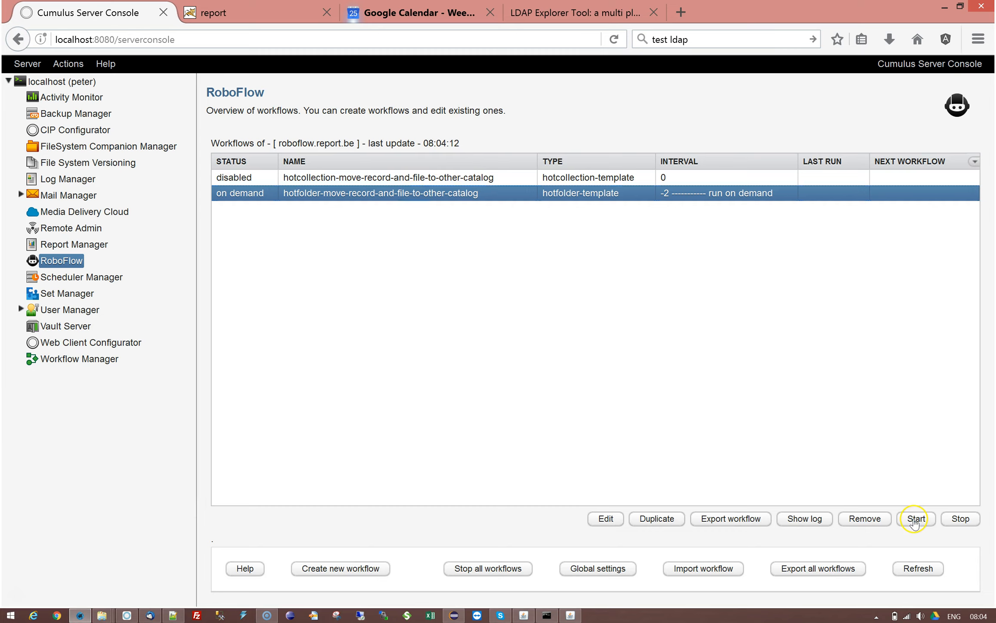
# Start the hotfolder workflow, review its status log of moved smiley files, and close the log
pyautogui.click(916, 519)
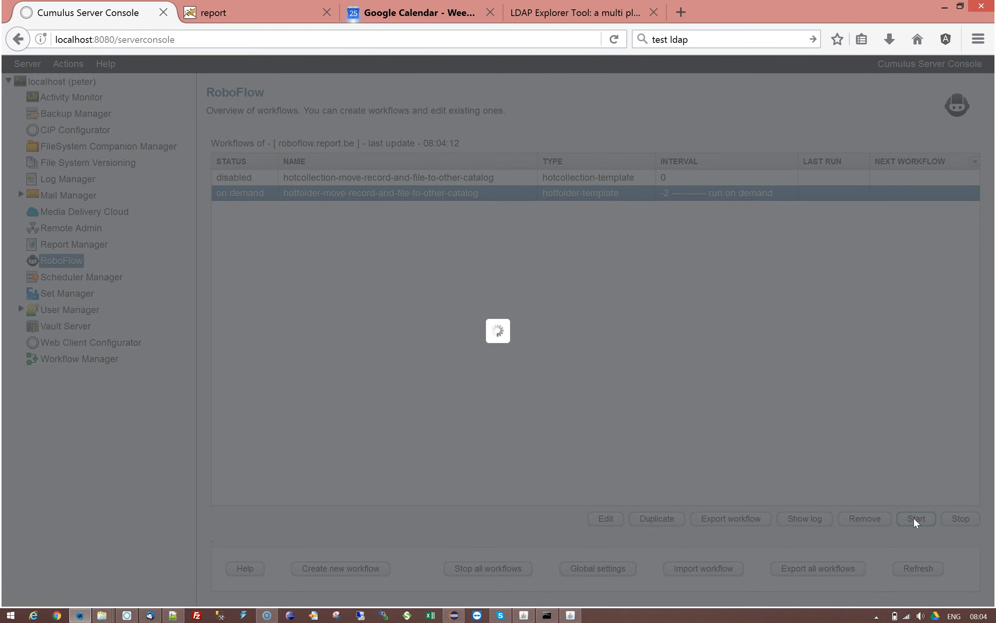
pyautogui.click(916, 519)
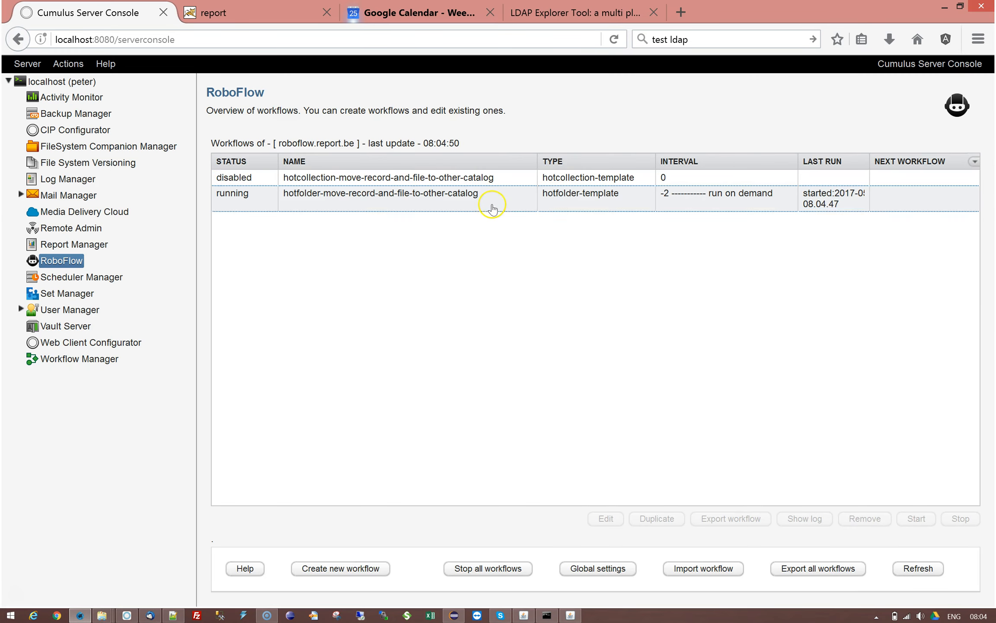
pyautogui.click(381, 193)
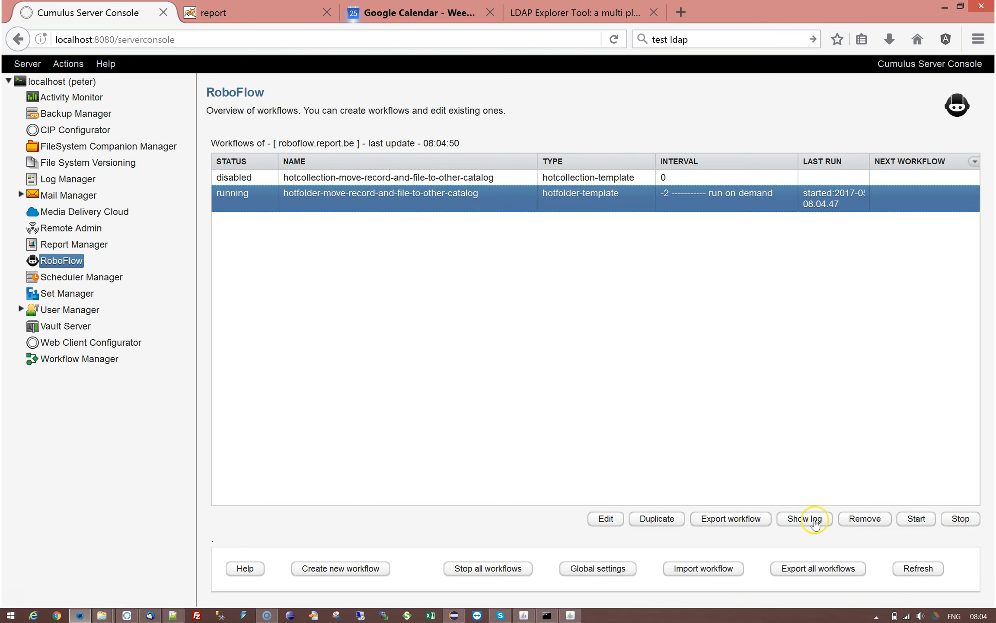
pyautogui.click(803, 519)
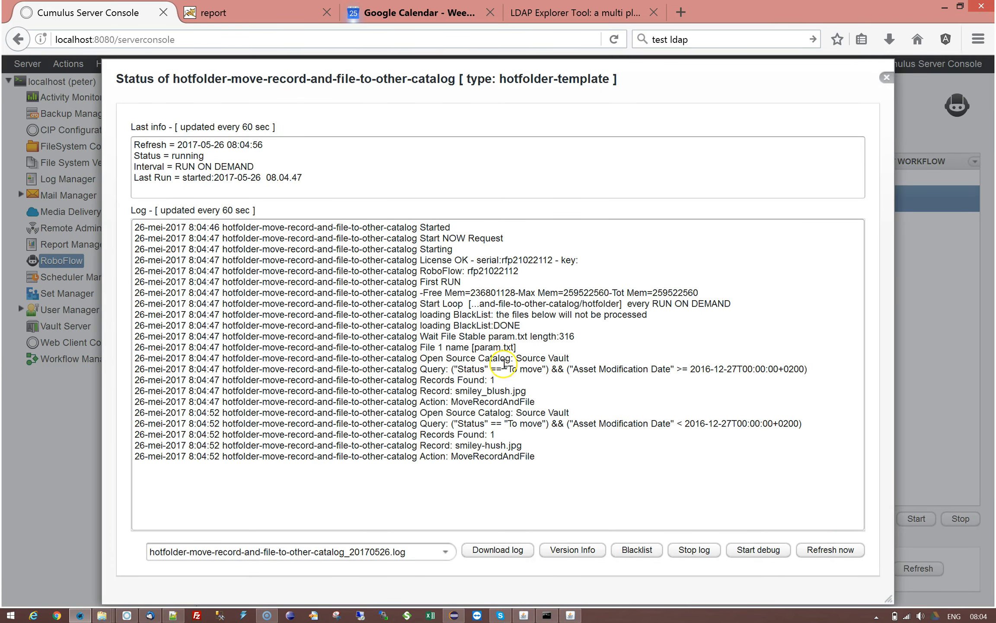
pyautogui.moveTo(429, 350)
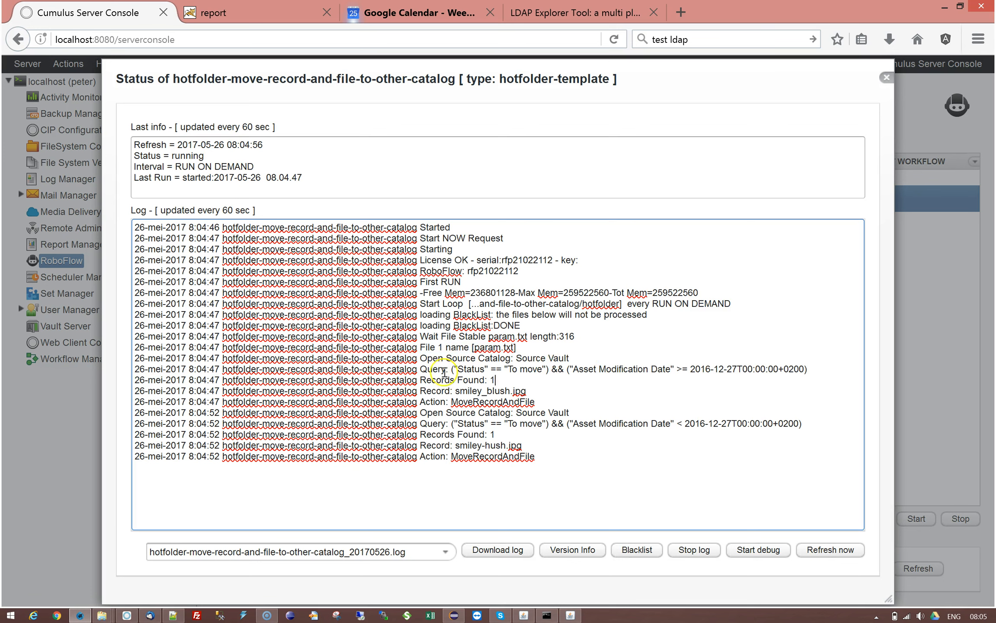
pyautogui.moveTo(676, 352)
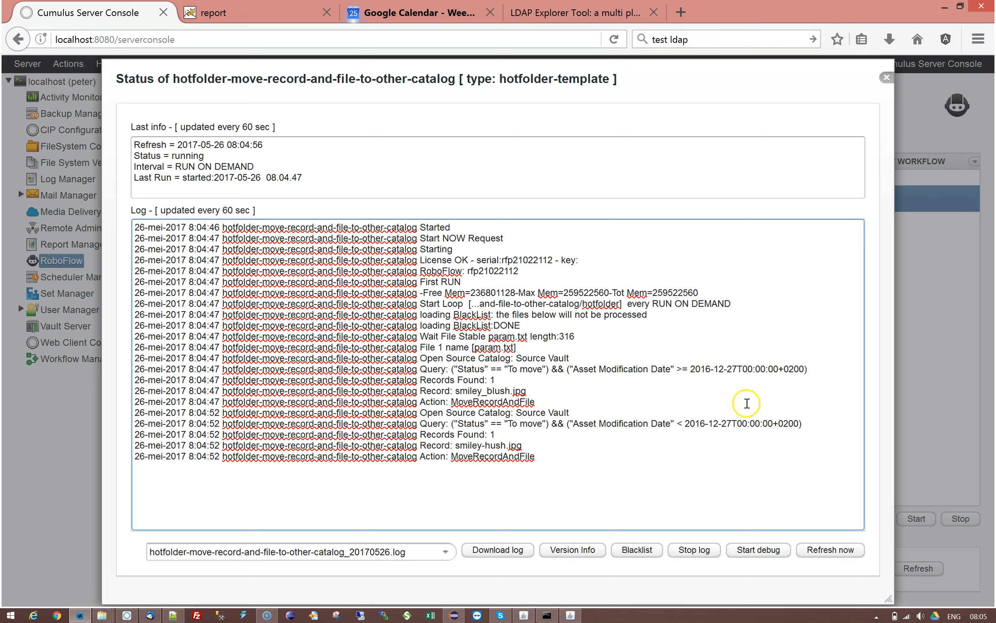
pyautogui.moveTo(501, 378)
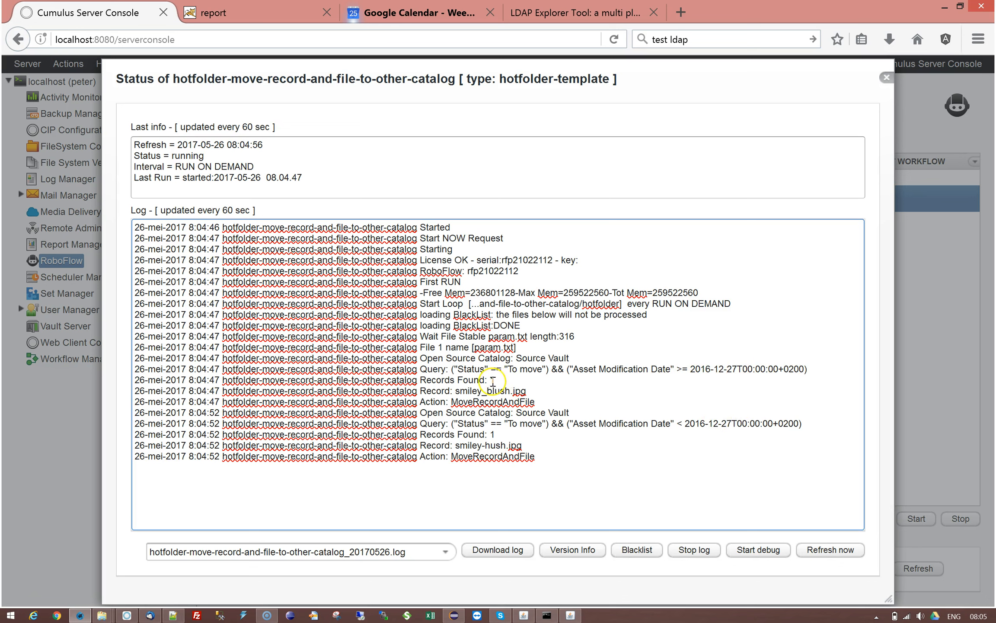
pyautogui.moveTo(471, 407)
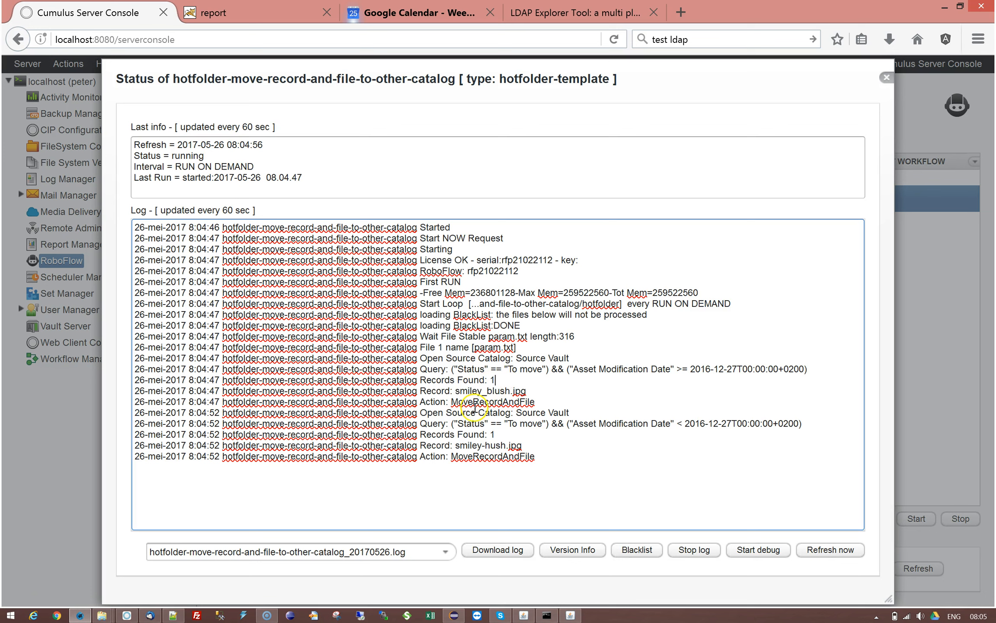
pyautogui.doubleClick(497, 390)
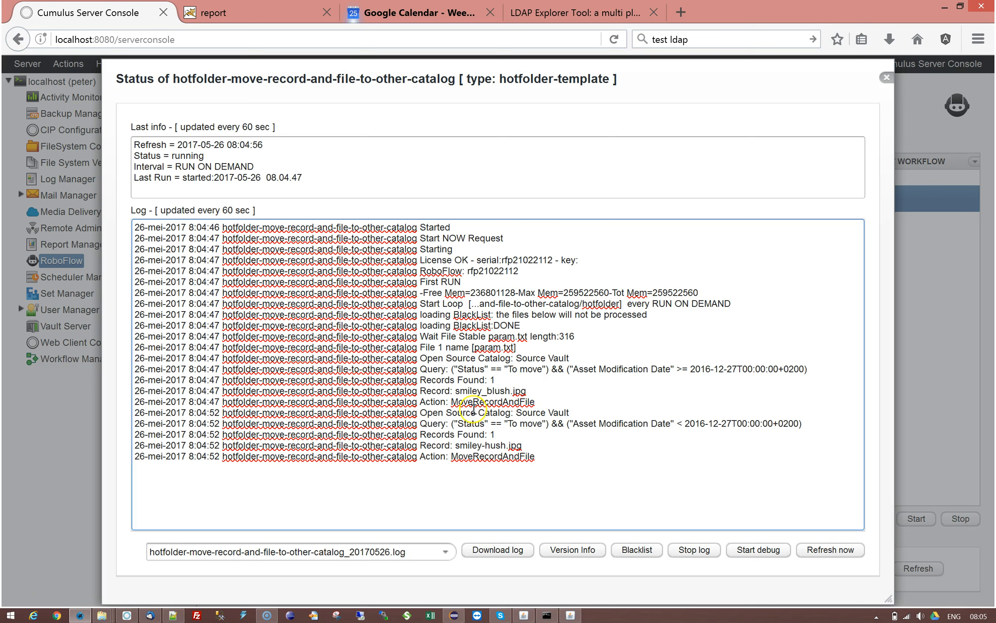
pyautogui.moveTo(452, 412)
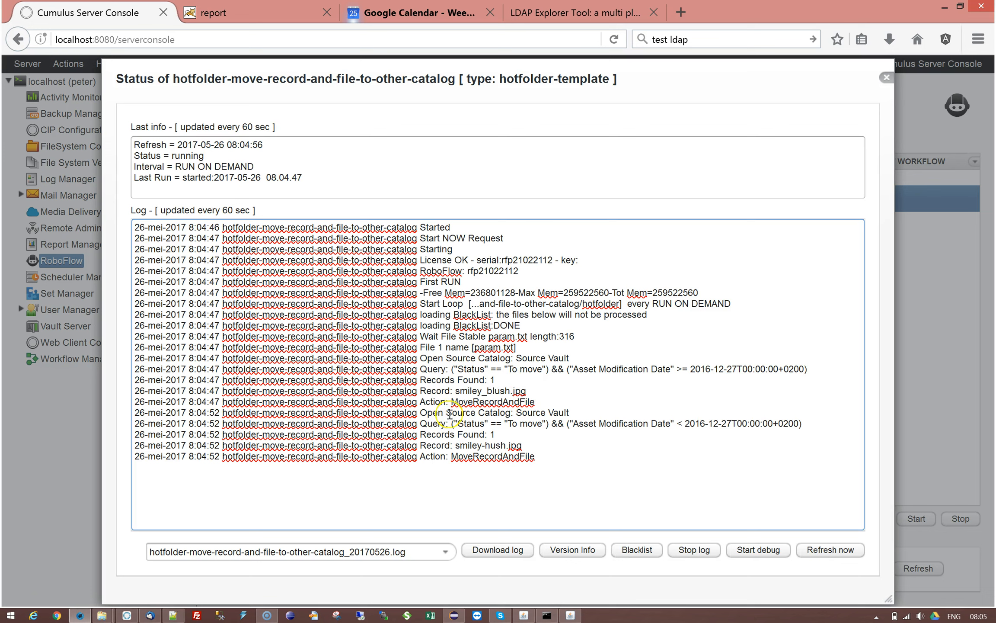
pyautogui.moveTo(519, 414)
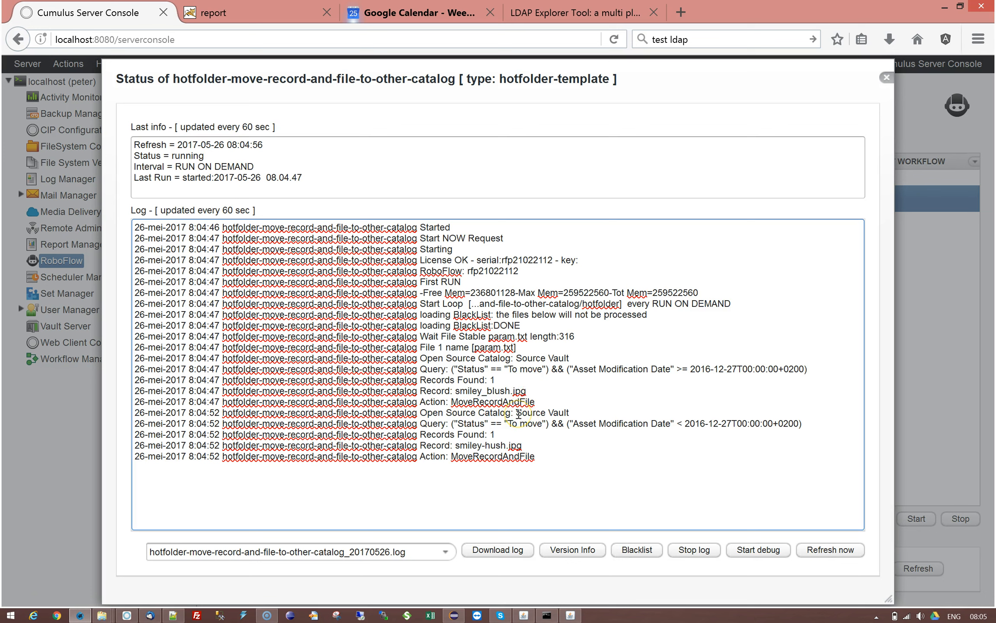
pyautogui.moveTo(505, 389)
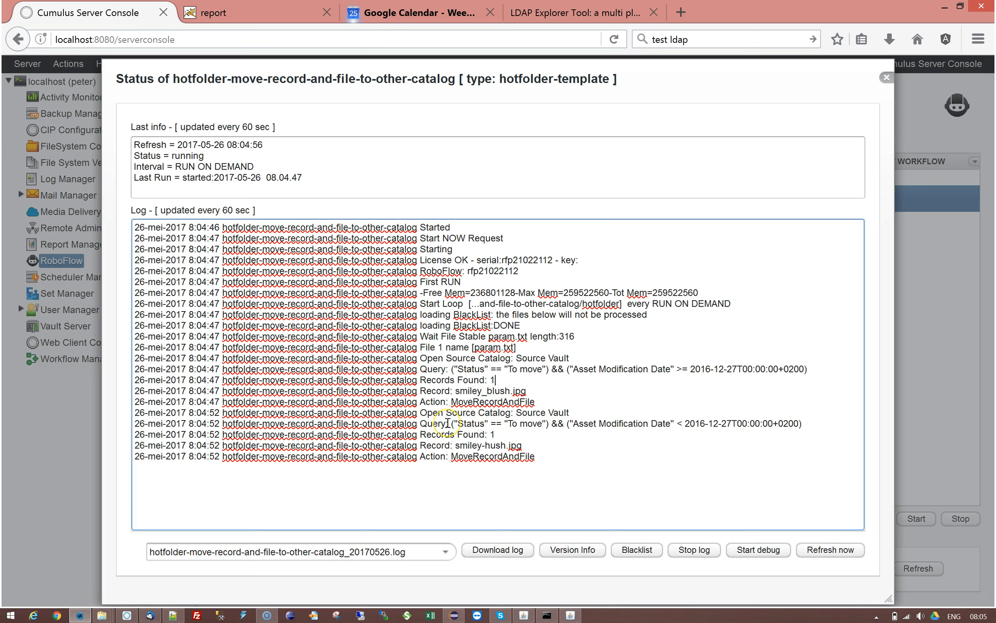
pyautogui.moveTo(547, 425)
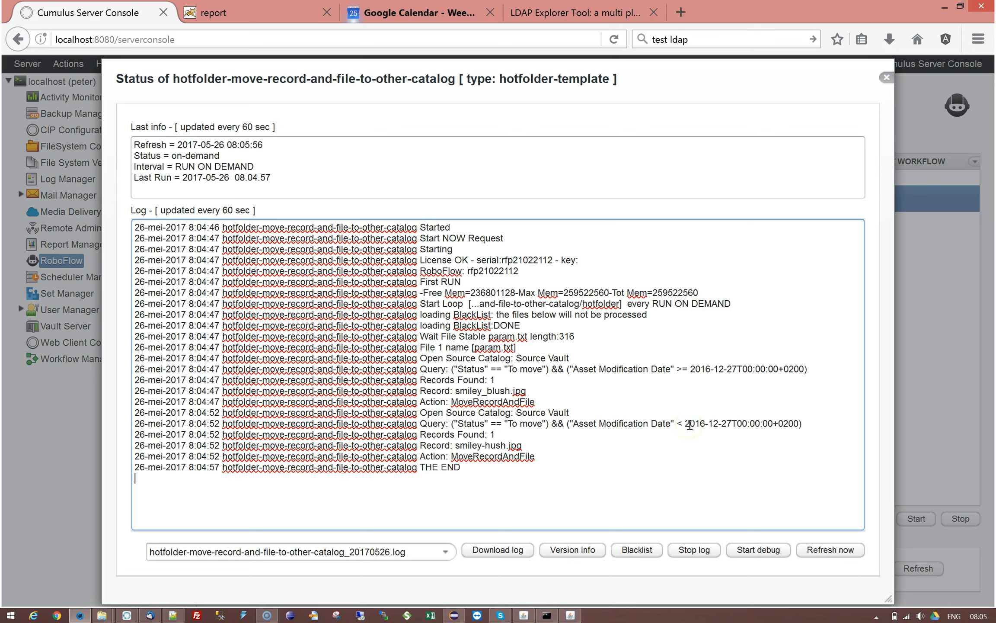
pyautogui.moveTo(522, 456)
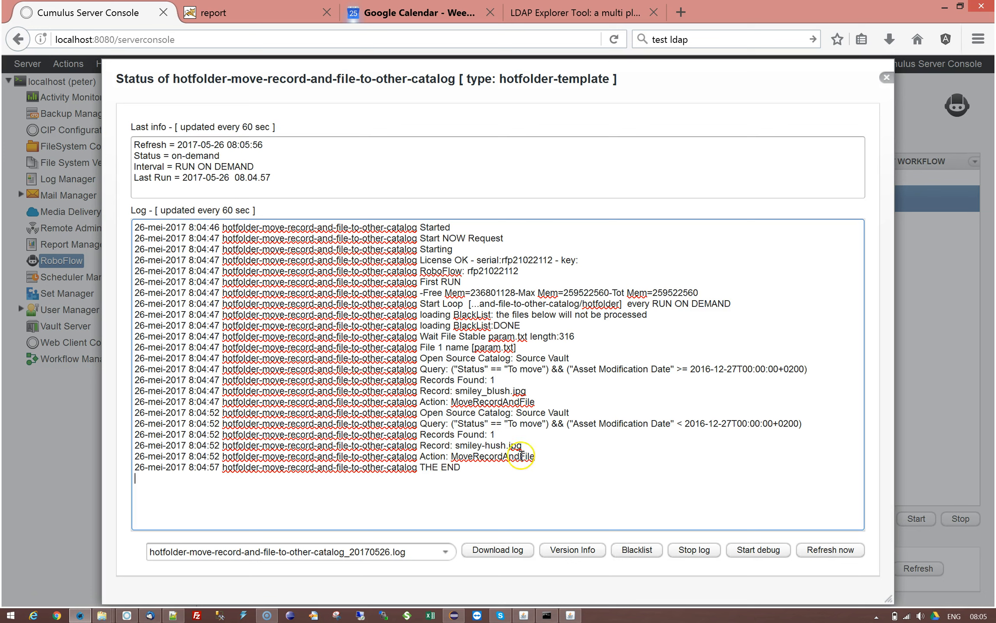
pyautogui.moveTo(475, 435)
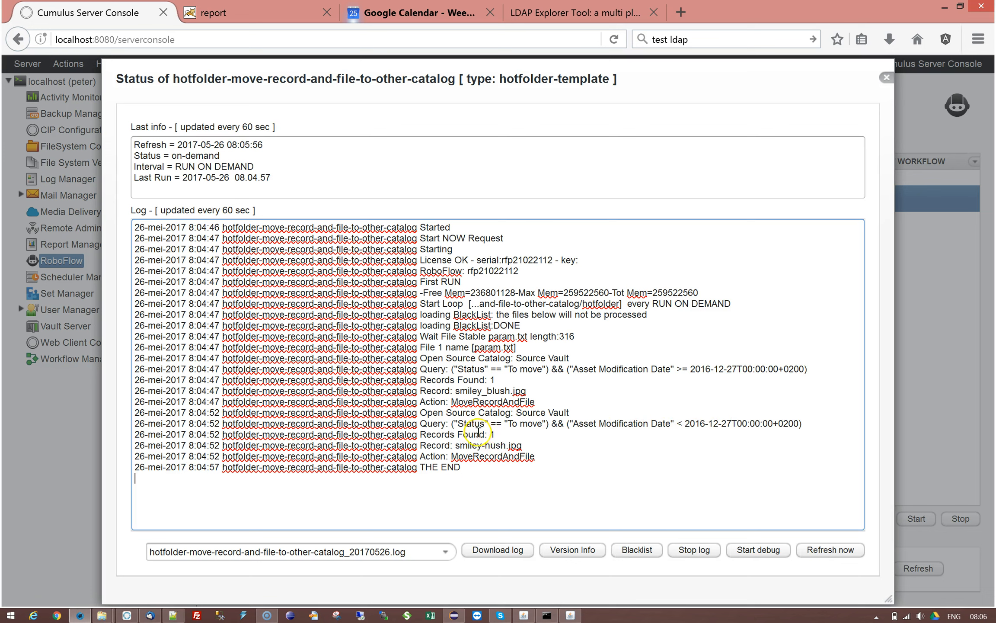
pyautogui.moveTo(493, 434)
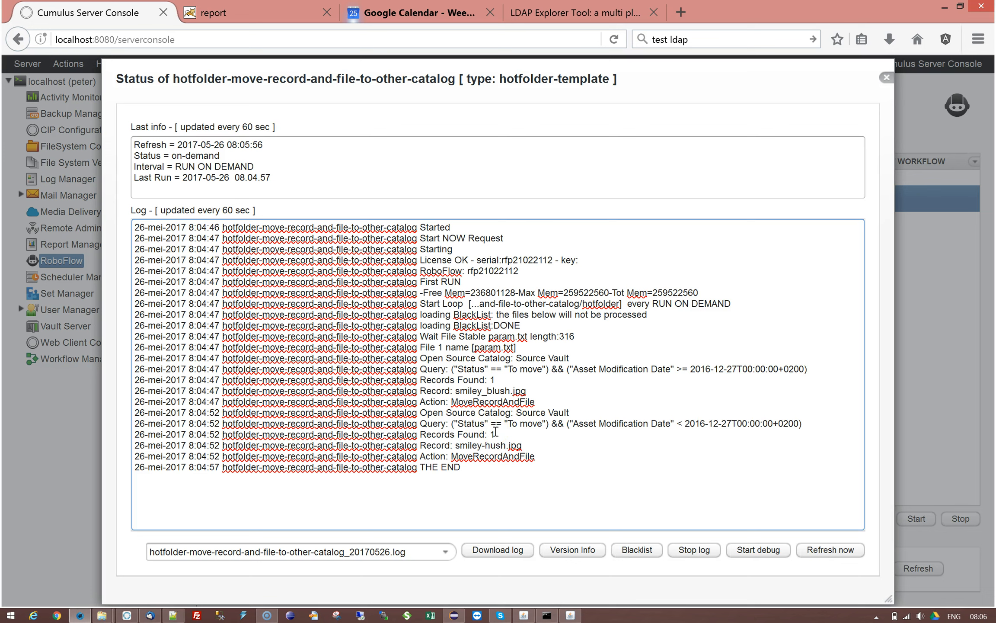
pyautogui.moveTo(495, 447)
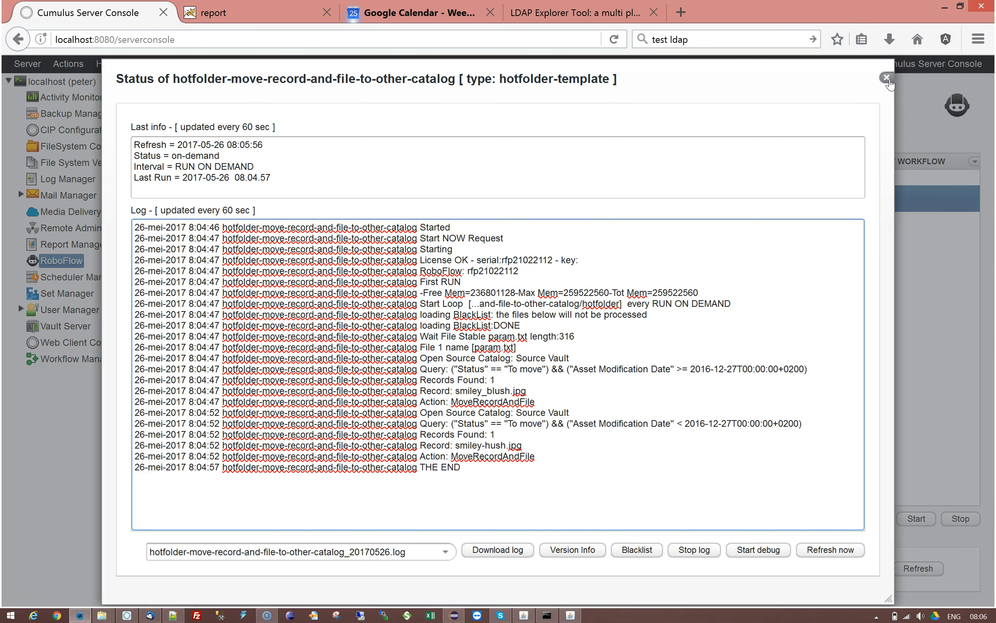
pyautogui.click(888, 77)
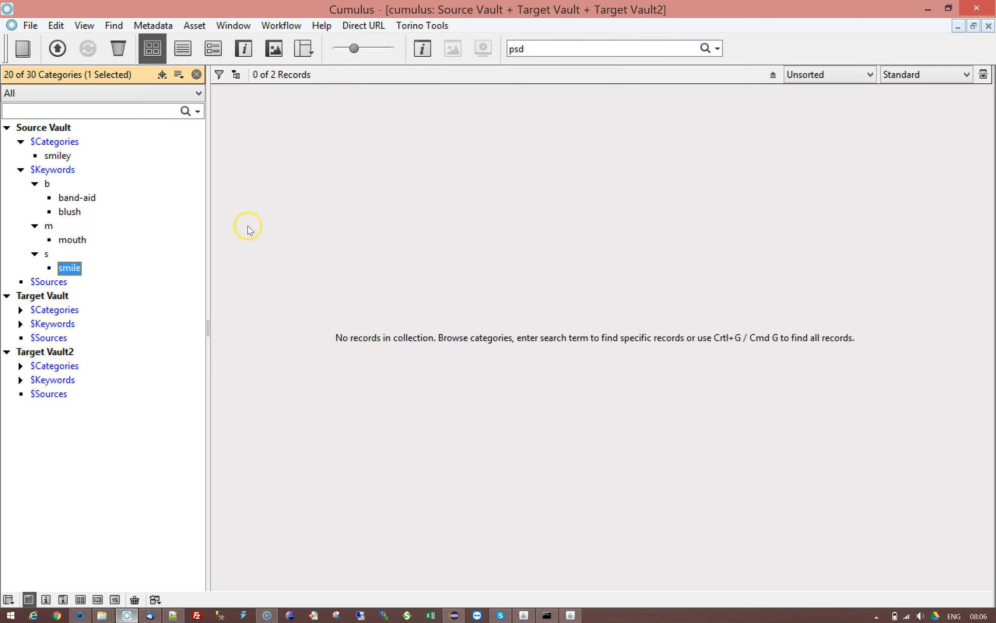
pyautogui.moveTo(60, 127)
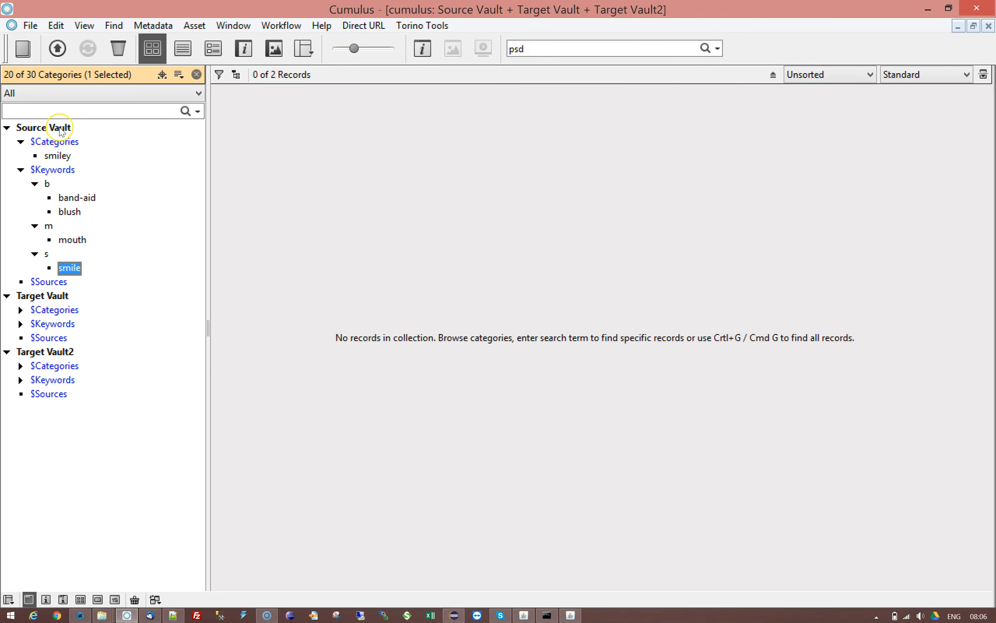
# Show Target Vault's records under its blush keyword, confirming smiley_blush.jpg arrived there
pyautogui.click(43, 127)
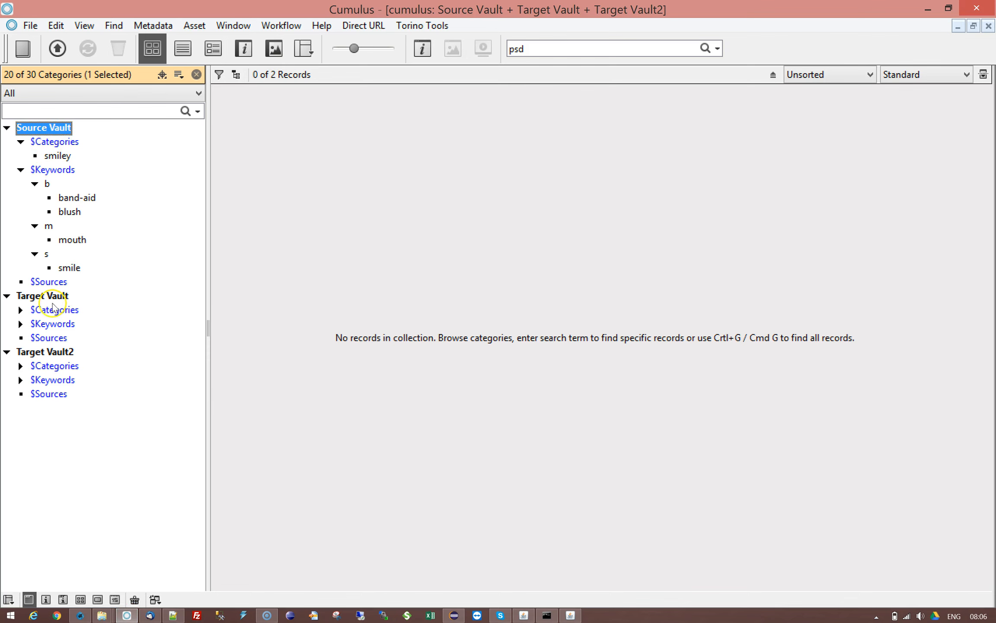
pyautogui.click(44, 296)
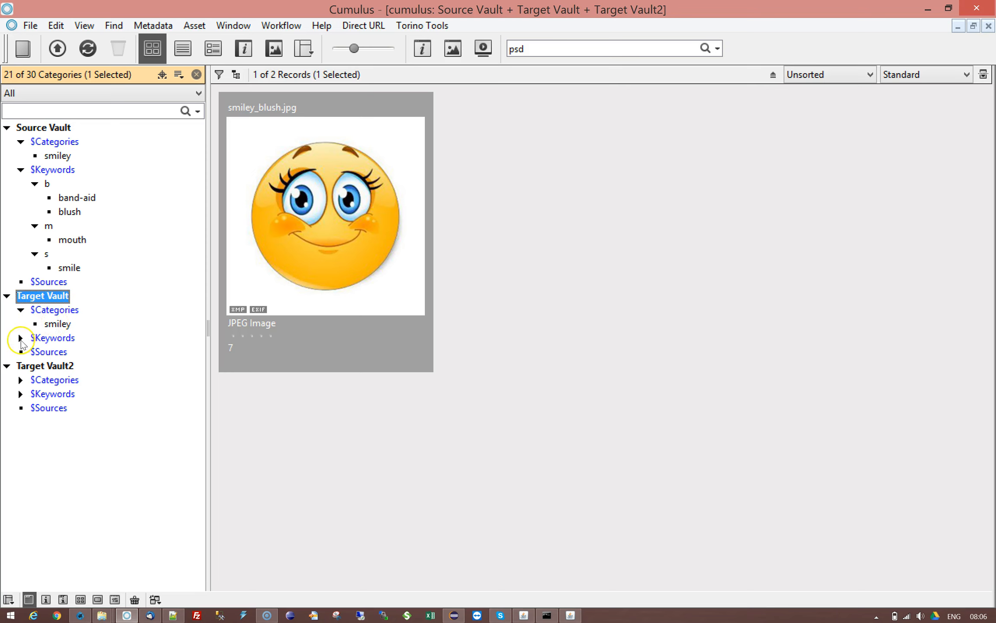
pyautogui.click(20, 338)
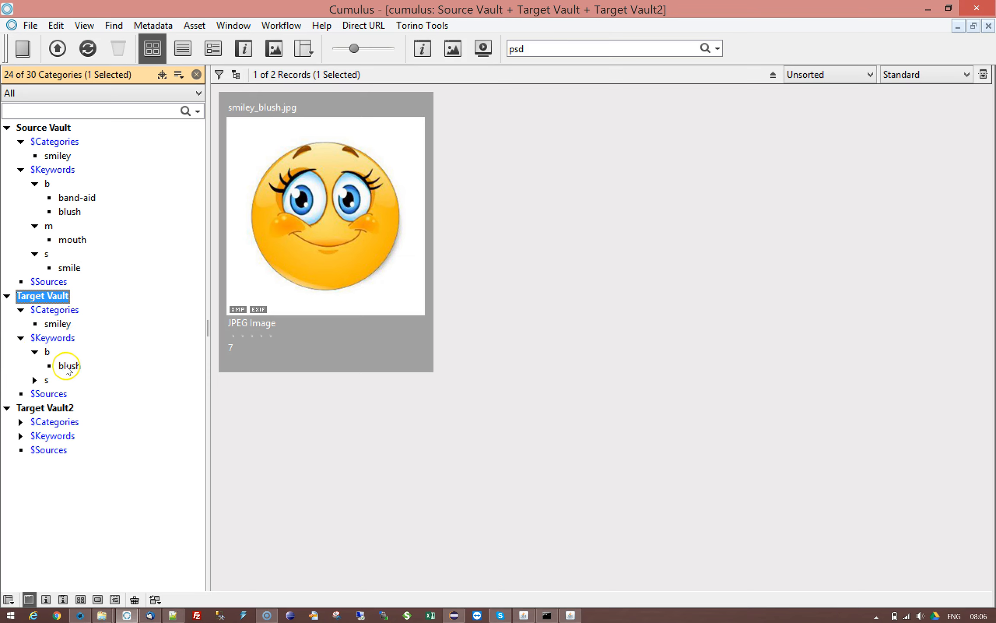
pyautogui.click(69, 366)
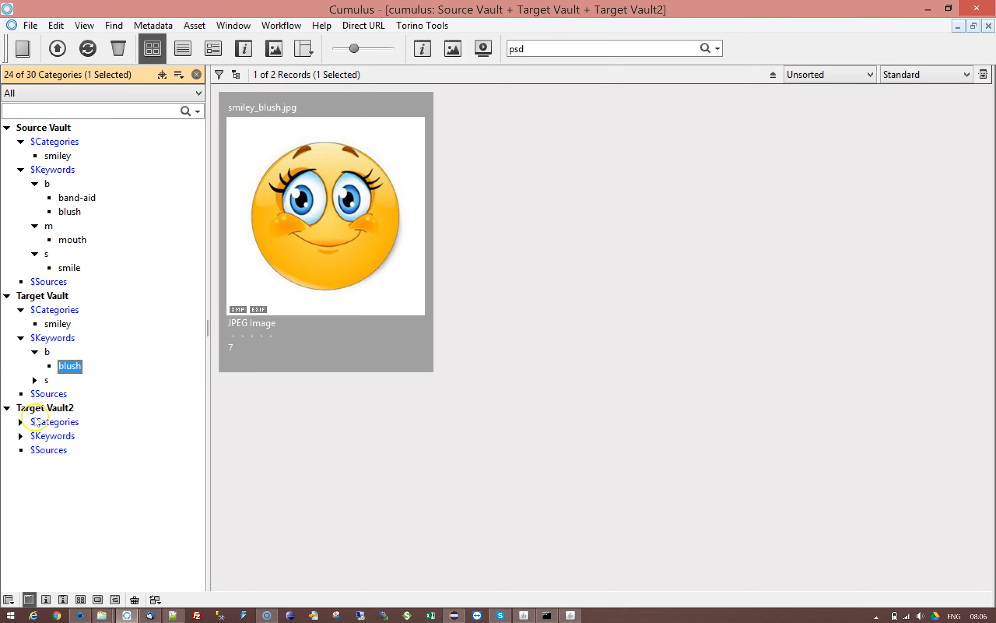
# Show Target Vault2's mouth keyword and select the smiley-hush.jpg record to see its Moved status
pyautogui.click(44, 408)
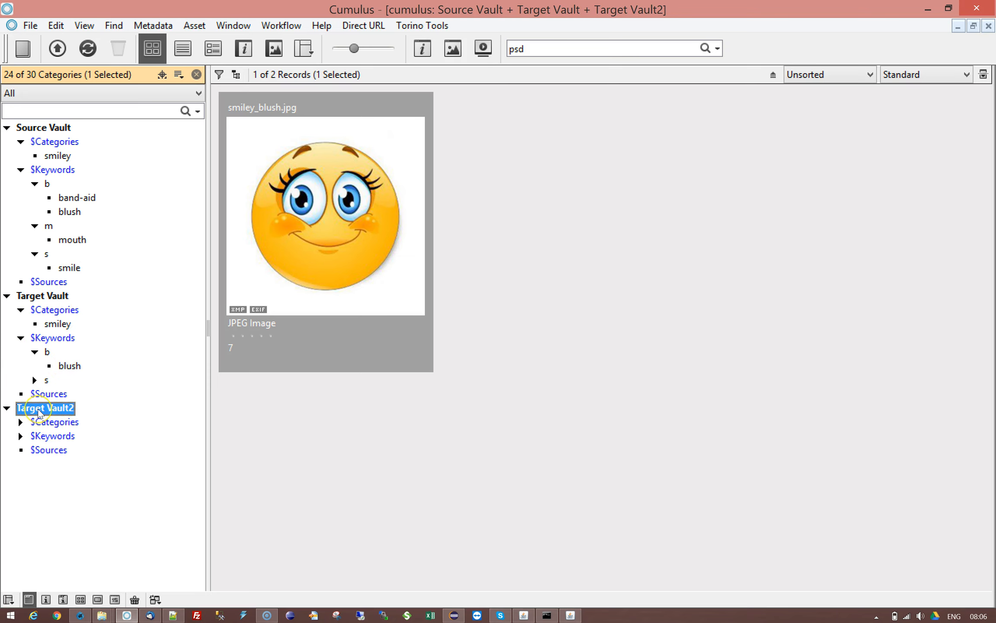
pyautogui.click(21, 422)
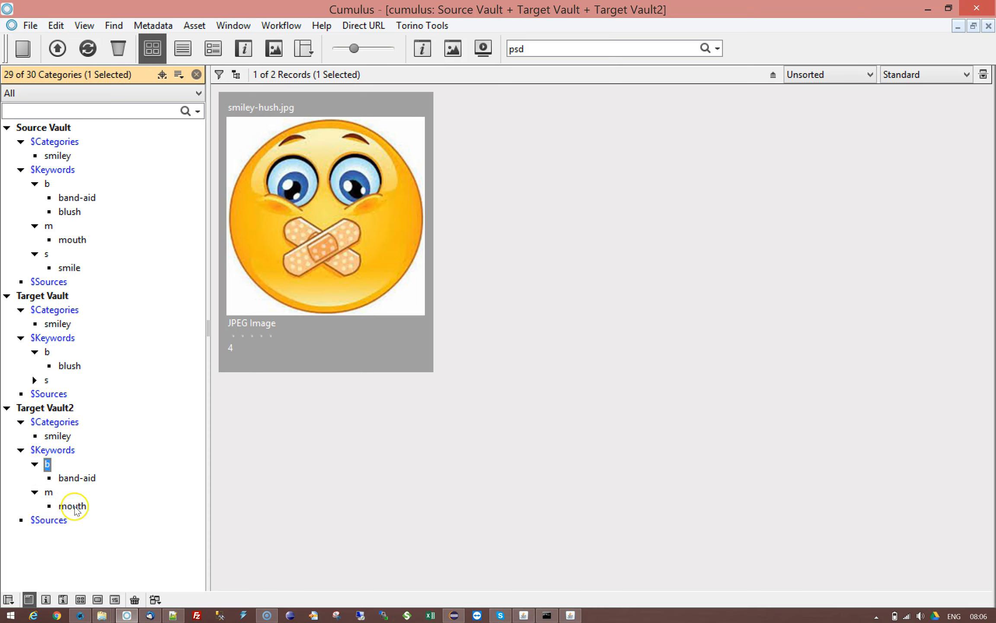
pyautogui.click(72, 506)
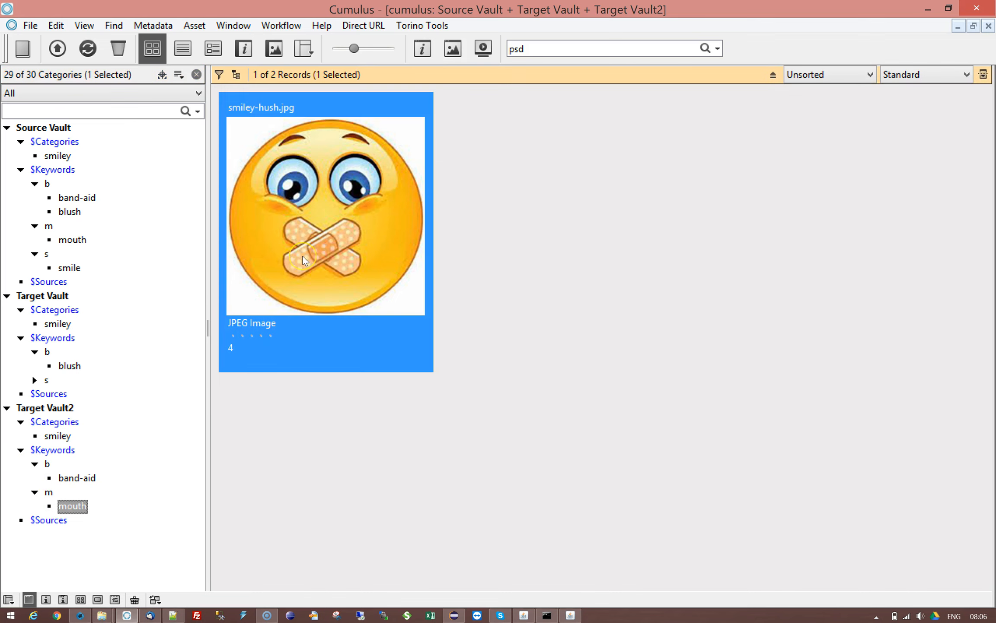
pyautogui.click(422, 48)
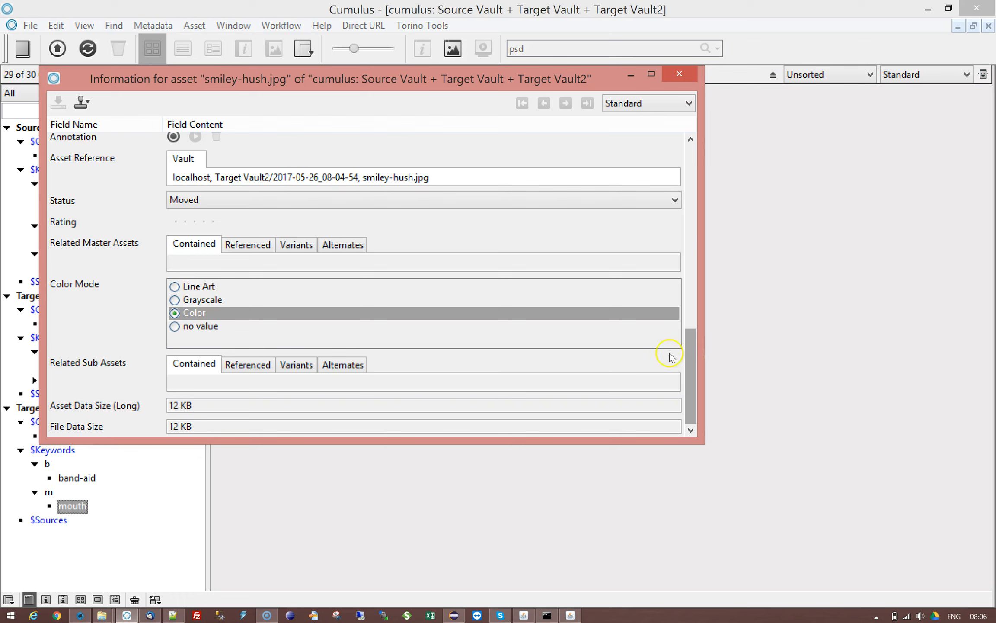
pyautogui.moveTo(274, 177)
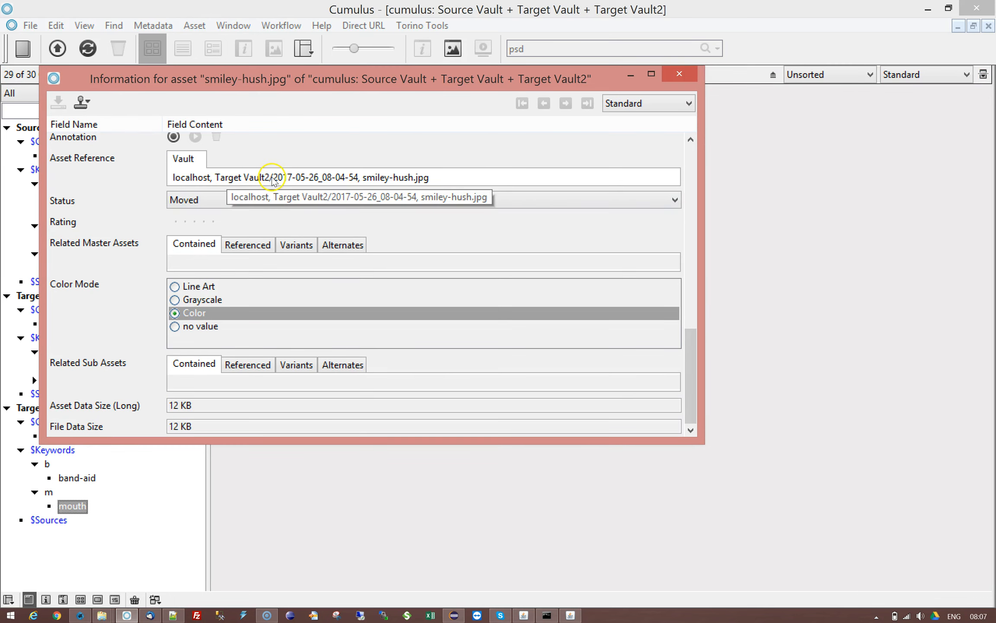
pyautogui.moveTo(413, 136)
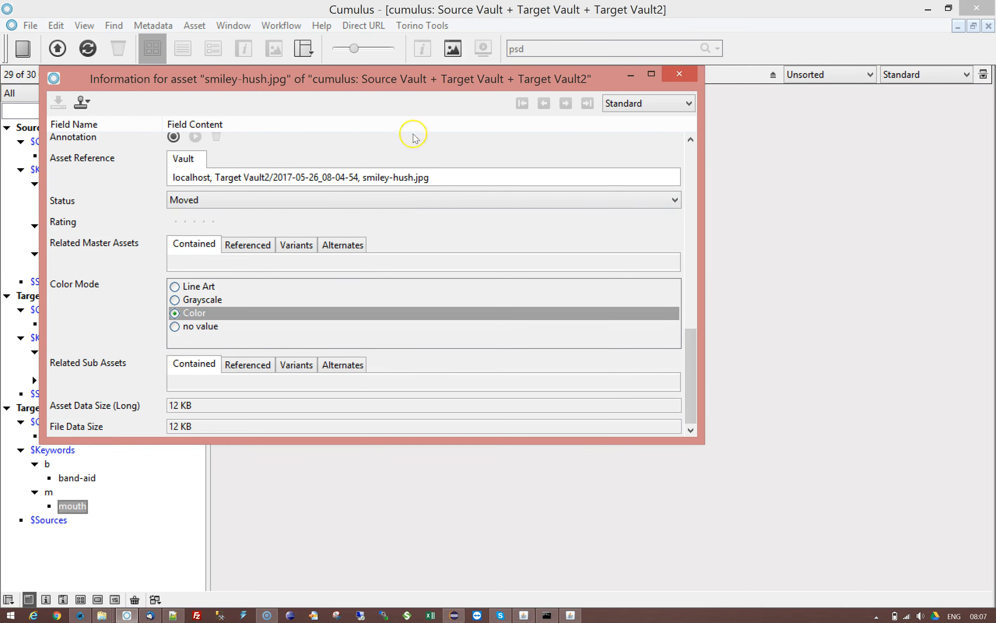
# Dismiss the asset Information window and switch back to the Server Console's RoboFlow overview
pyautogui.click(679, 74)
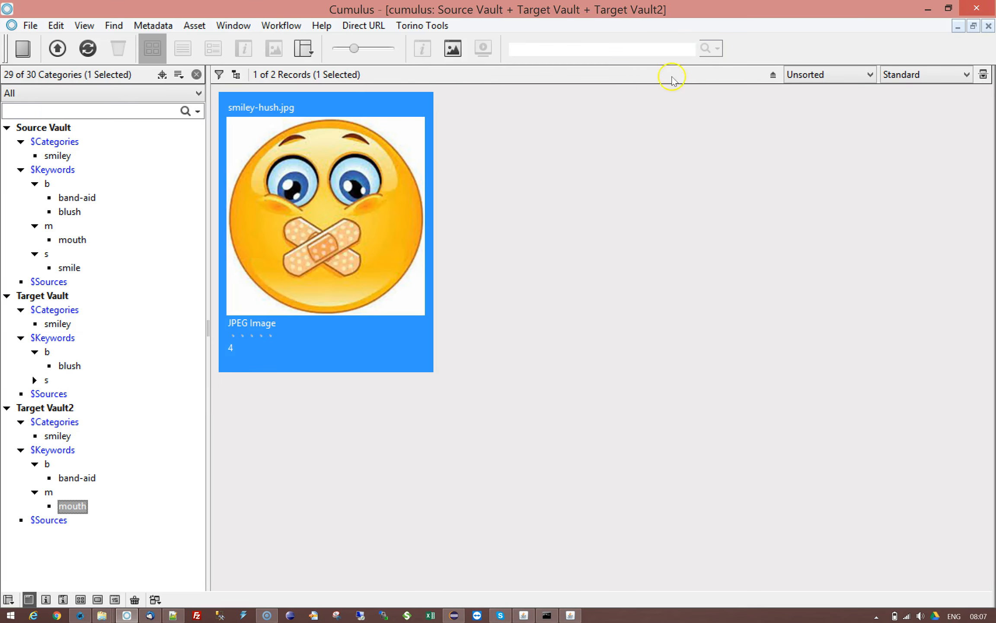
pyautogui.write('psd')
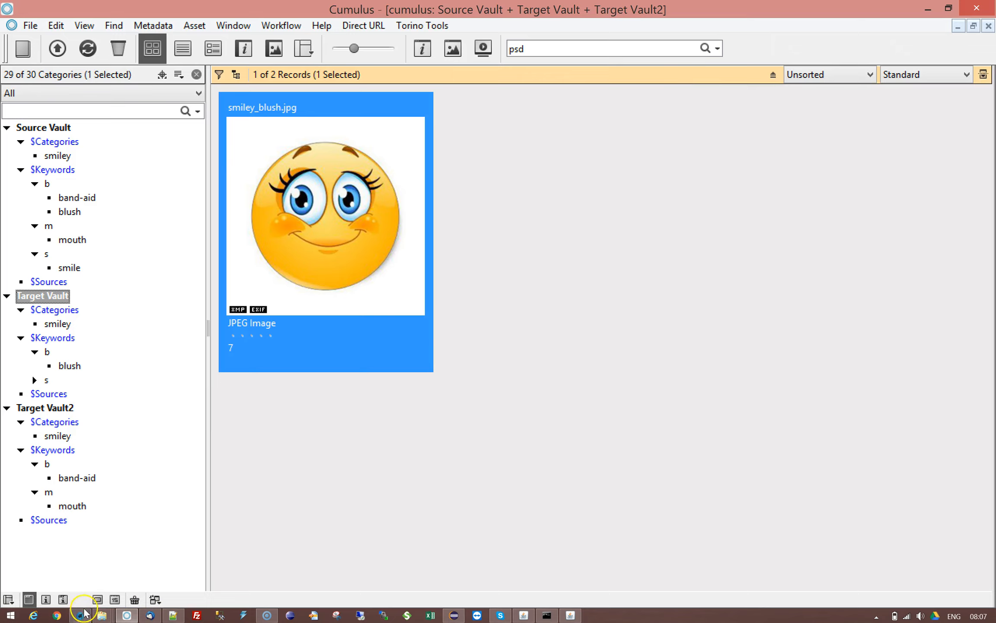
pyautogui.click(78, 614)
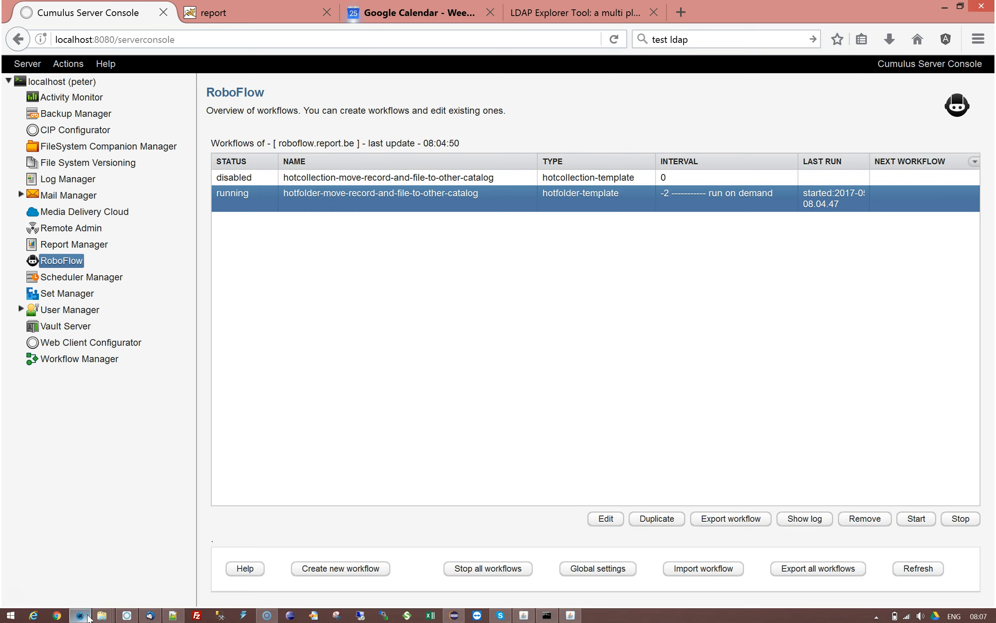
pyautogui.moveTo(124, 545)
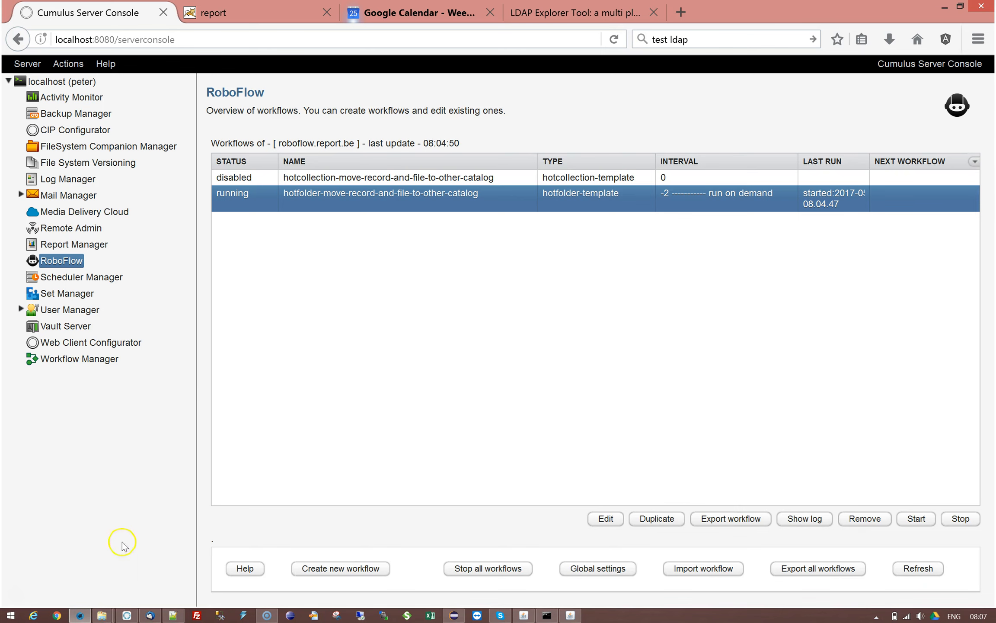
pyautogui.moveTo(605, 519)
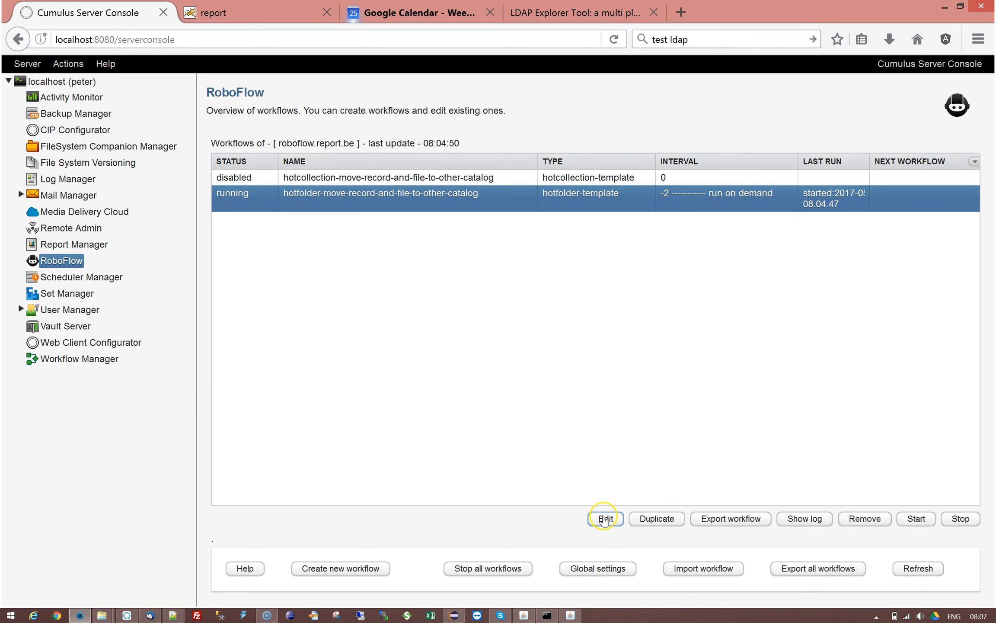
# Edit the hotfolder workflow, review its Temp-folder parameter, then show its action script for files
pyautogui.click(604, 518)
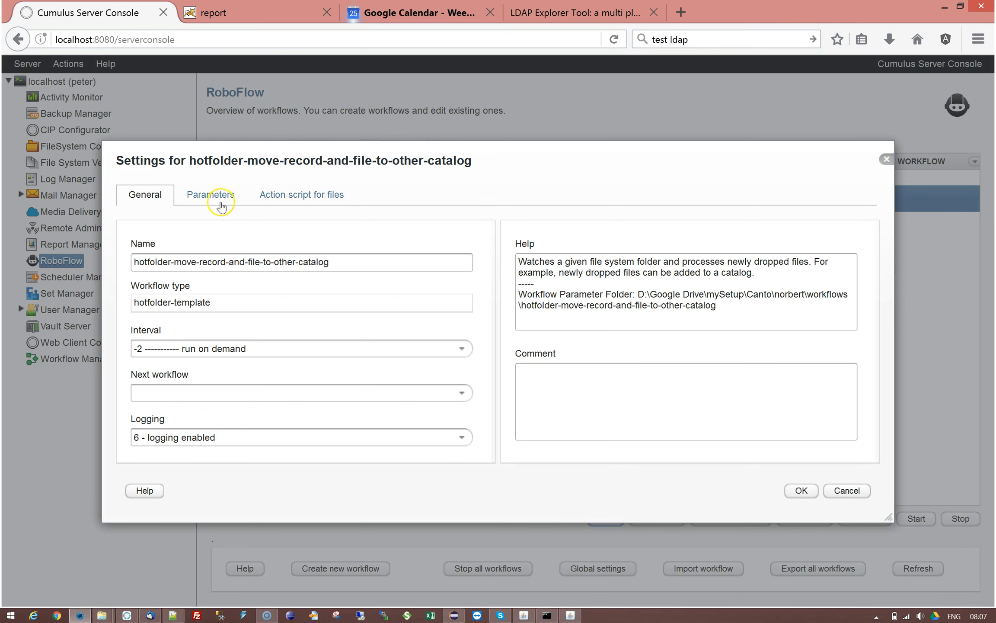
pyautogui.click(210, 194)
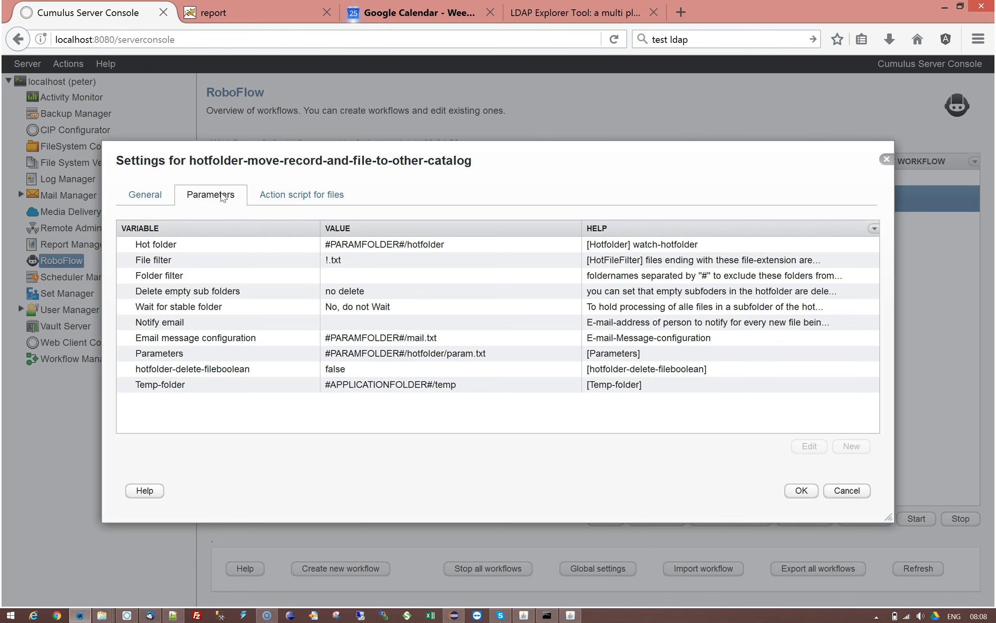
pyautogui.click(254, 384)
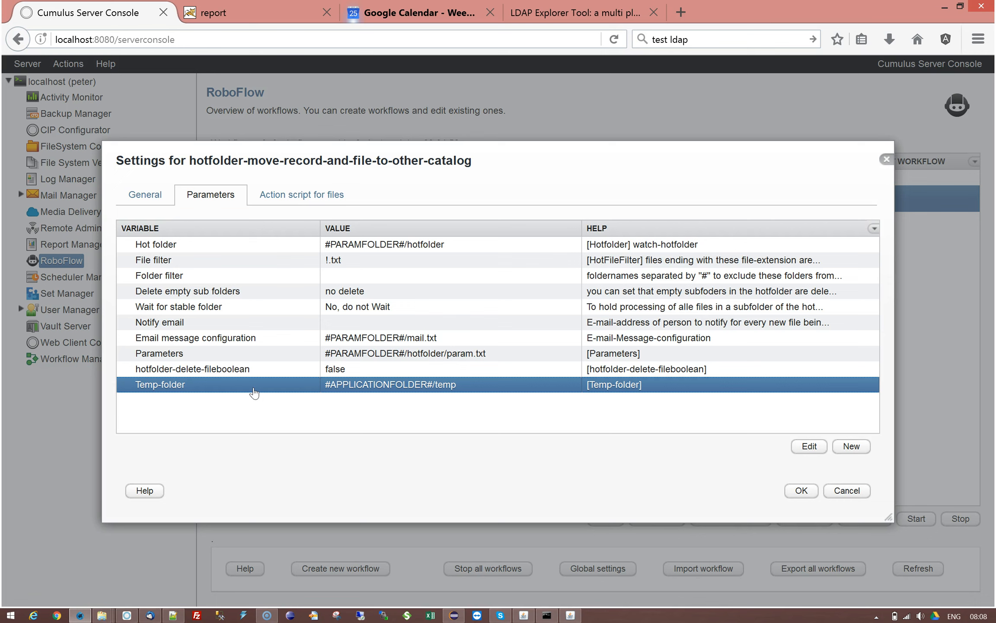
pyautogui.moveTo(312, 187)
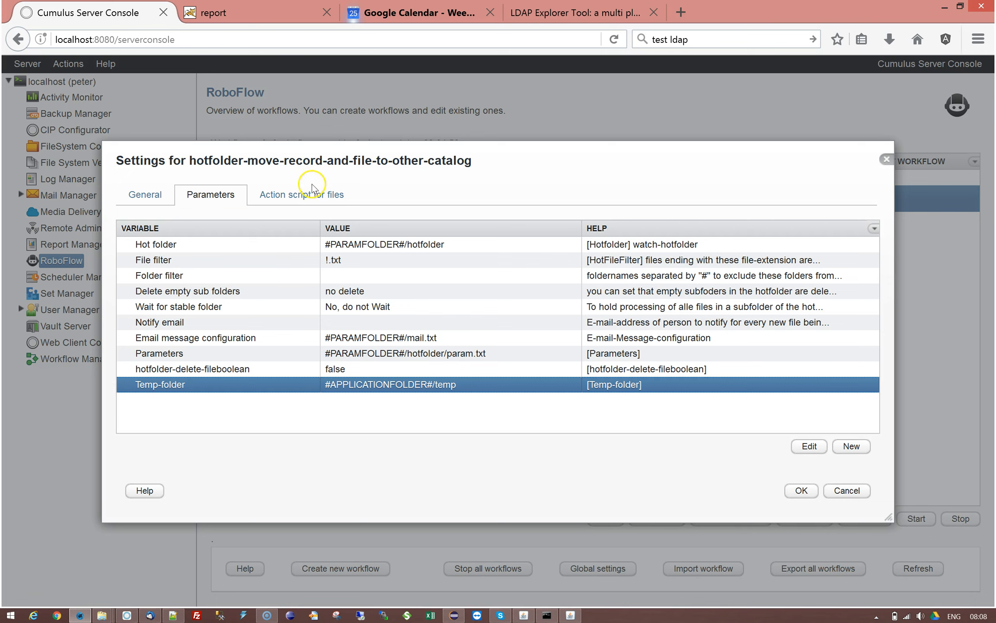
pyautogui.click(302, 195)
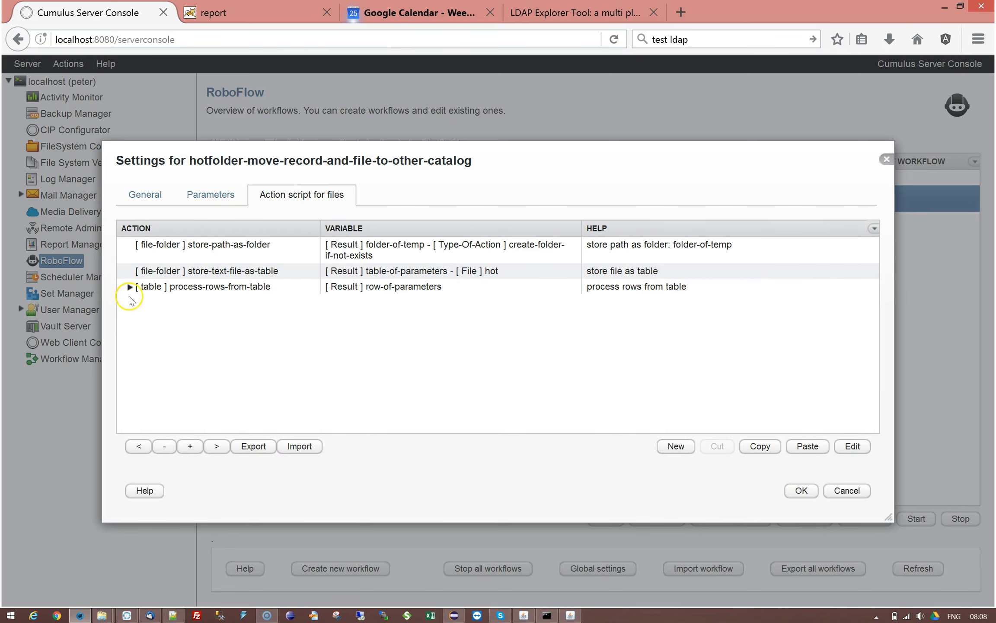
# Expand the process-rows-from-table loop and reach the store-text-file-as-table step's settings
pyautogui.click(131, 286)
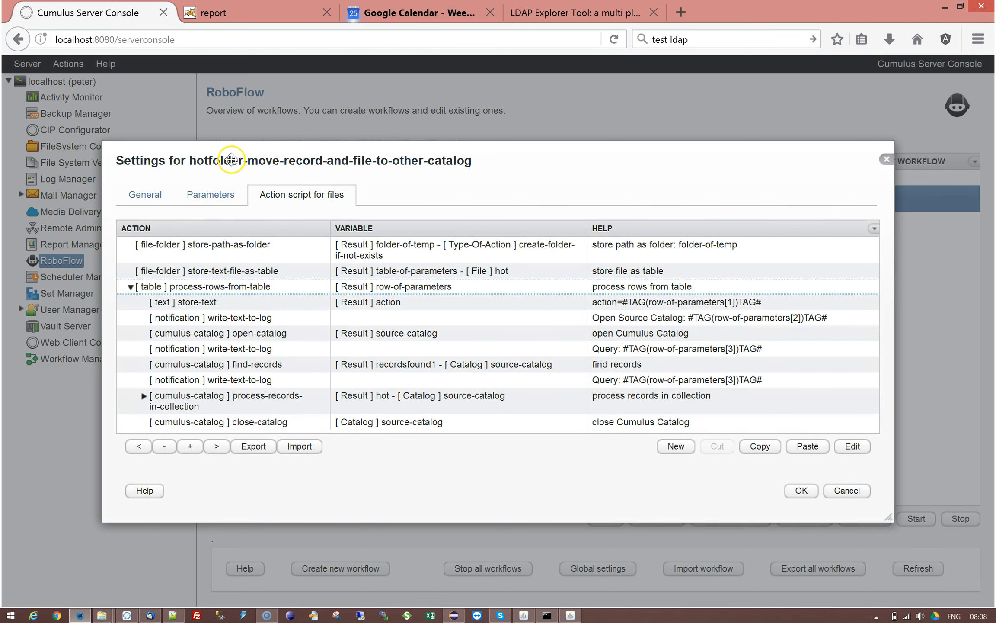
pyautogui.moveTo(231, 159); pyautogui.dragTo(145, 84)
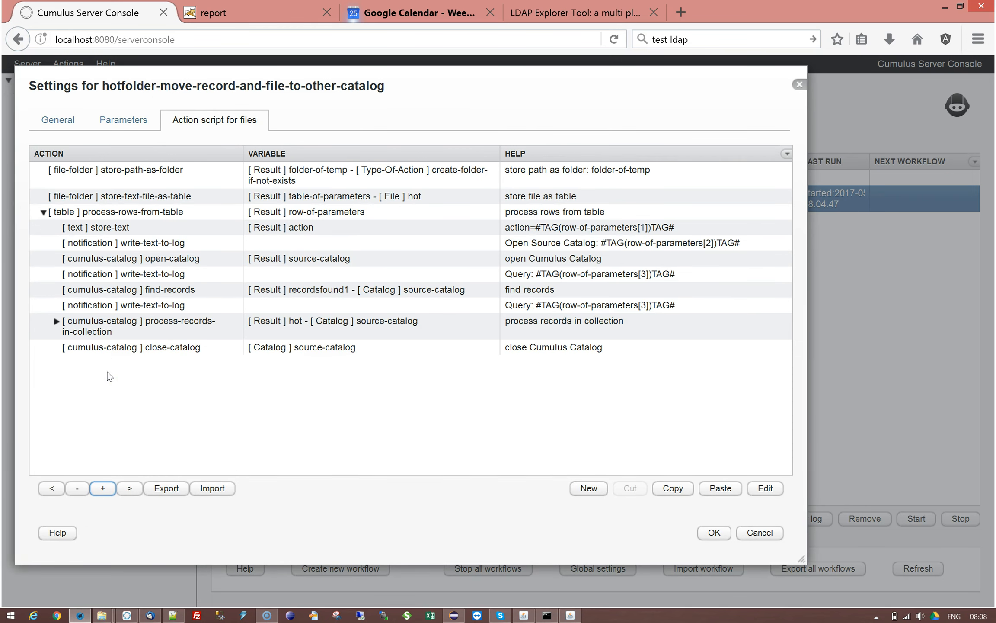
pyautogui.moveTo(17, 594)
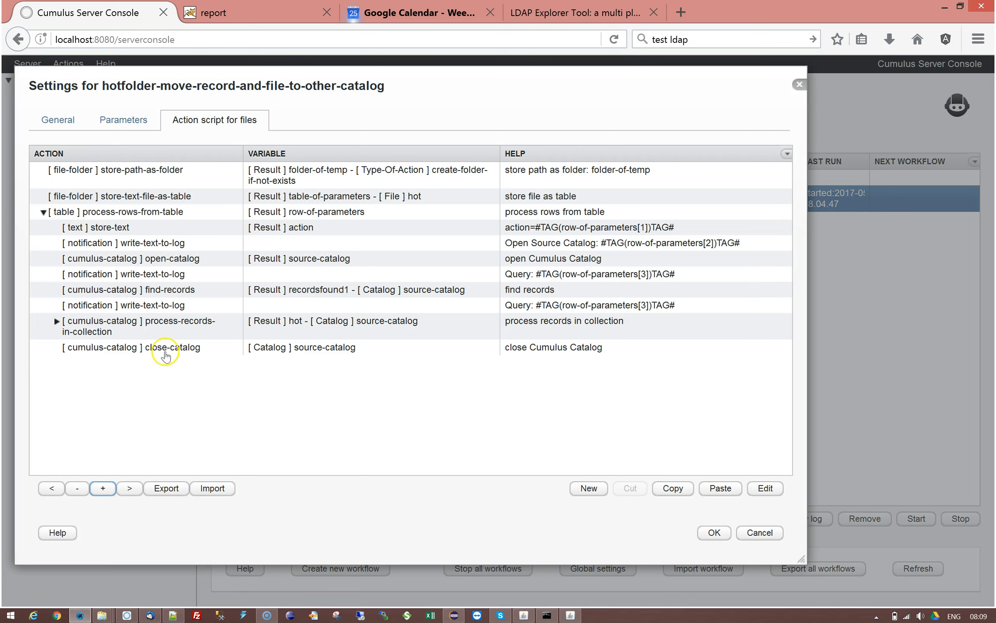
pyautogui.moveTo(152, 173)
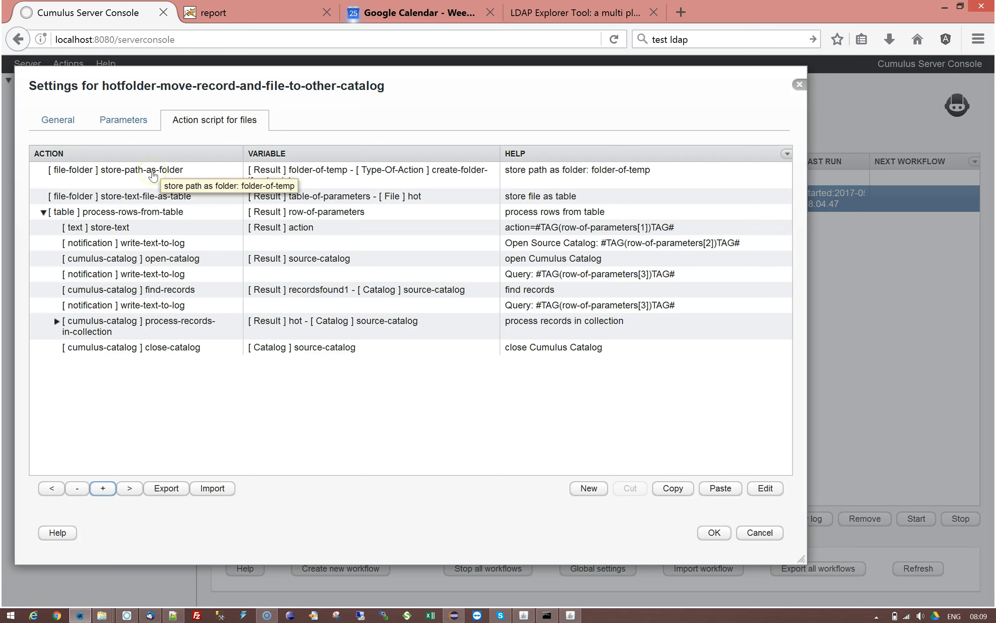
pyautogui.click(114, 169)
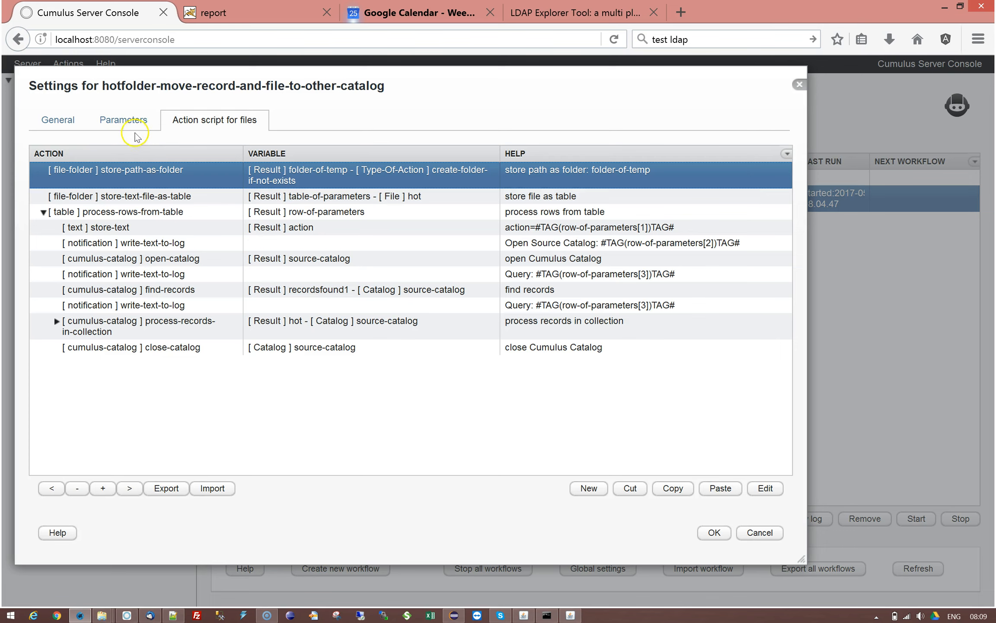
pyautogui.click(123, 120)
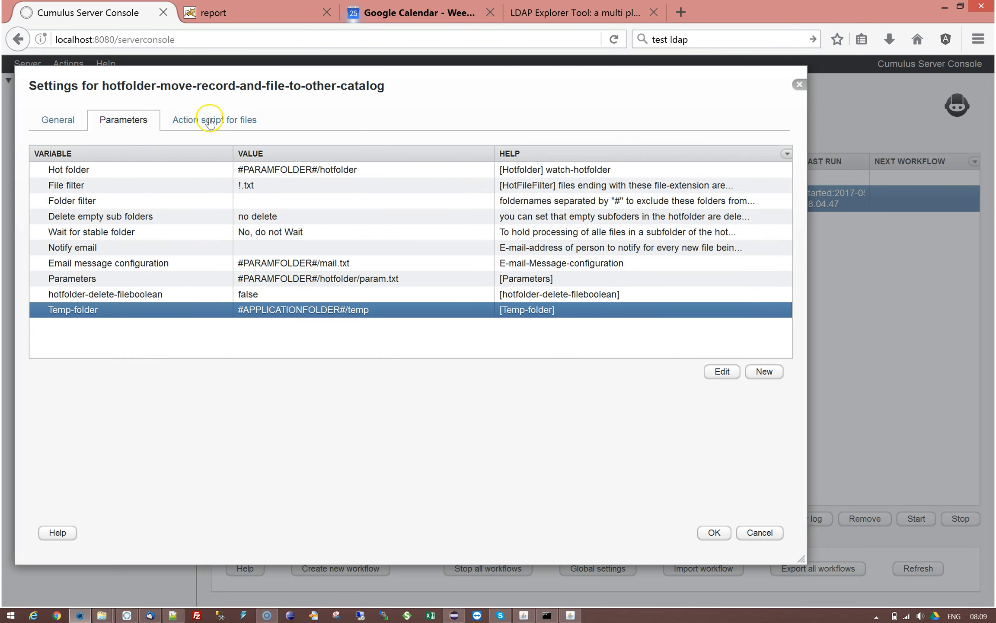
pyautogui.click(214, 119)
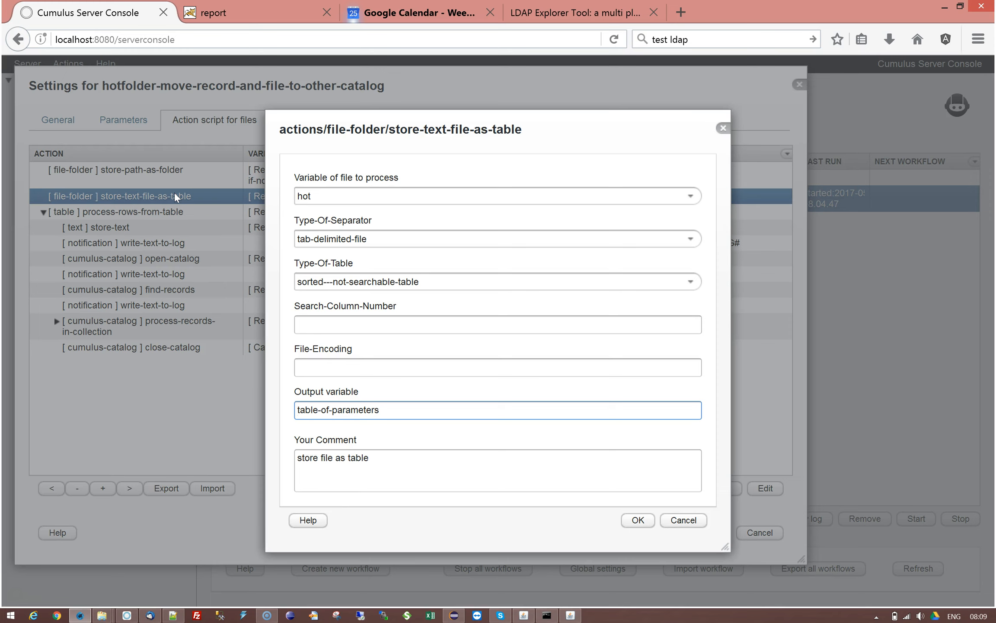
# Inspect the table-of-parameters output variable and cancel the step settings unchanged
pyautogui.click(296, 410)
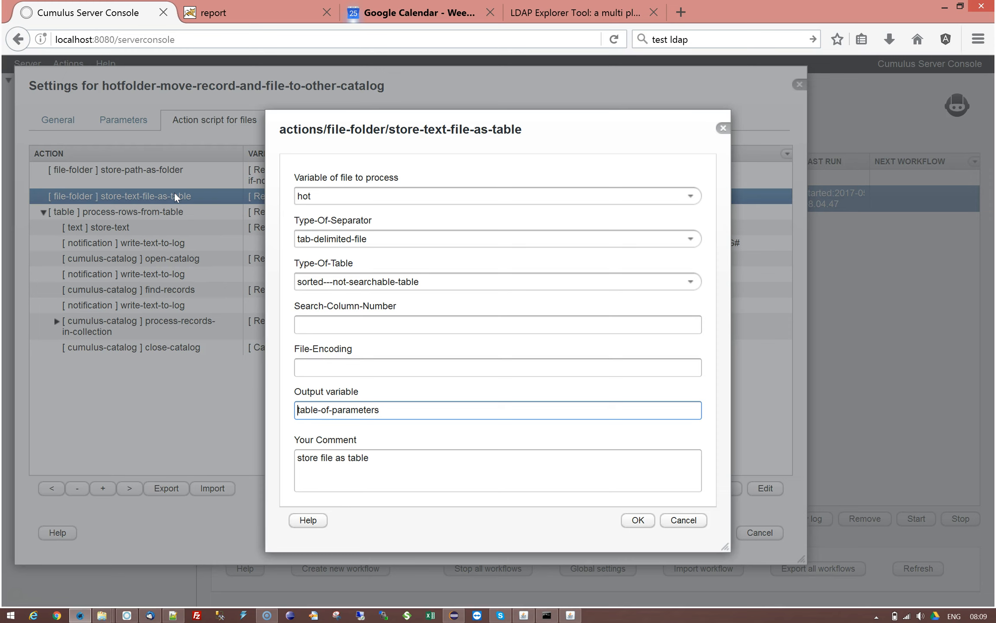
pyautogui.moveTo(267, 248)
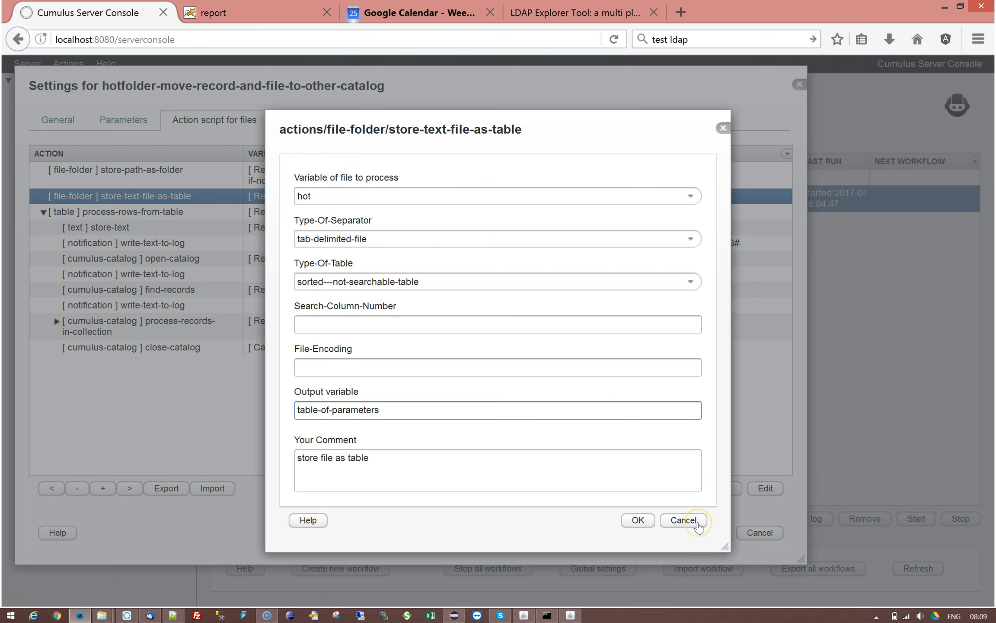
pyautogui.click(684, 520)
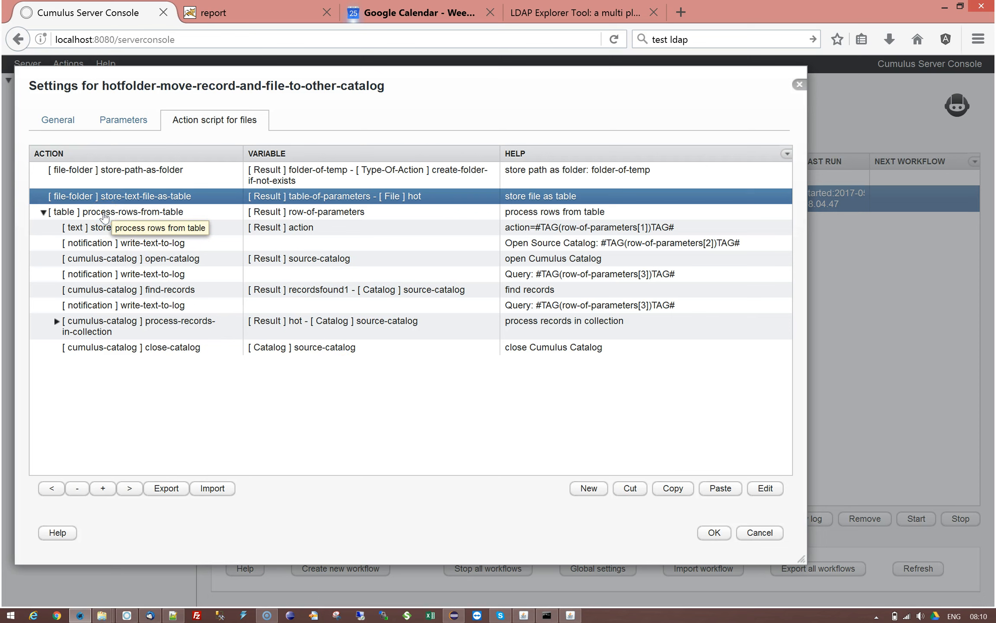
pyautogui.click(128, 212)
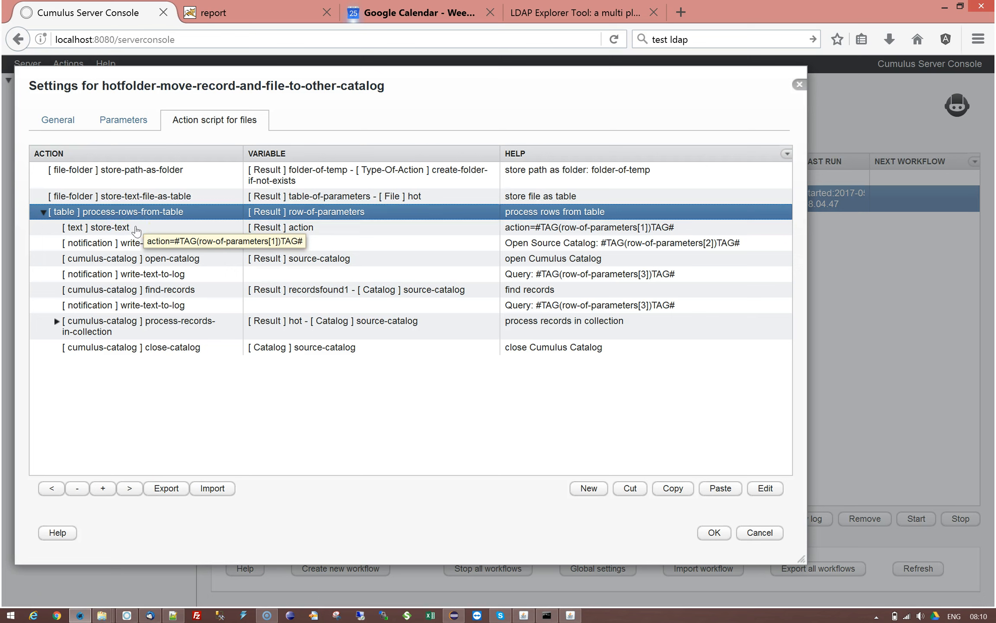
pyautogui.moveTo(133, 212)
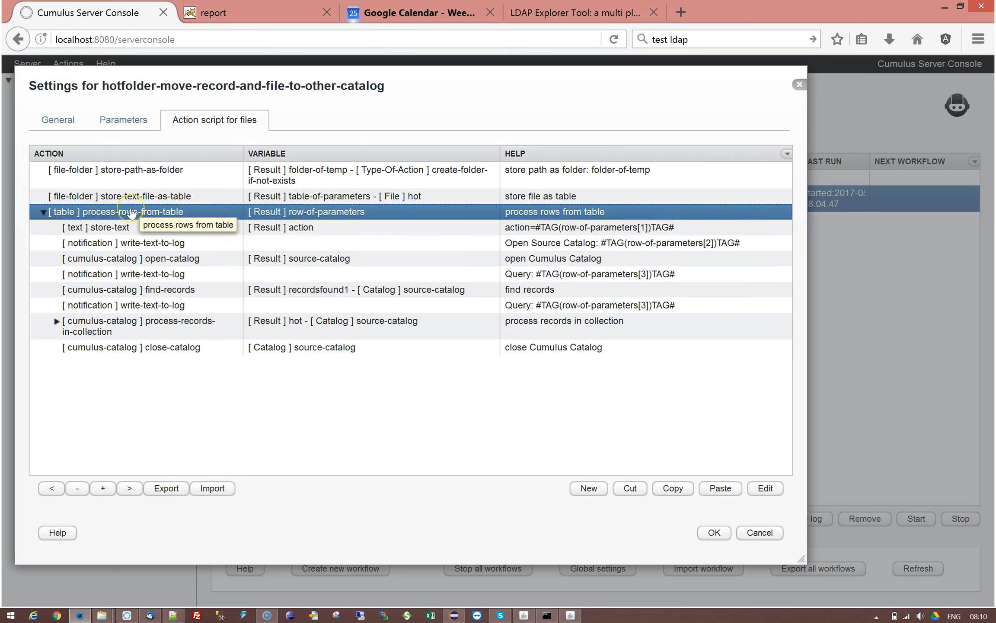
pyautogui.moveTo(131, 213)
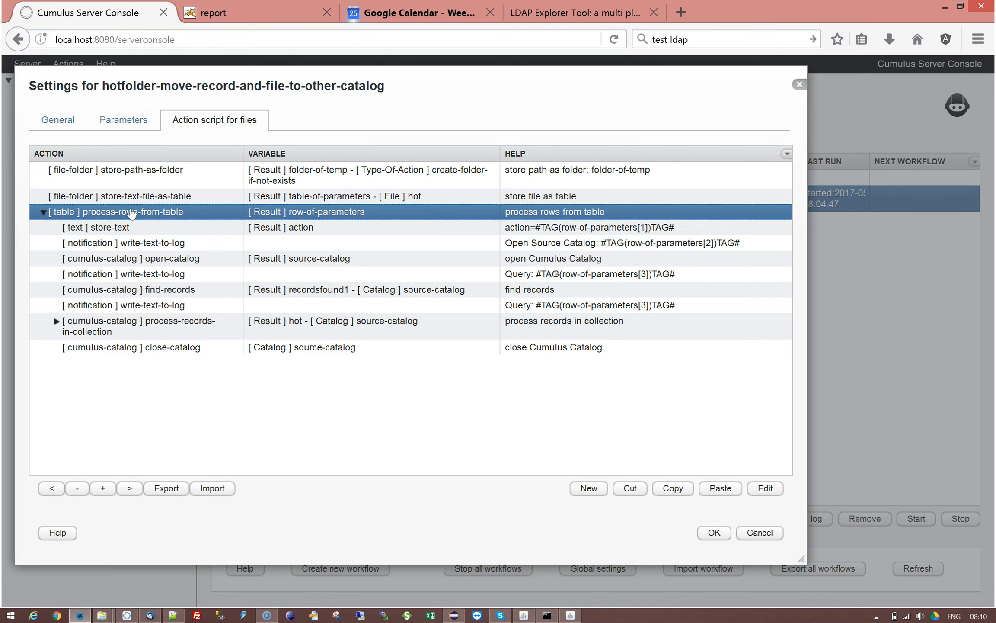
pyautogui.moveTo(132, 228)
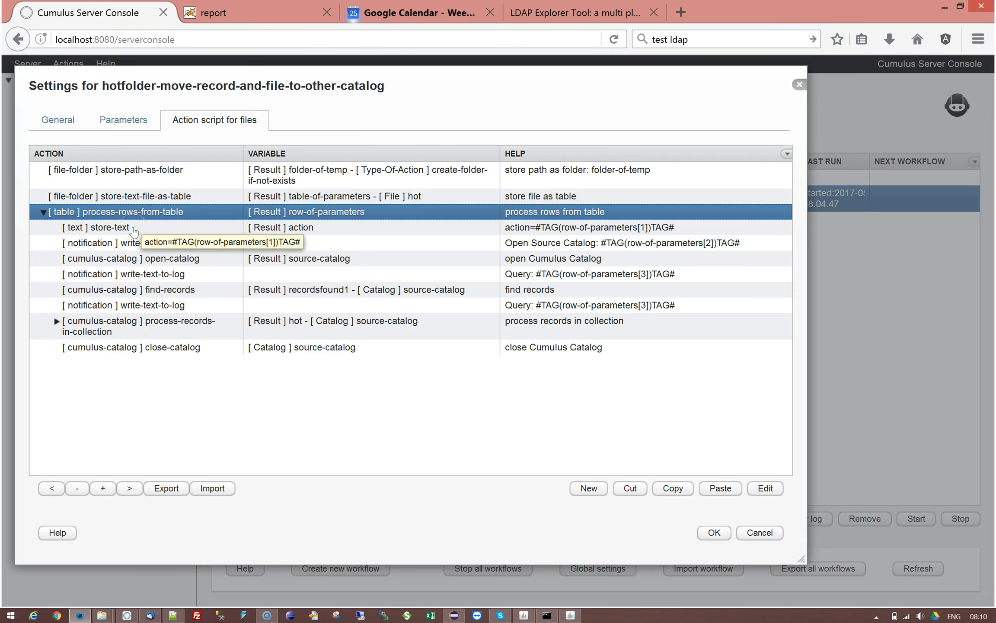
pyautogui.doubleClick(97, 228)
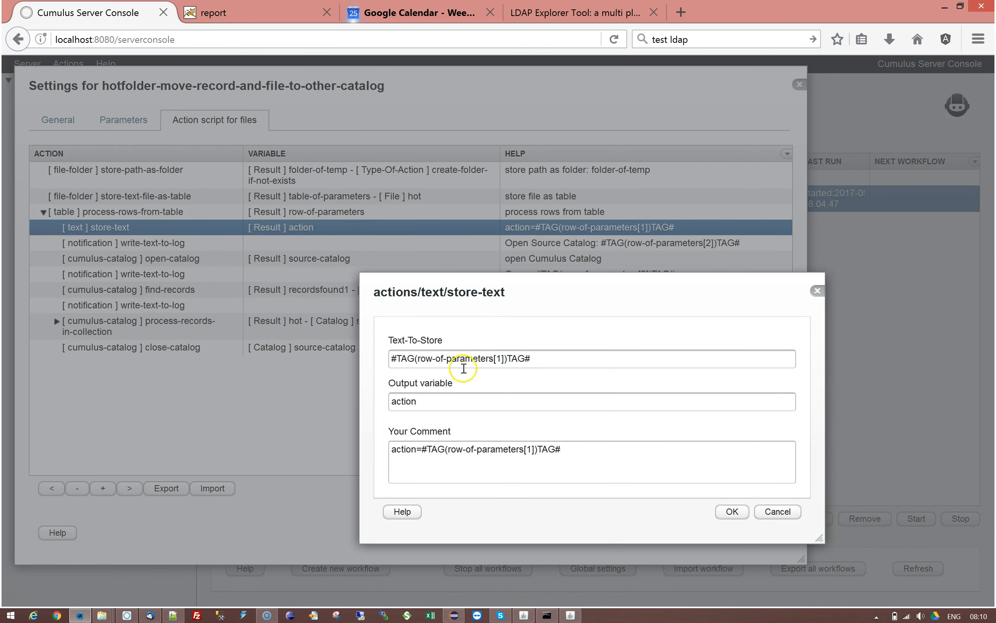
pyautogui.moveTo(494, 358)
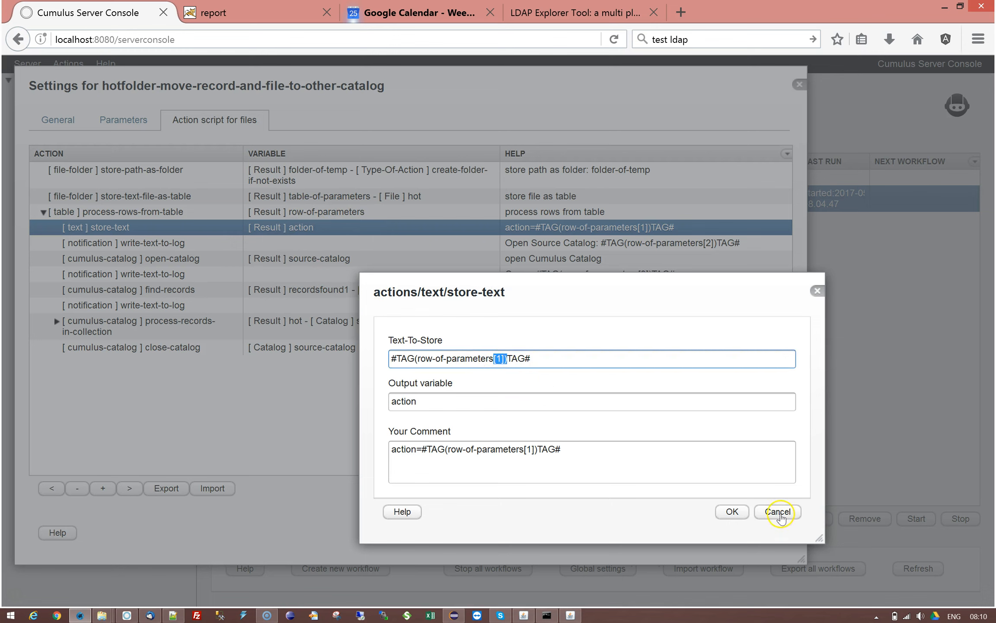
pyautogui.click(776, 512)
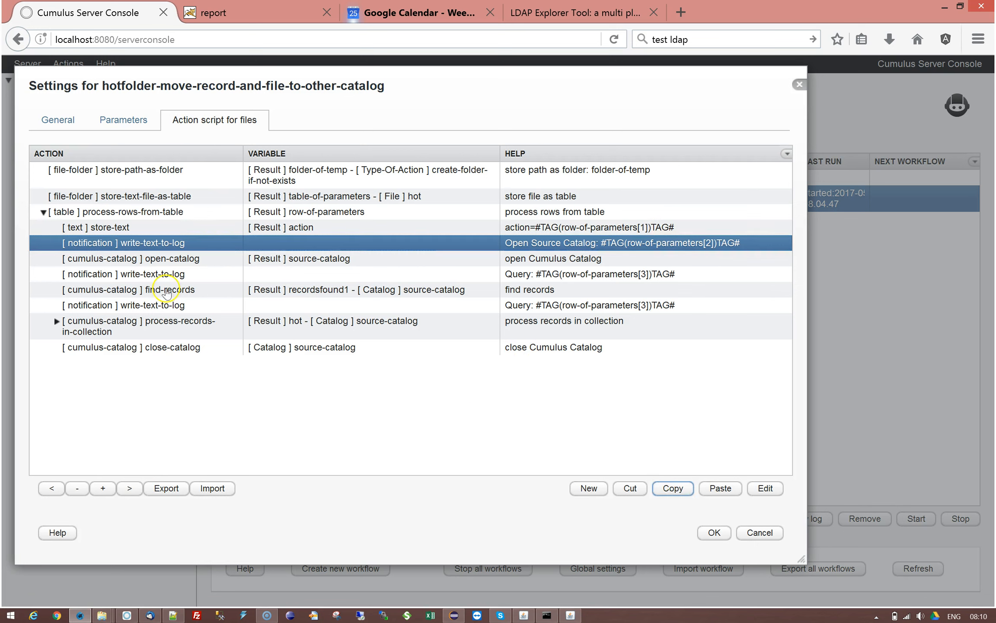
# Review the Query write-text-to-log and close-catalog steps in the action script
pyautogui.click(131, 258)
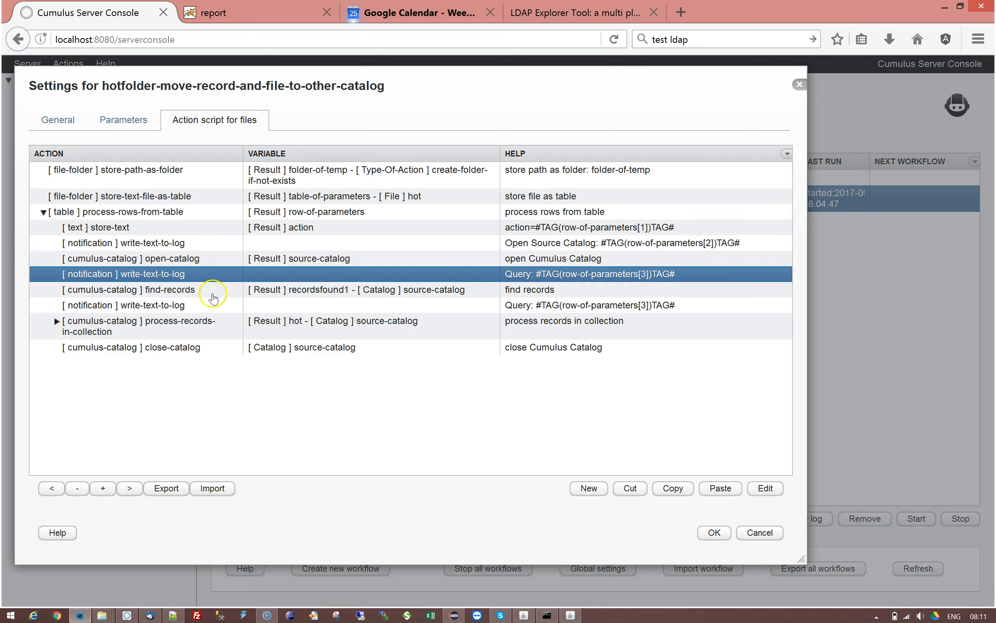
pyautogui.click(131, 289)
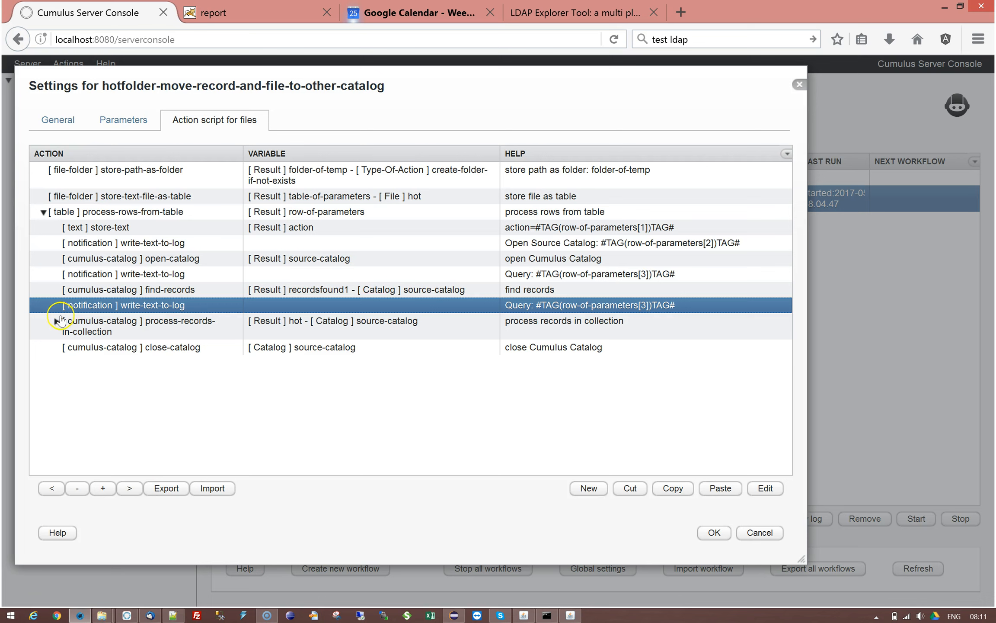
pyautogui.click(56, 321)
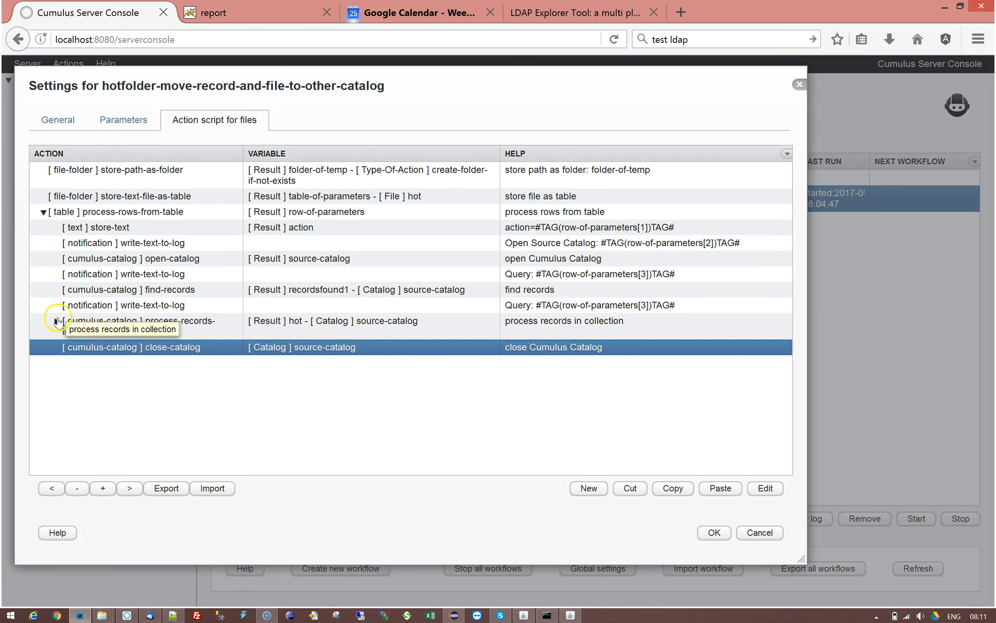
# Expand process-records-in-collection to show its record-name log entry and the test-text settings
pyautogui.click(44, 321)
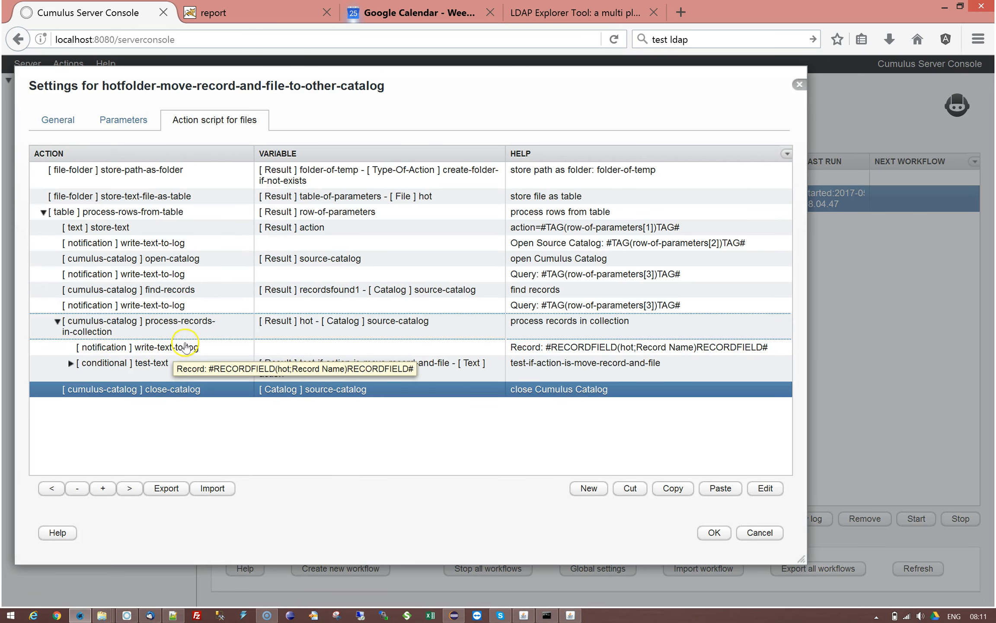
pyautogui.click(165, 347)
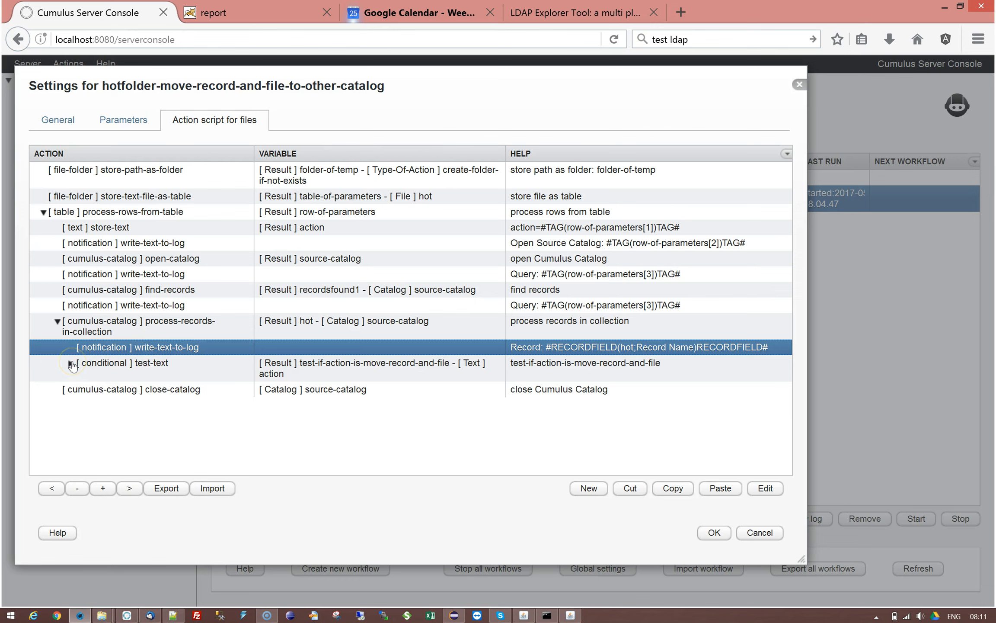
pyautogui.click(126, 363)
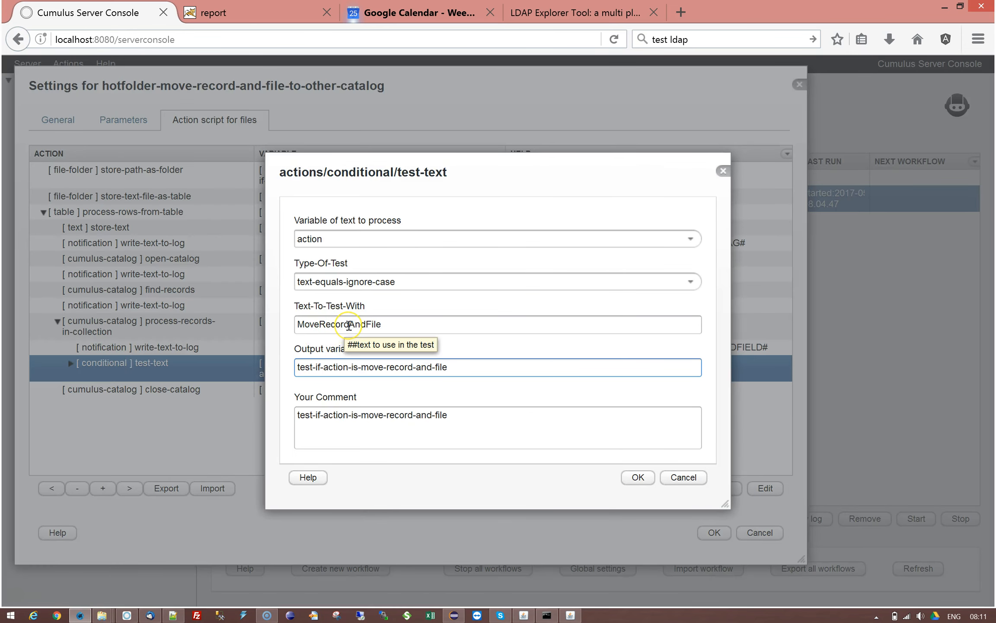
pyautogui.moveTo(661, 481)
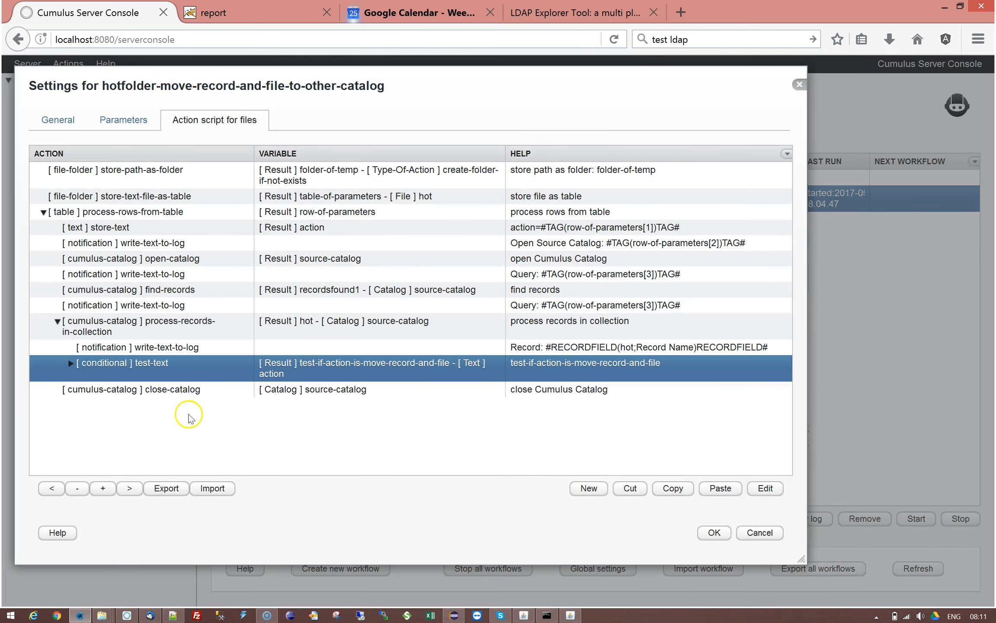
# Expand the test-text branch and view the open-catalog step targeting target-catalog, cancelling unchanged
pyautogui.click(70, 363)
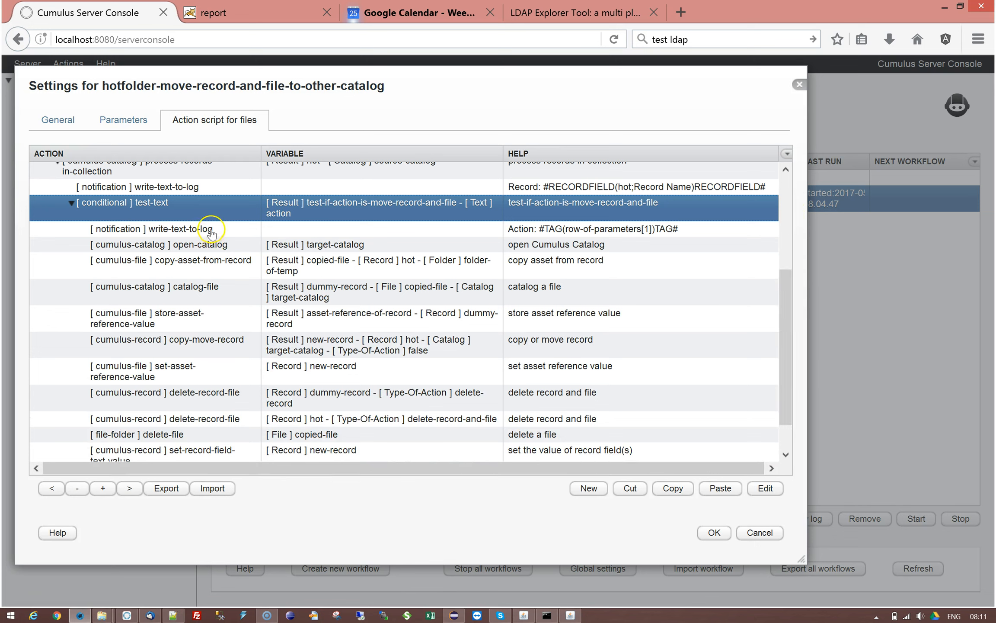
pyautogui.moveTo(213, 233)
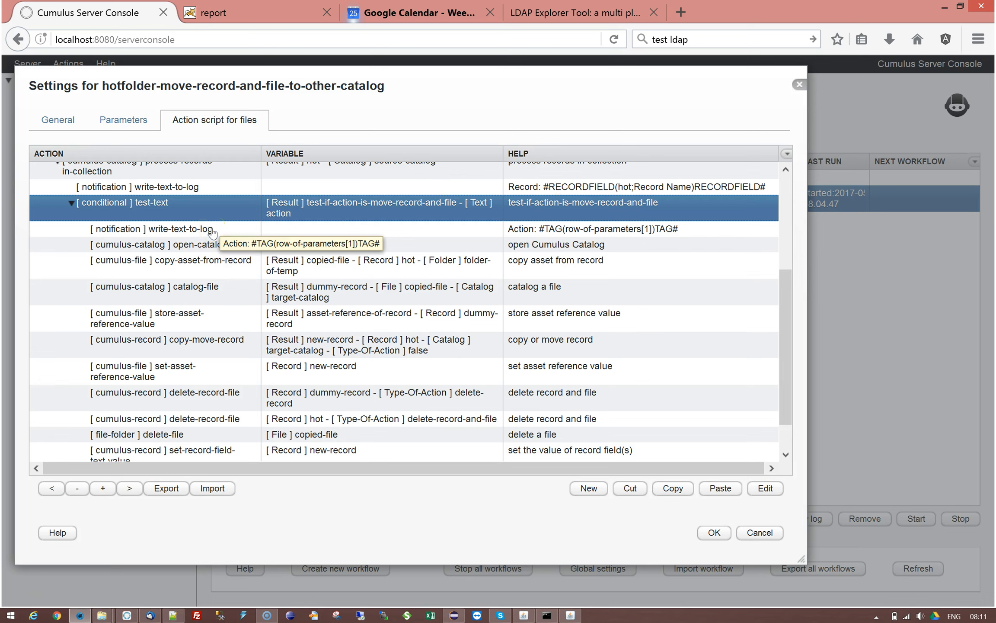
pyautogui.click(152, 228)
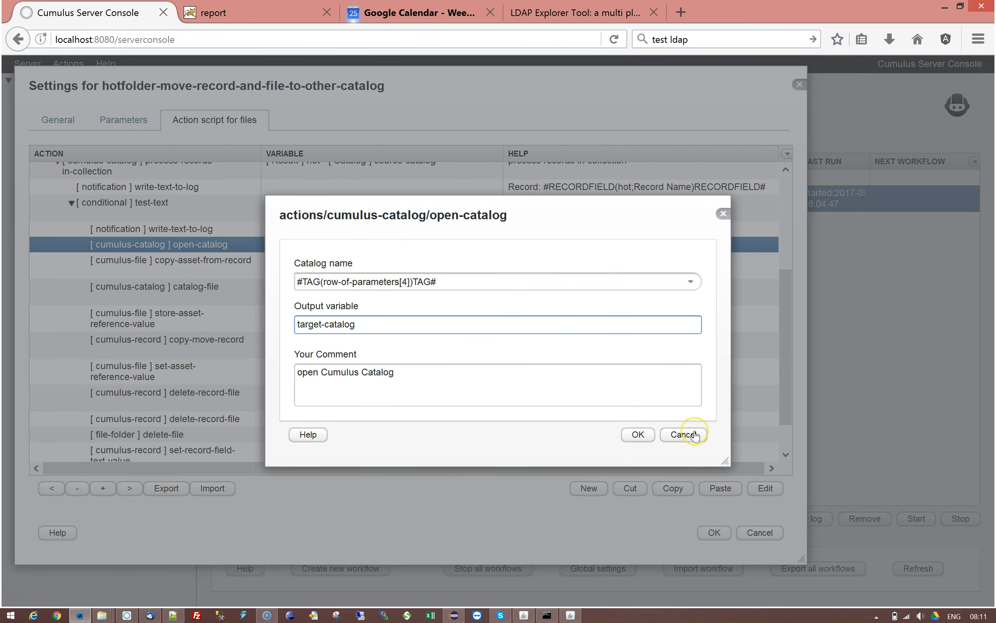
pyautogui.click(683, 435)
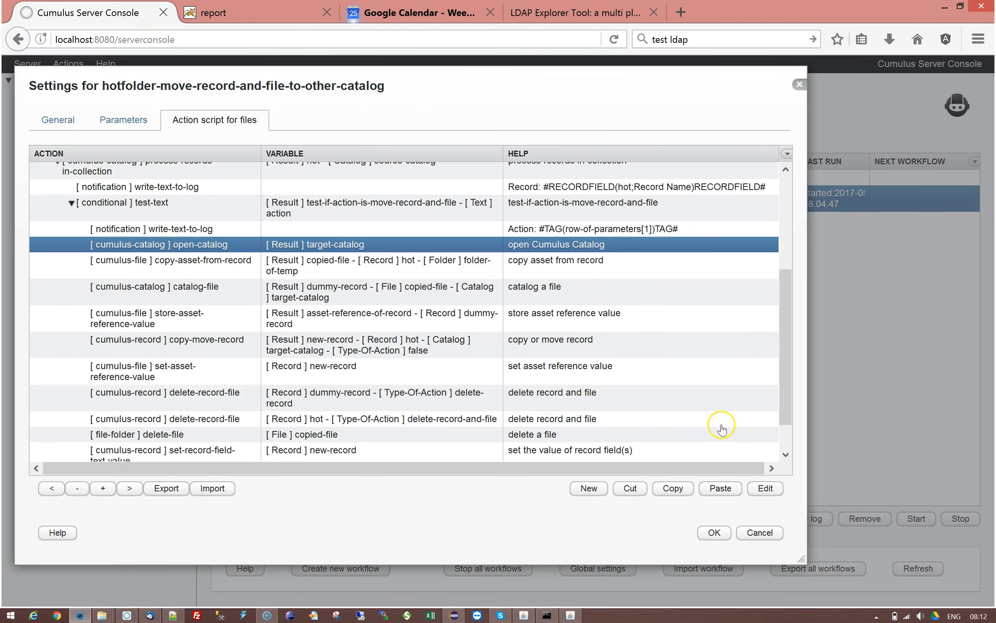
pyautogui.moveTo(720, 488)
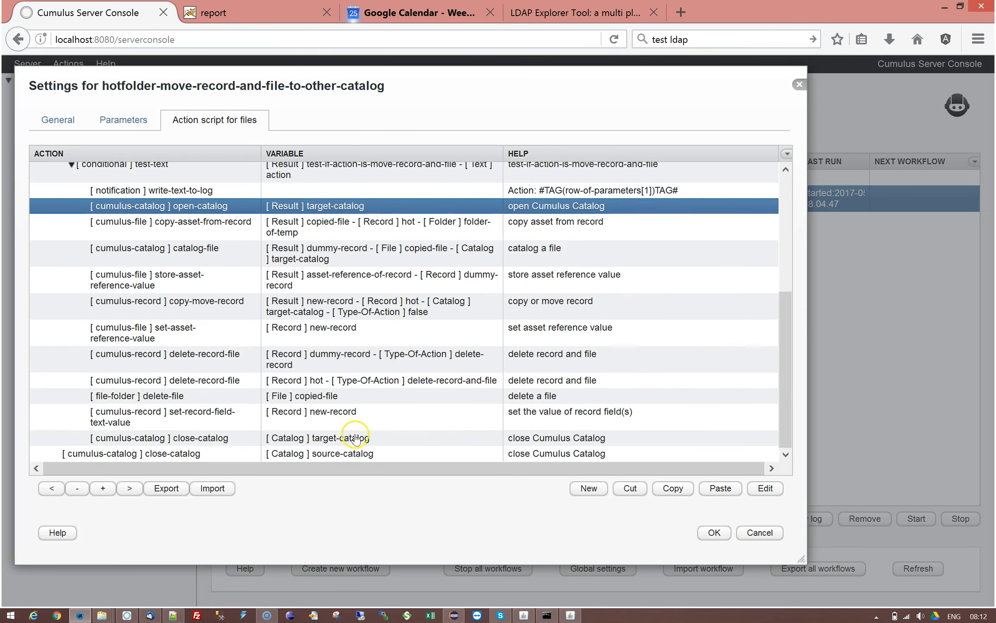
pyautogui.moveTo(162, 190)
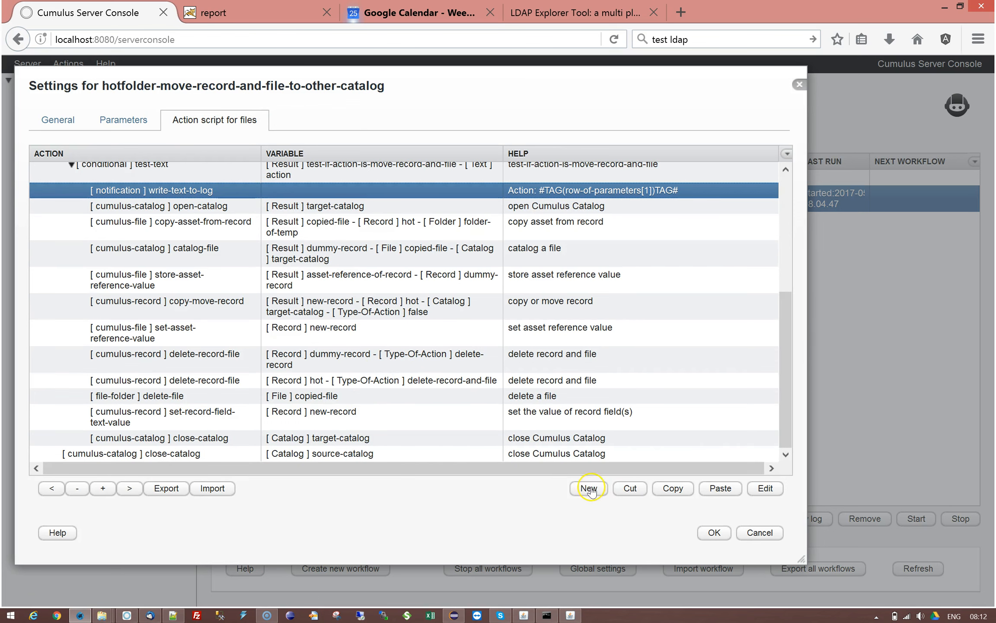
# Paste the copied log step and edit it to log Target Catalog: #TAG(row-of-parameters[4])TAG#
pyautogui.click(720, 487)
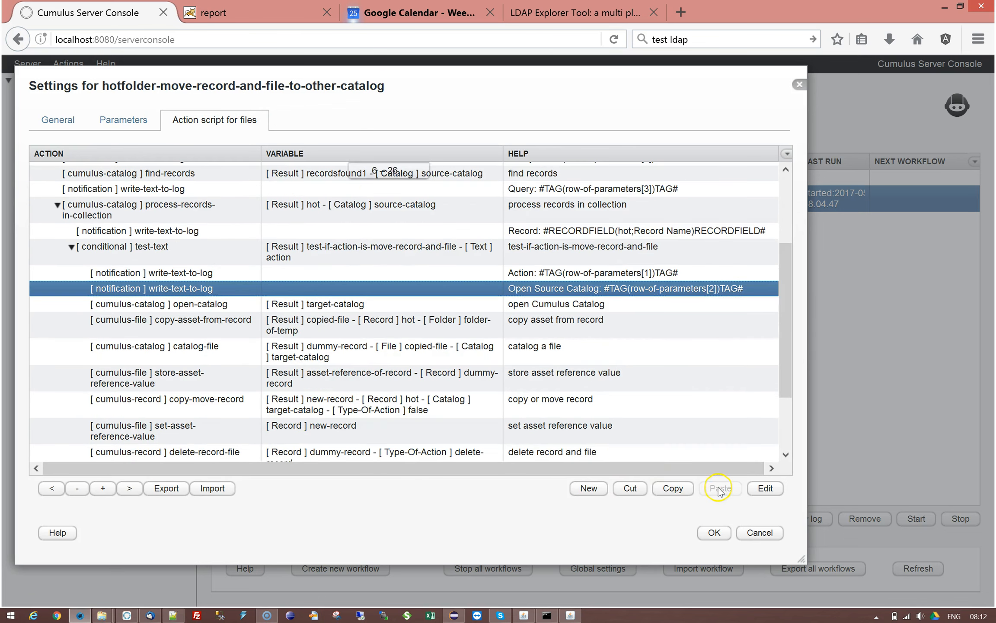
pyautogui.doubleClick(152, 288)
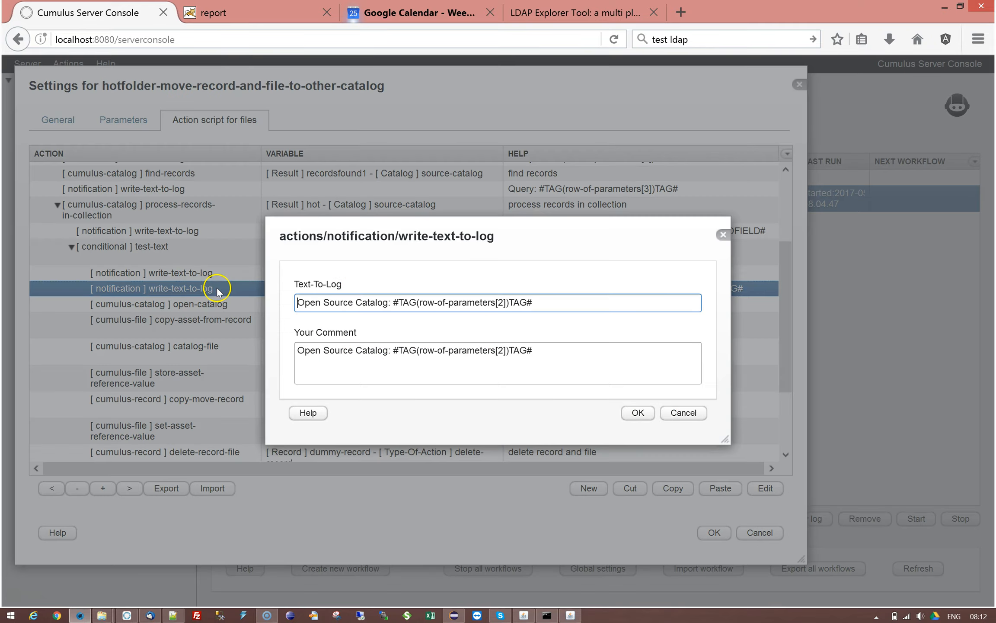
pyautogui.doubleClick(339, 303)
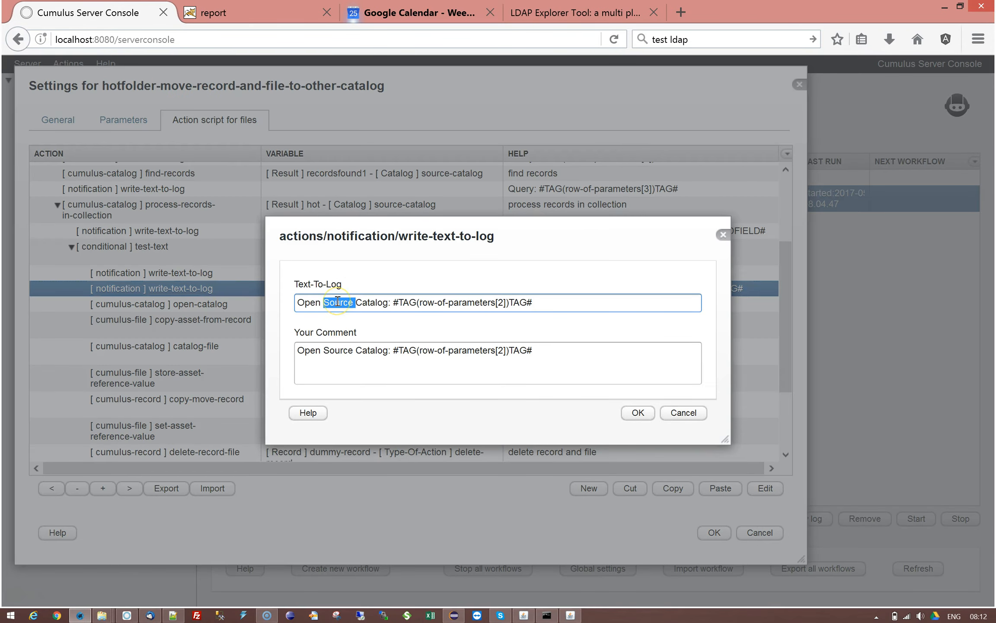
pyautogui.press('Delete')
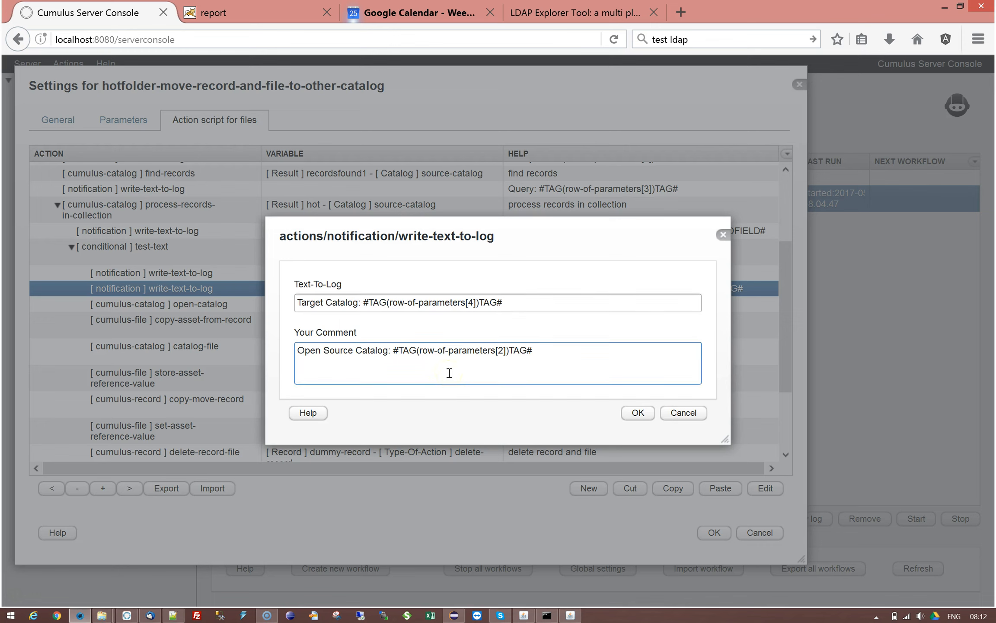
pyautogui.tripleClick(414, 350)
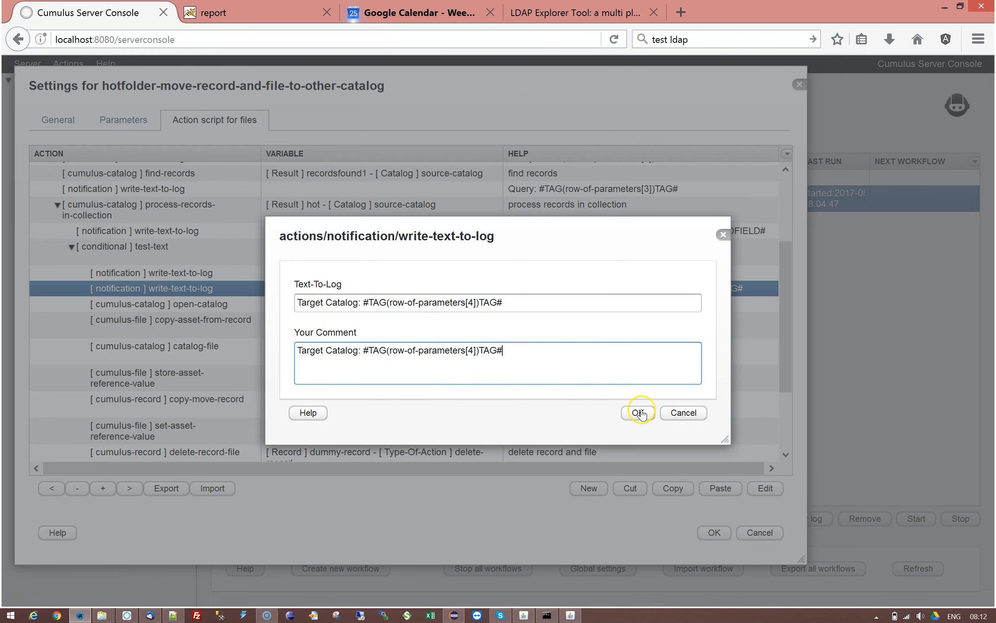
pyautogui.click(638, 413)
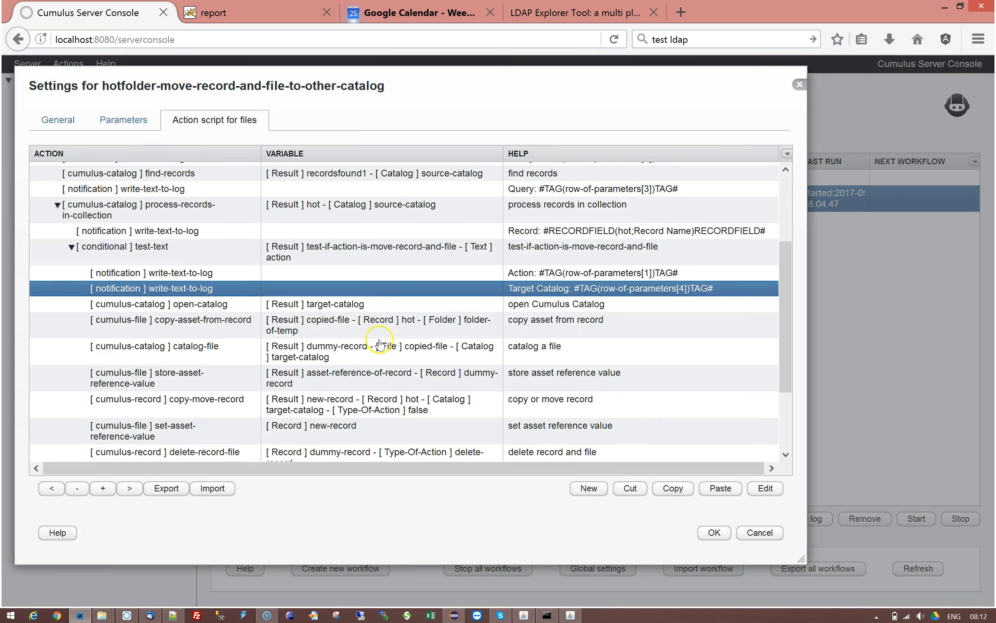
pyautogui.moveTo(231, 308)
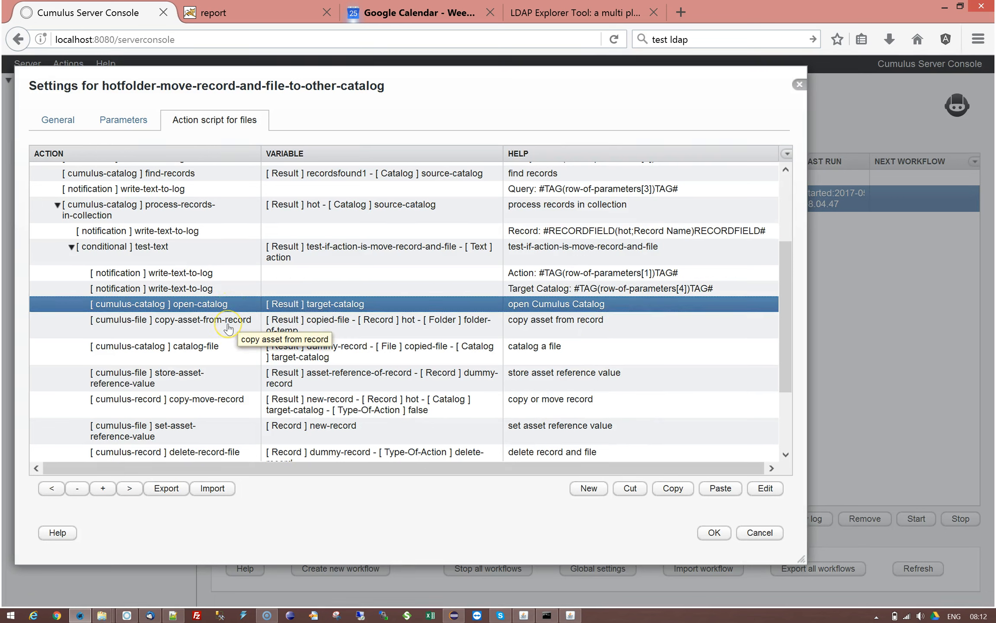
# Review the catalog-file and copy-move-record steps, then OK the Settings dialog to save the workflow
pyautogui.click(228, 324)
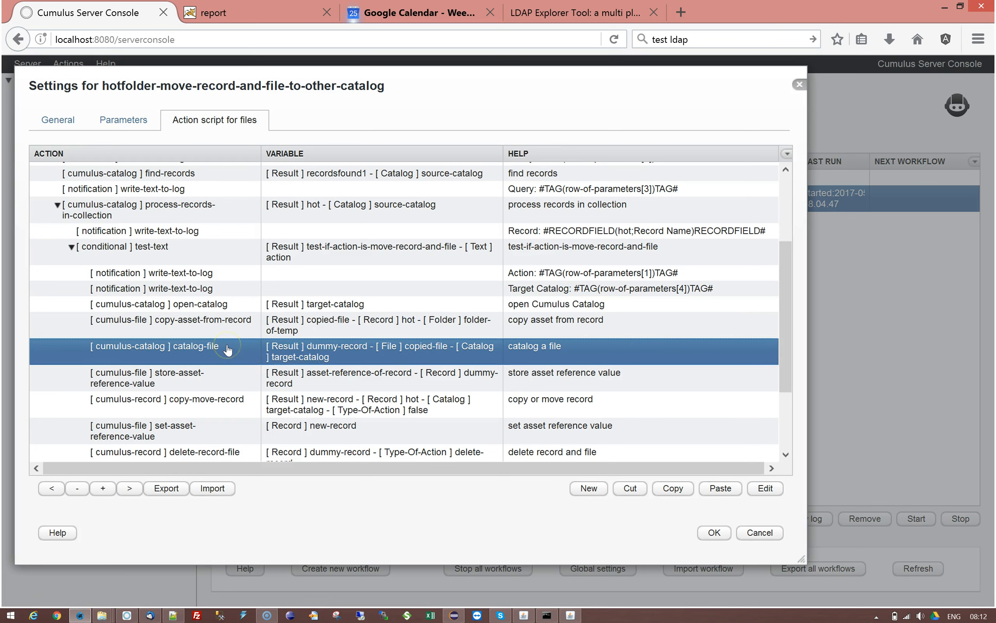
pyautogui.moveTo(223, 372)
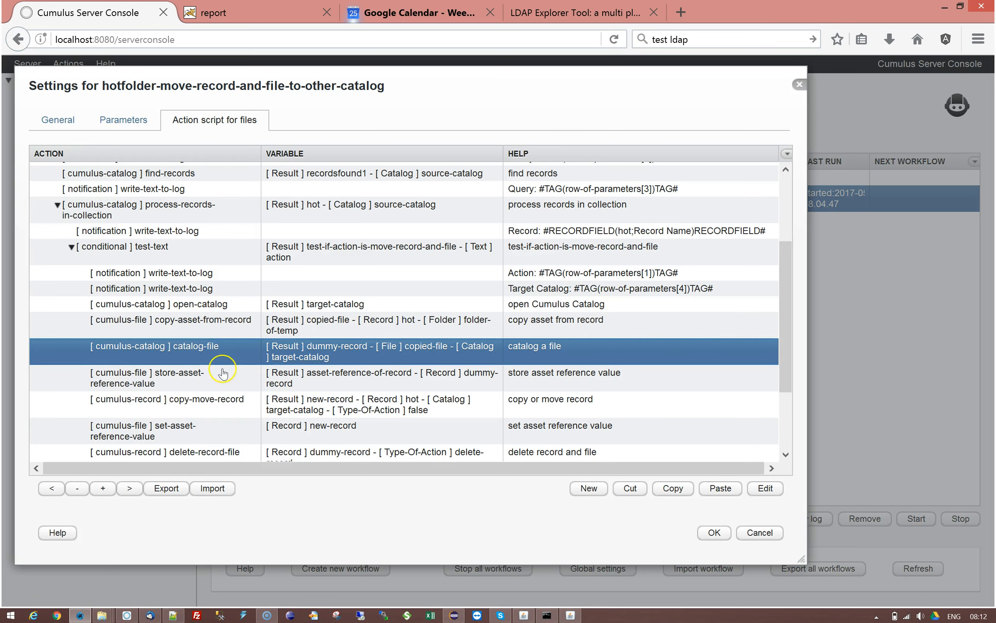
pyautogui.click(222, 377)
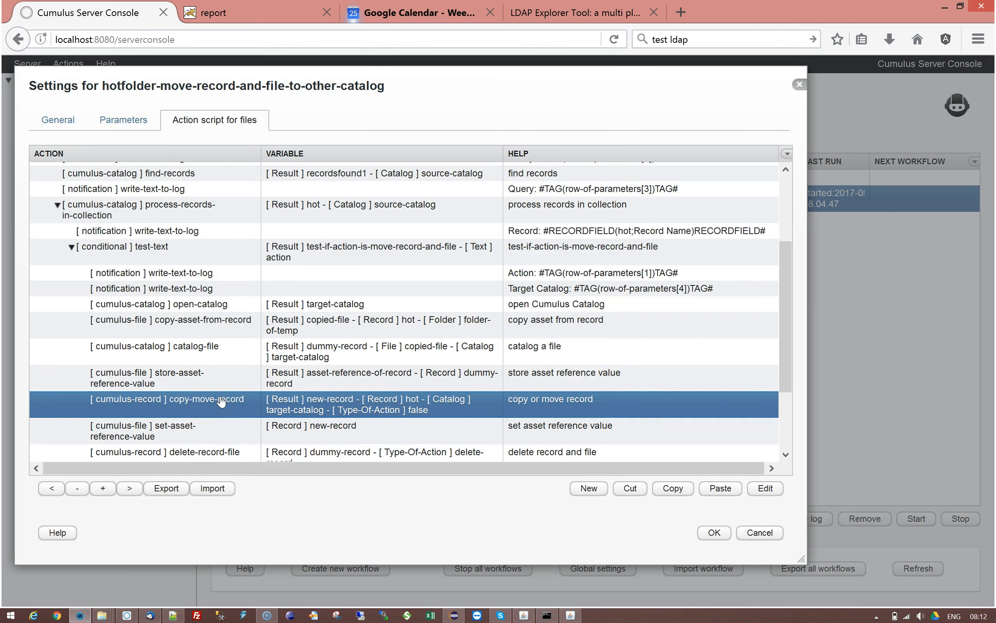
pyautogui.moveTo(786, 410)
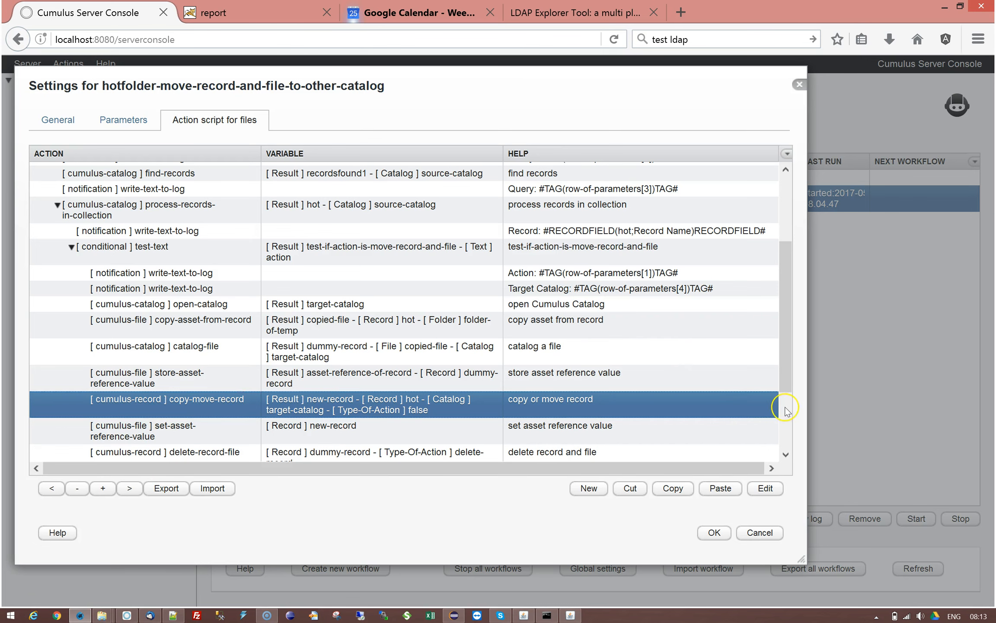
pyautogui.scroll(-3)
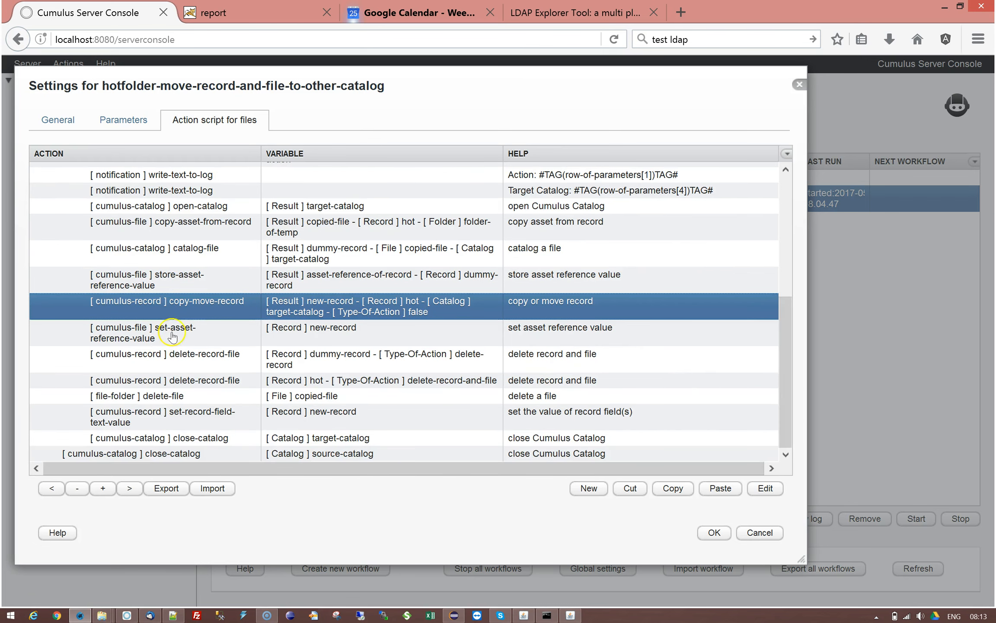
pyautogui.moveTo(192, 333)
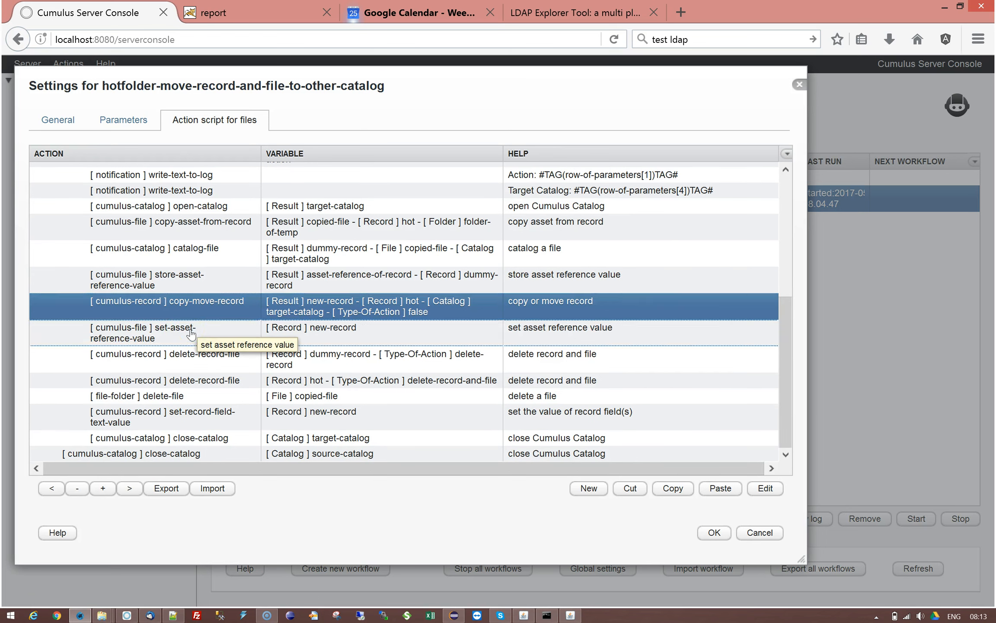
pyautogui.click(190, 332)
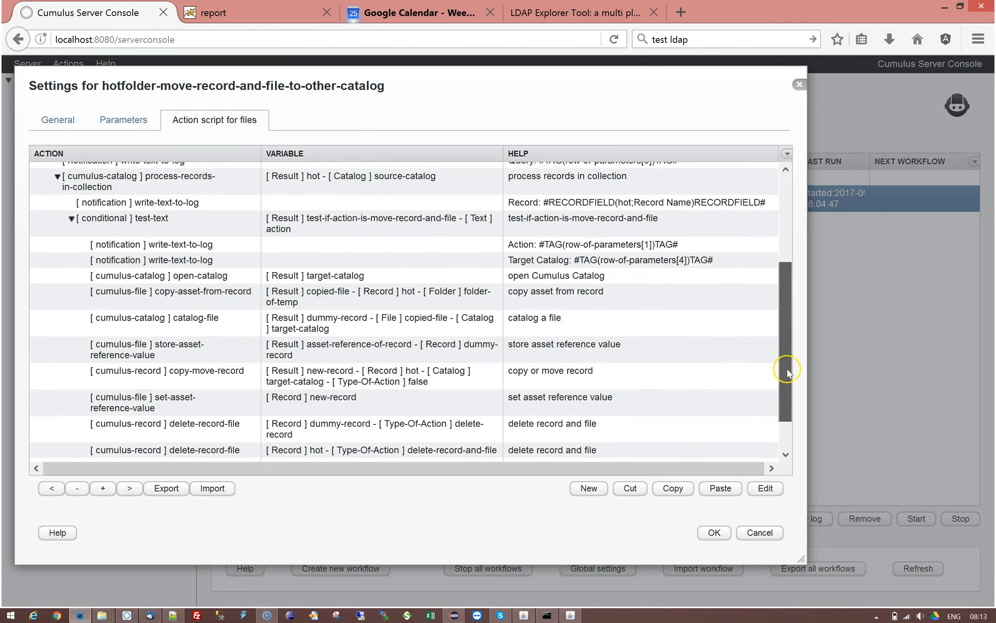
pyautogui.scroll(-3)
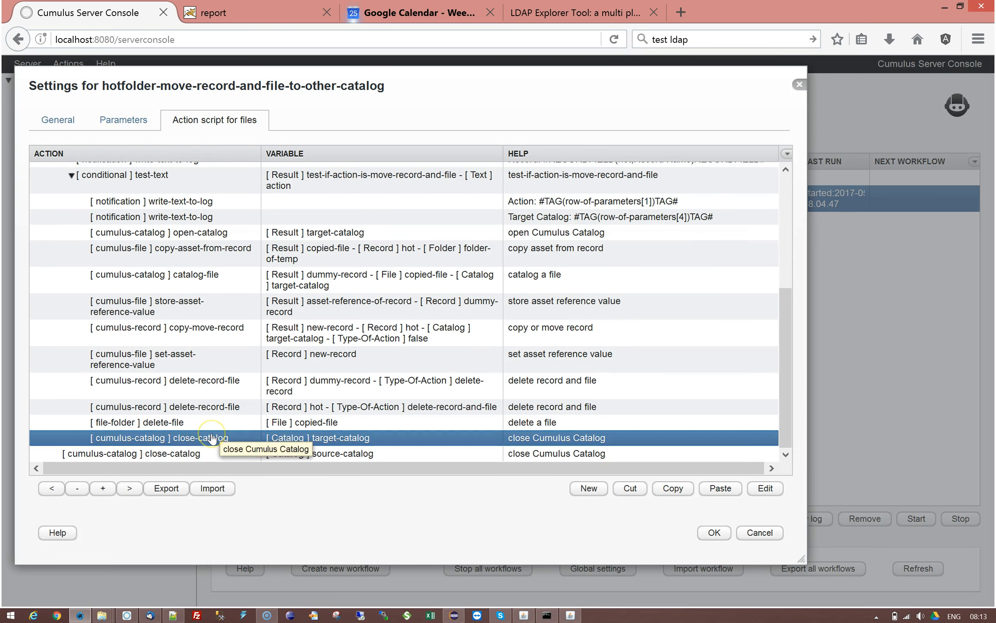
pyautogui.moveTo(556, 528)
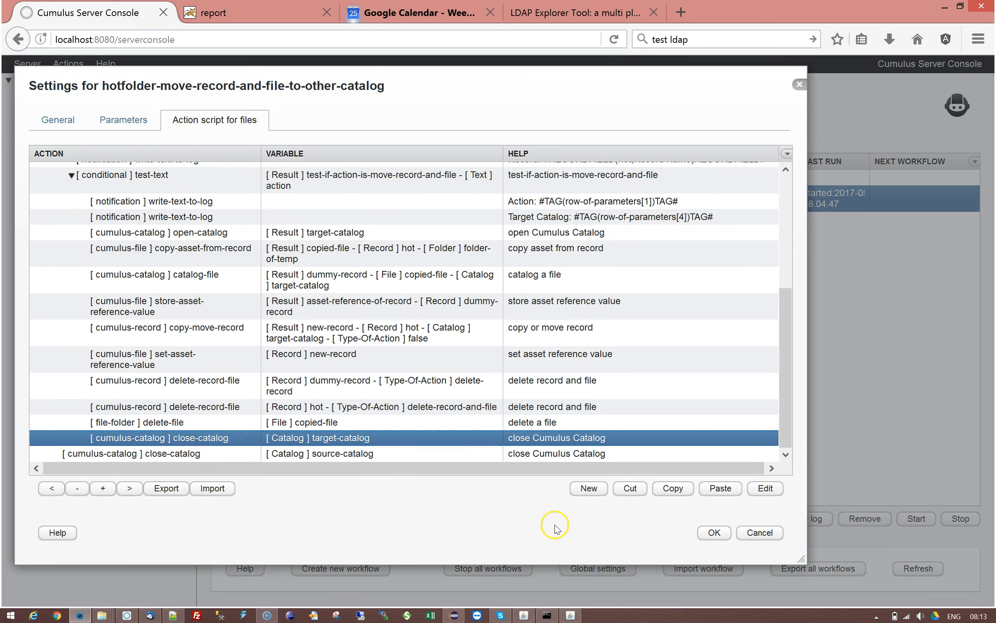
pyautogui.click(712, 533)
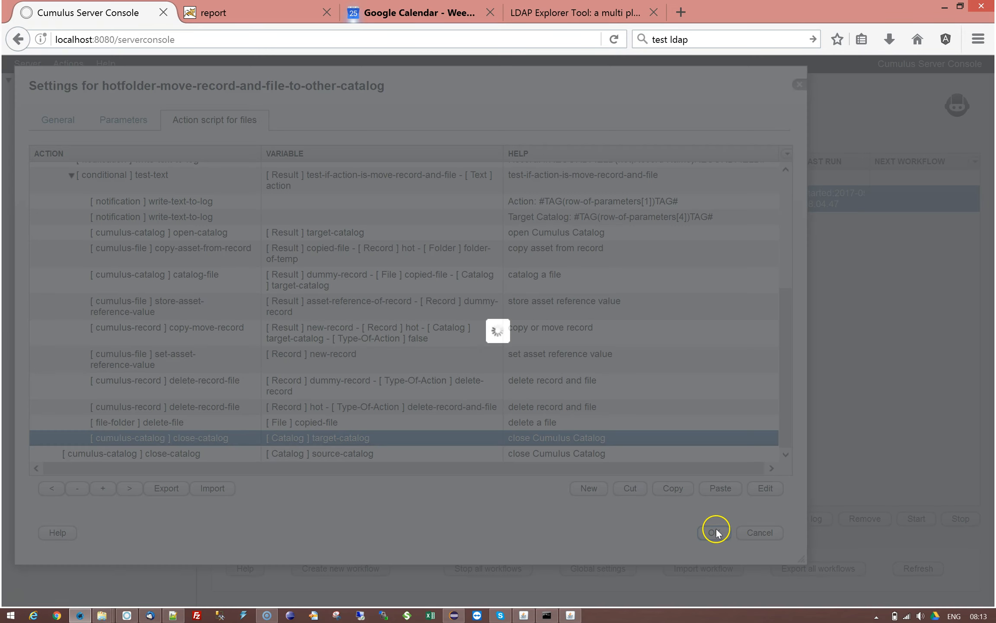
pyautogui.click(715, 533)
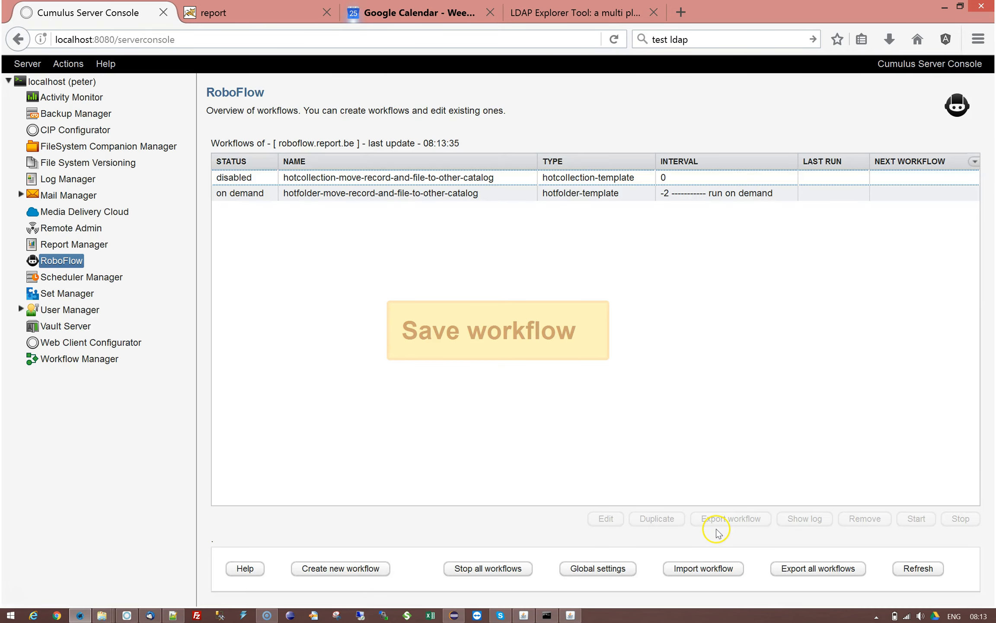